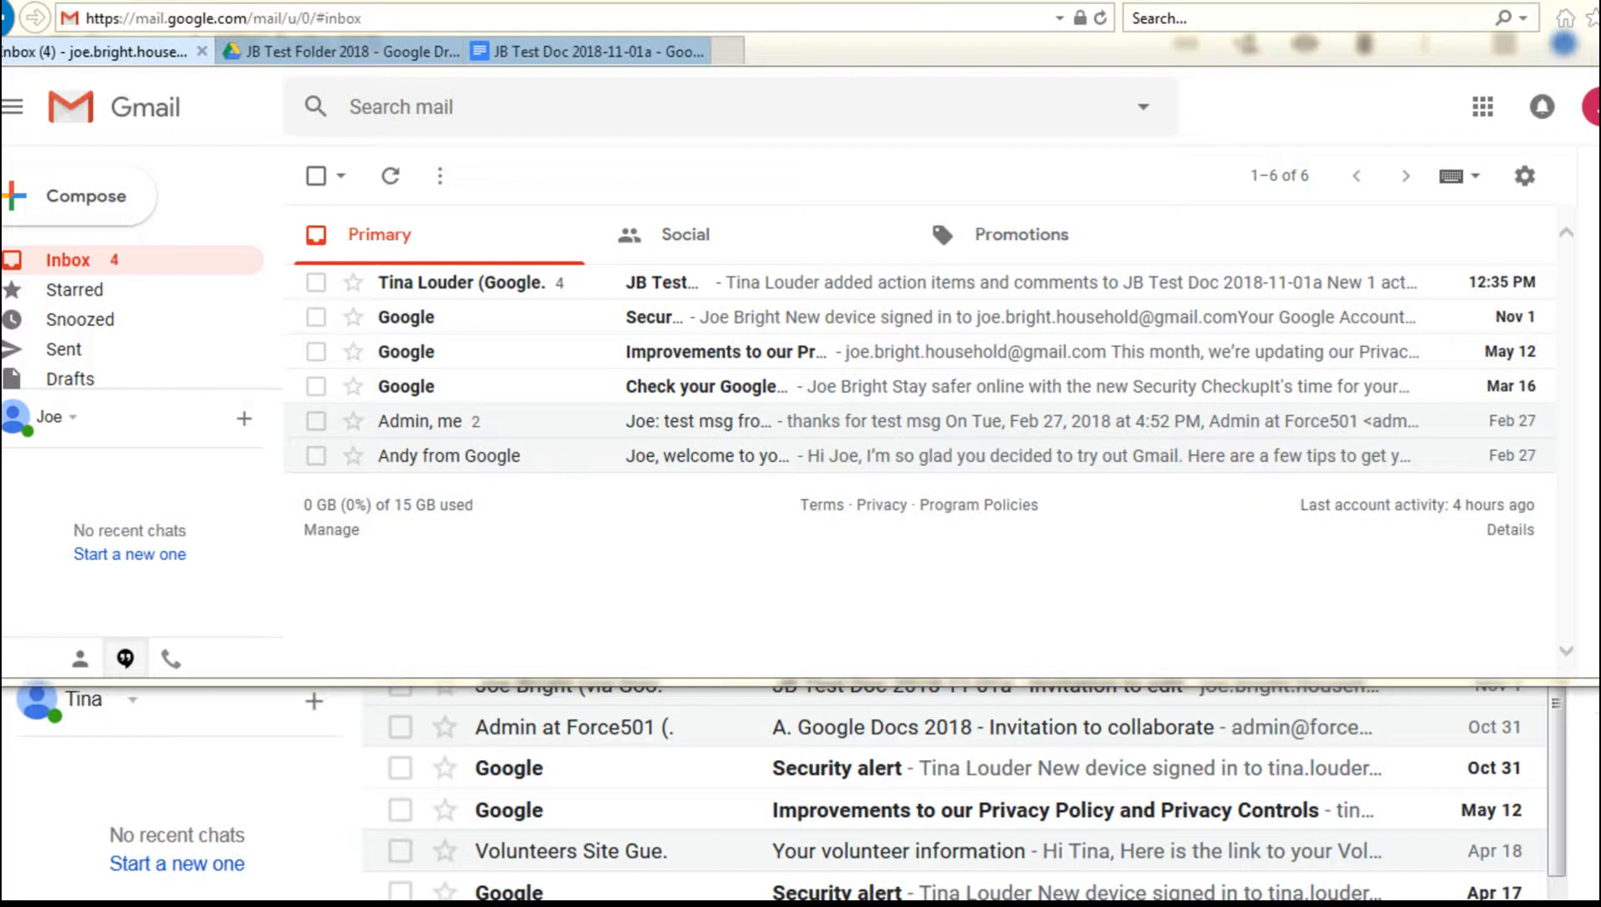
{"action": "mouse_move", "coordinate": [572, 207]}
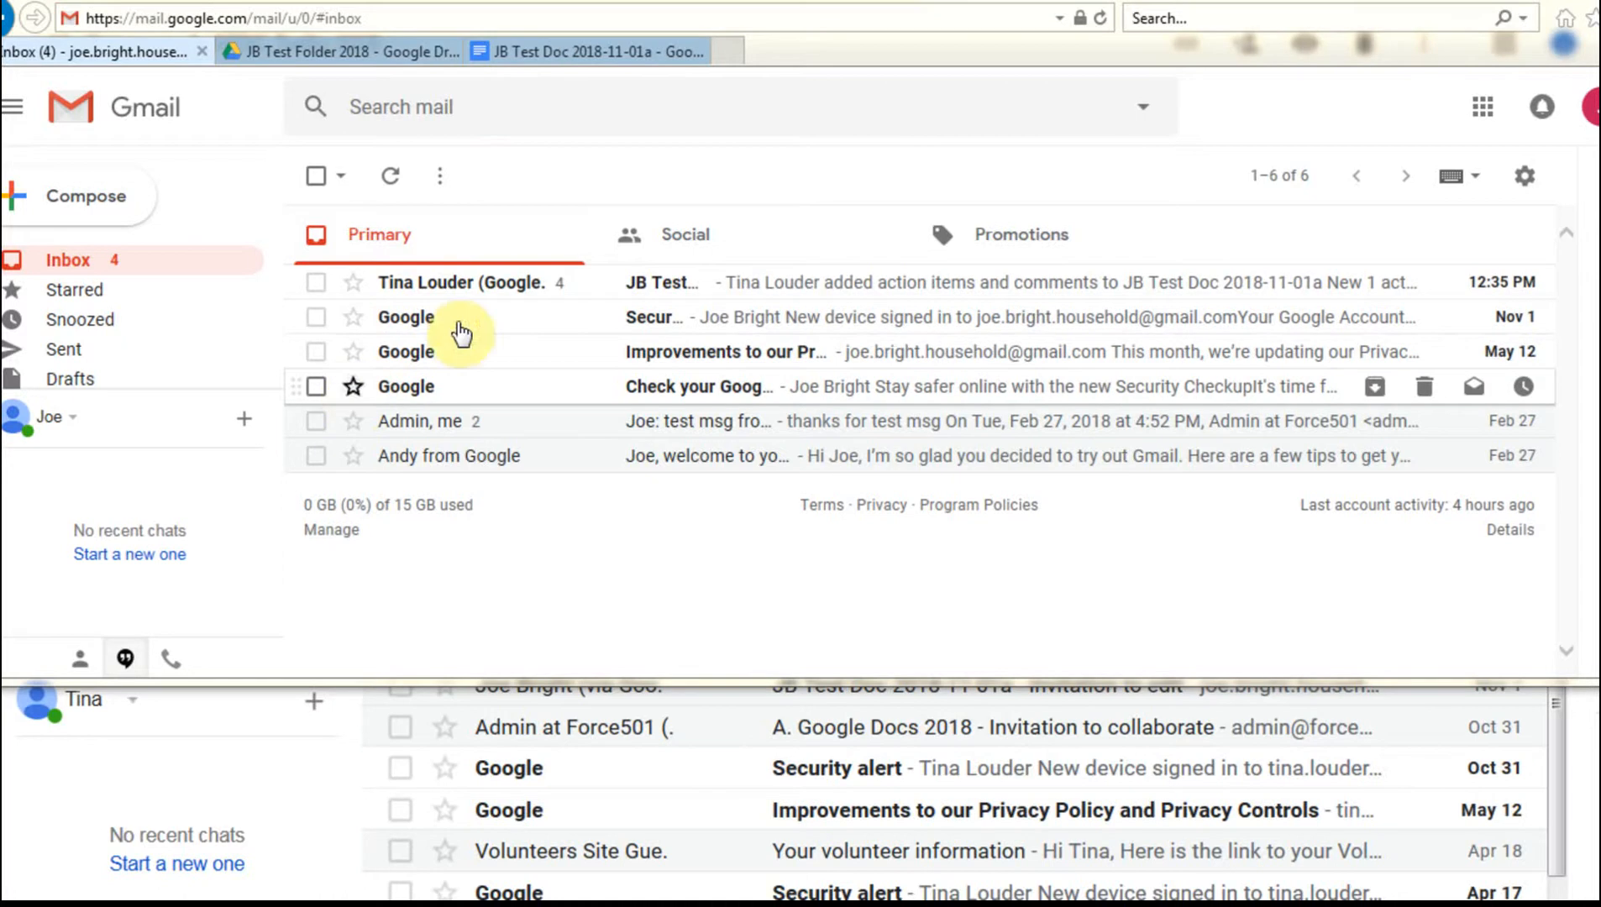
{"action": "mouse_move", "coordinate": [1588, 106]}
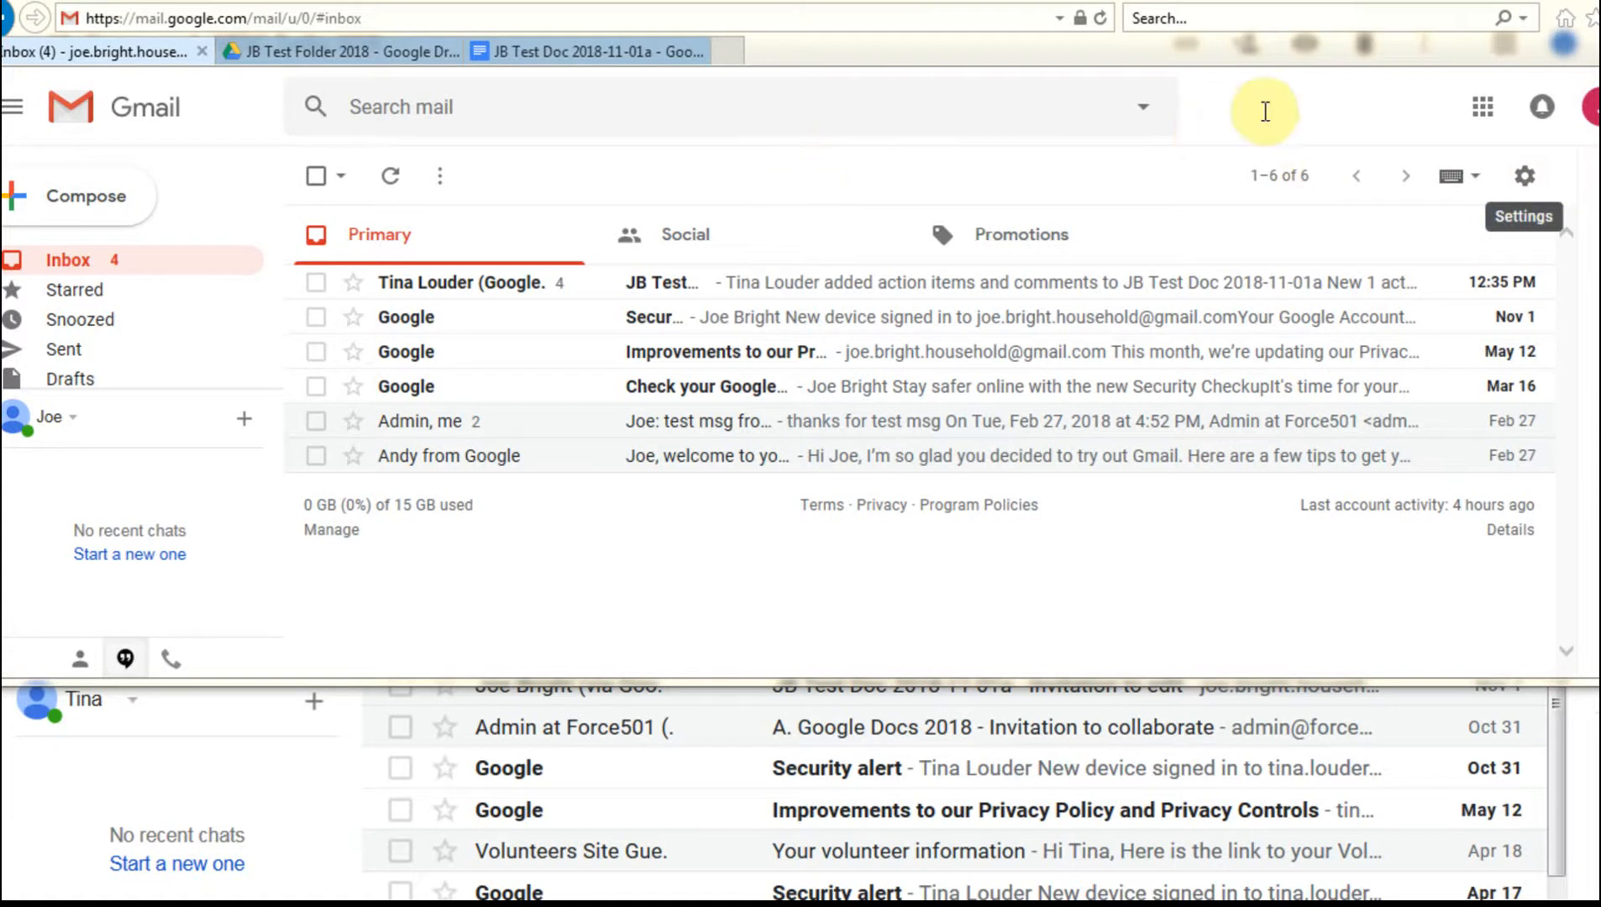
{"action": "mouse_move", "coordinate": [398, 282]}
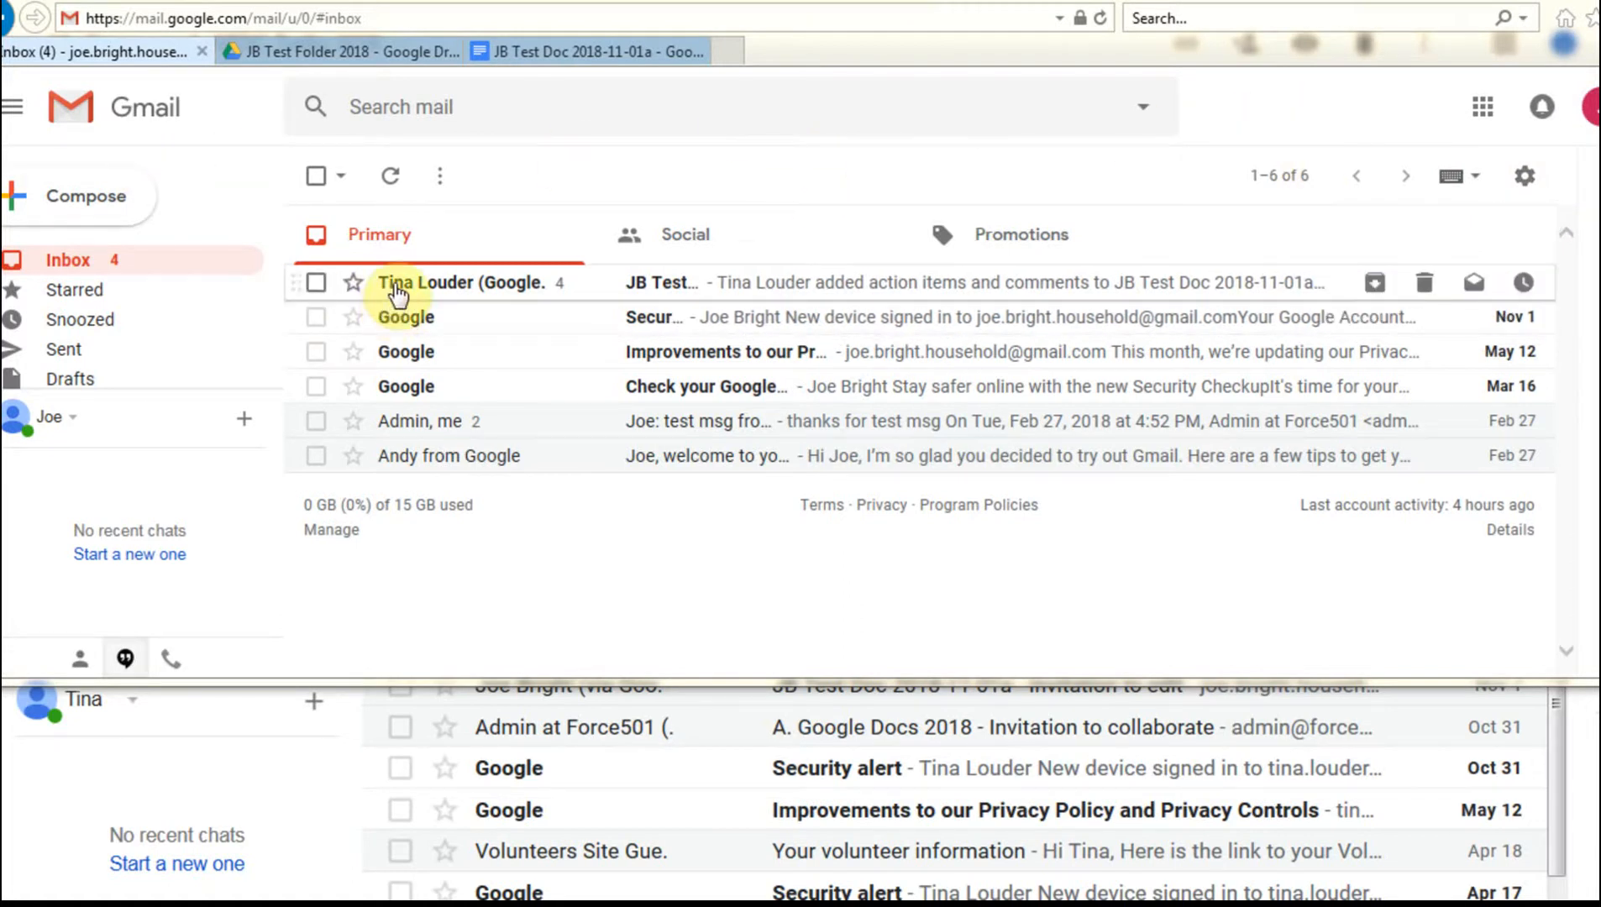
{"action": "mouse_move", "coordinate": [556, 294]}
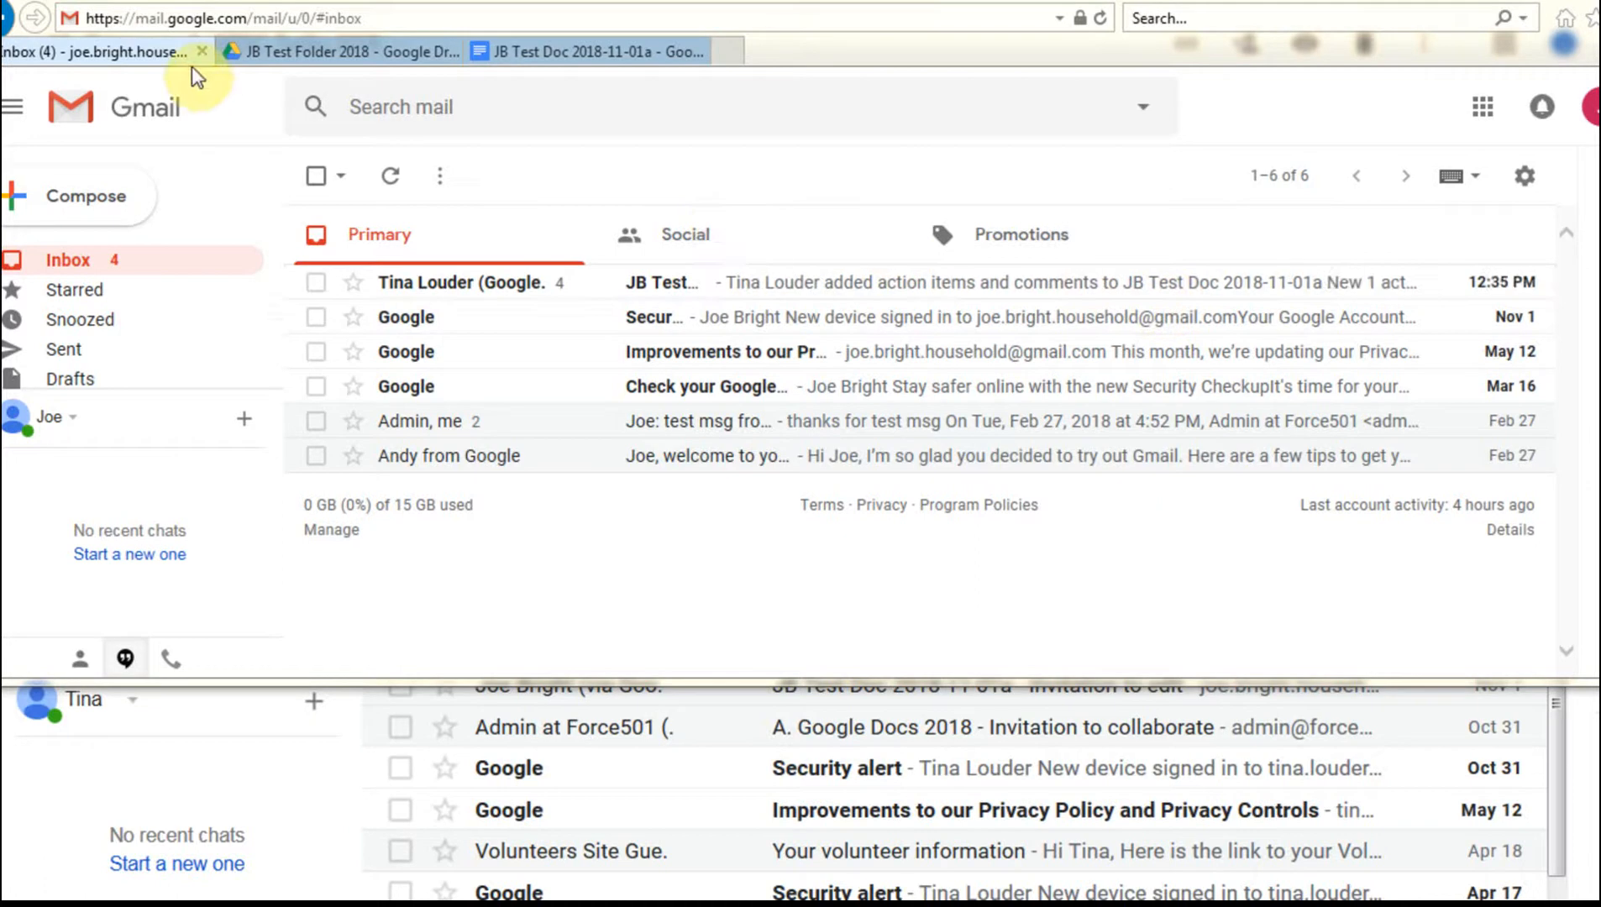
Switch to the Google Drive tab showing JB Test Folder 2018.
{"action": "left_click", "coordinate": [342, 53]}
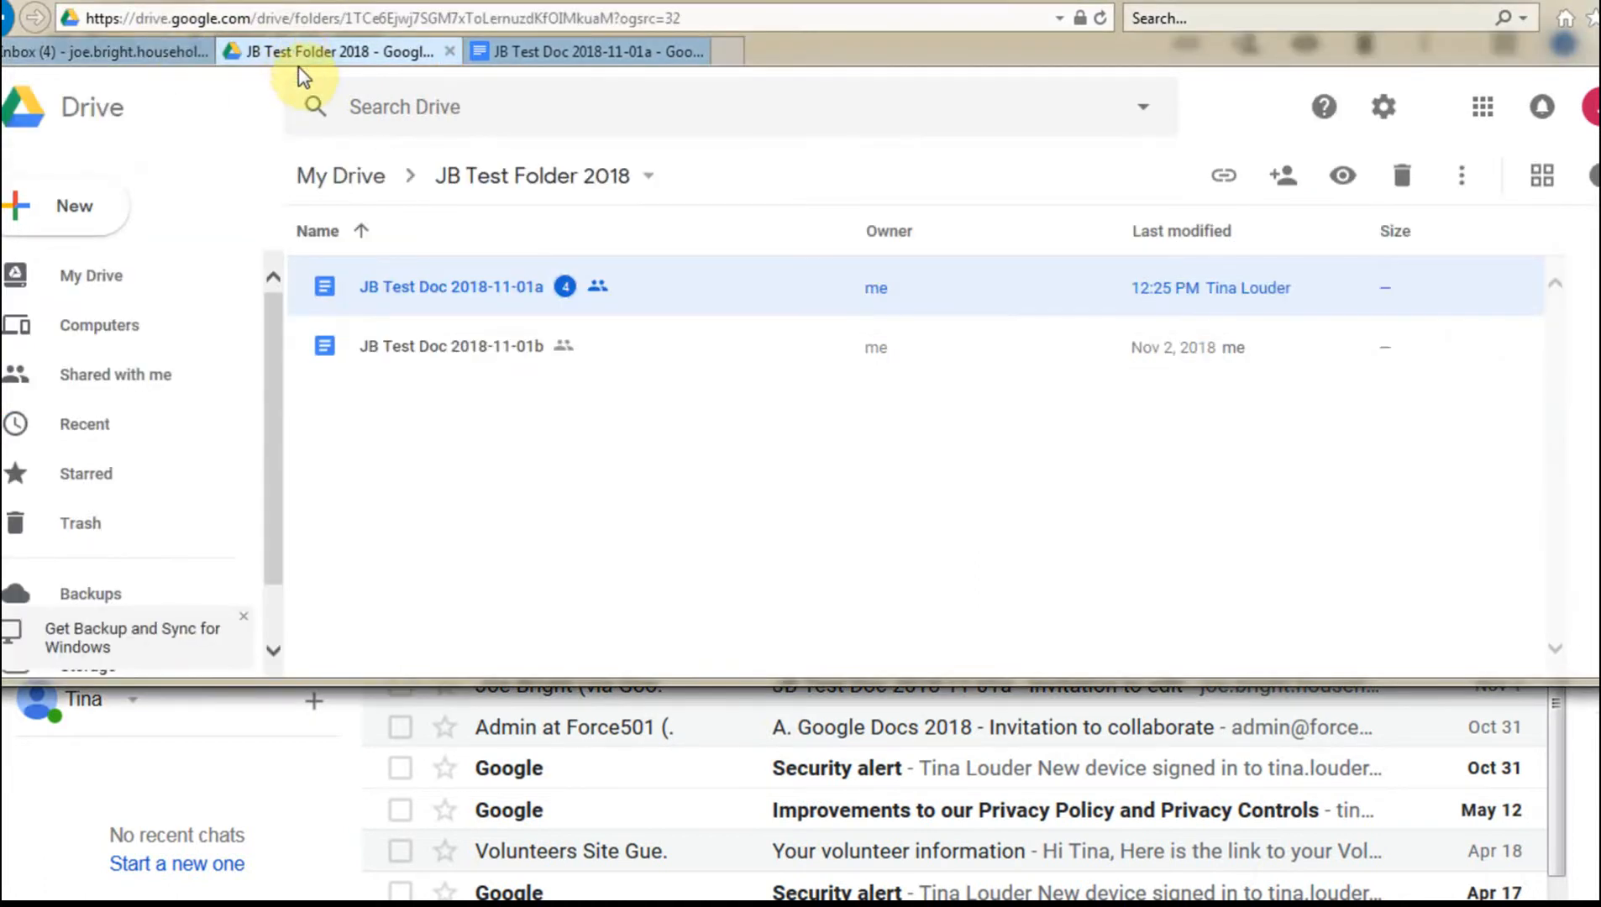
{"action": "mouse_move", "coordinate": [610, 348]}
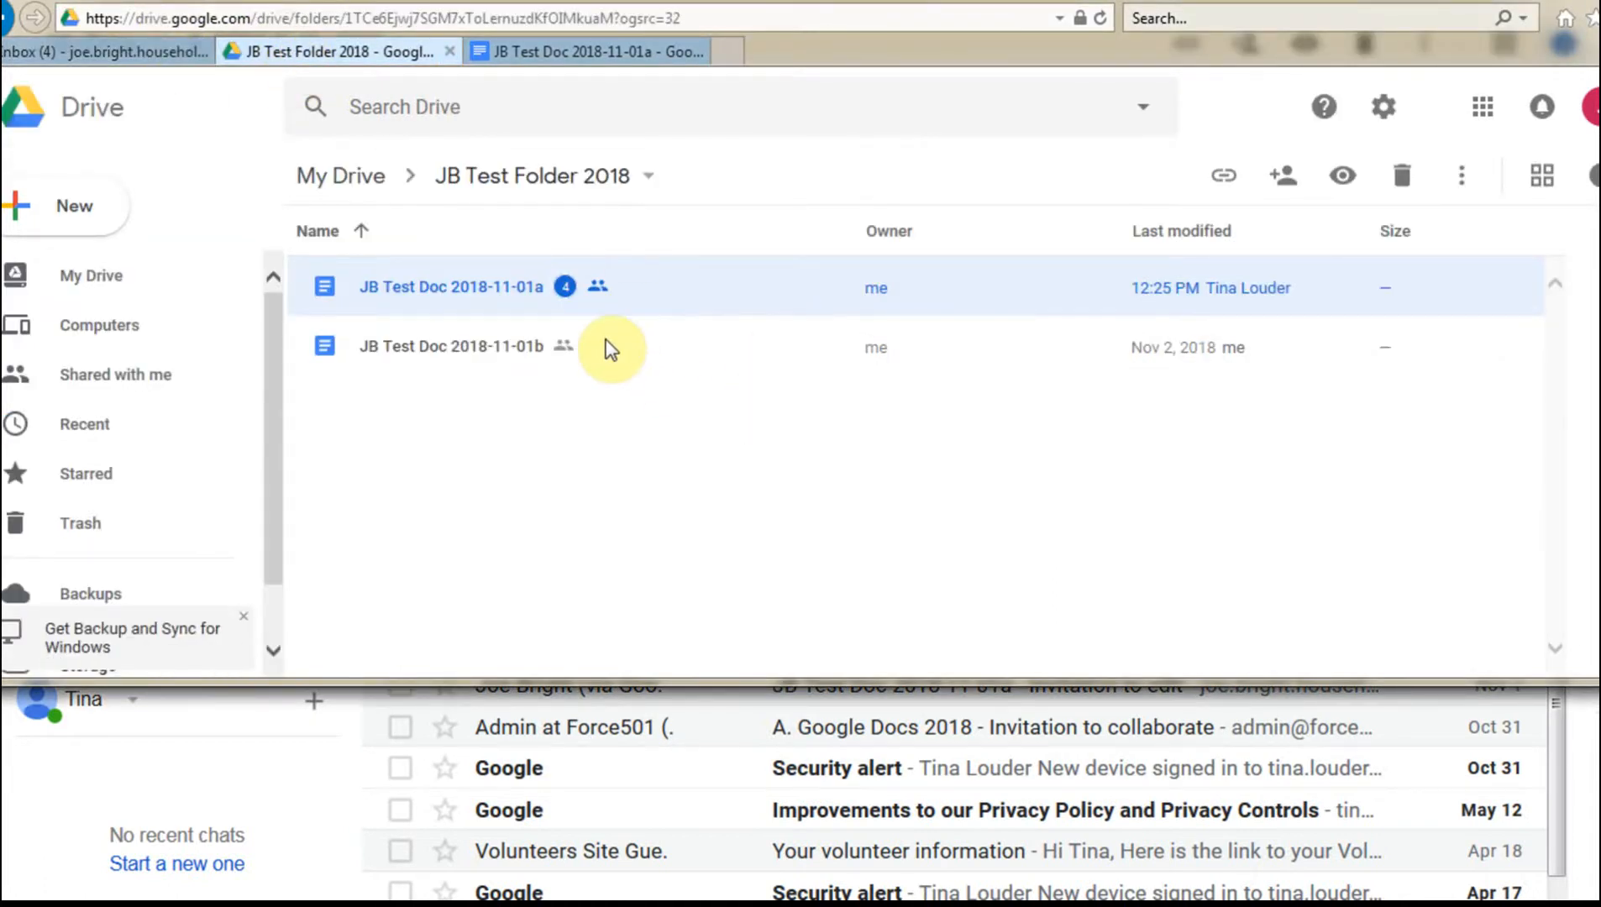
{"action": "mouse_move", "coordinate": [566, 287]}
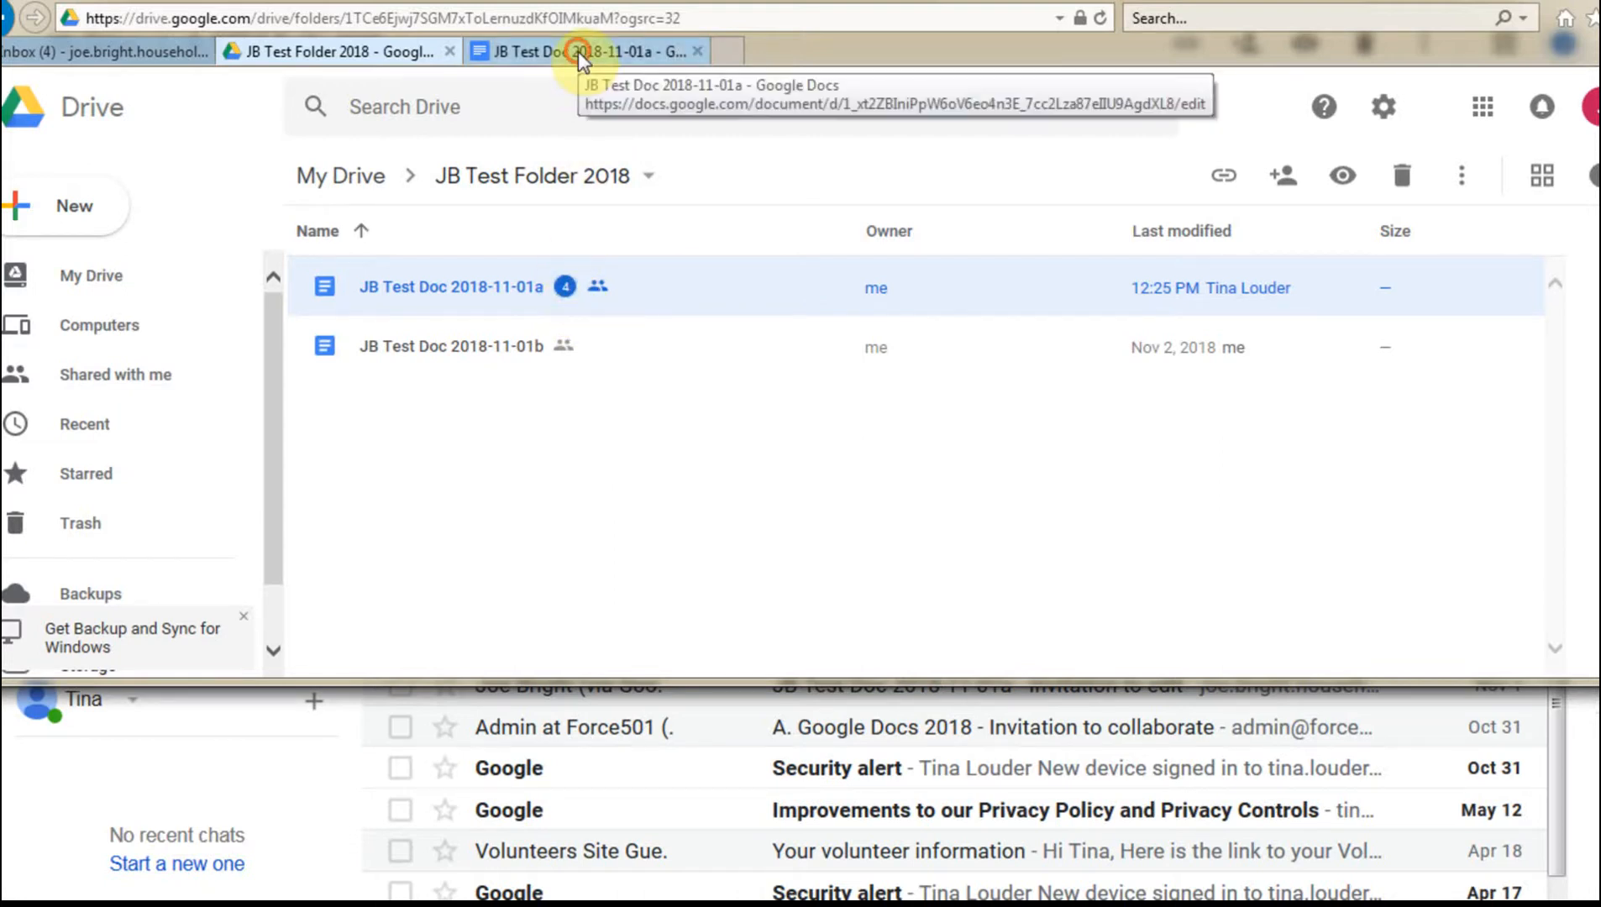
In the second account's browser, move from Drive and the Gmail inbox to JB Test Doc 2018-11-01a.
{"action": "left_click", "coordinate": [577, 50]}
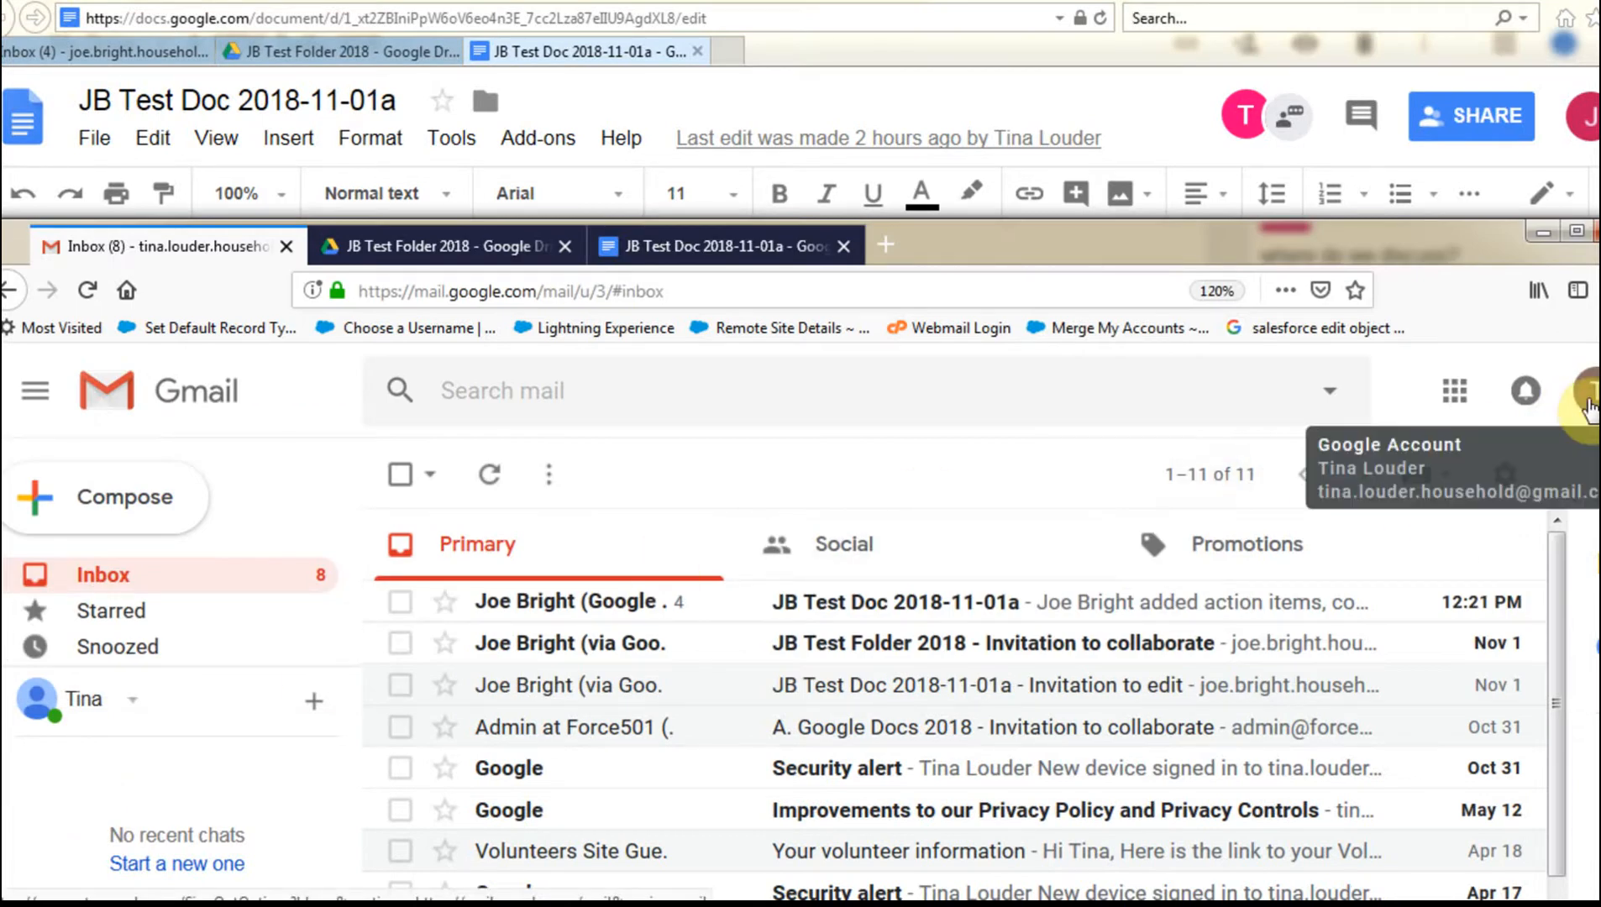
{"action": "mouse_move", "coordinate": [1418, 447]}
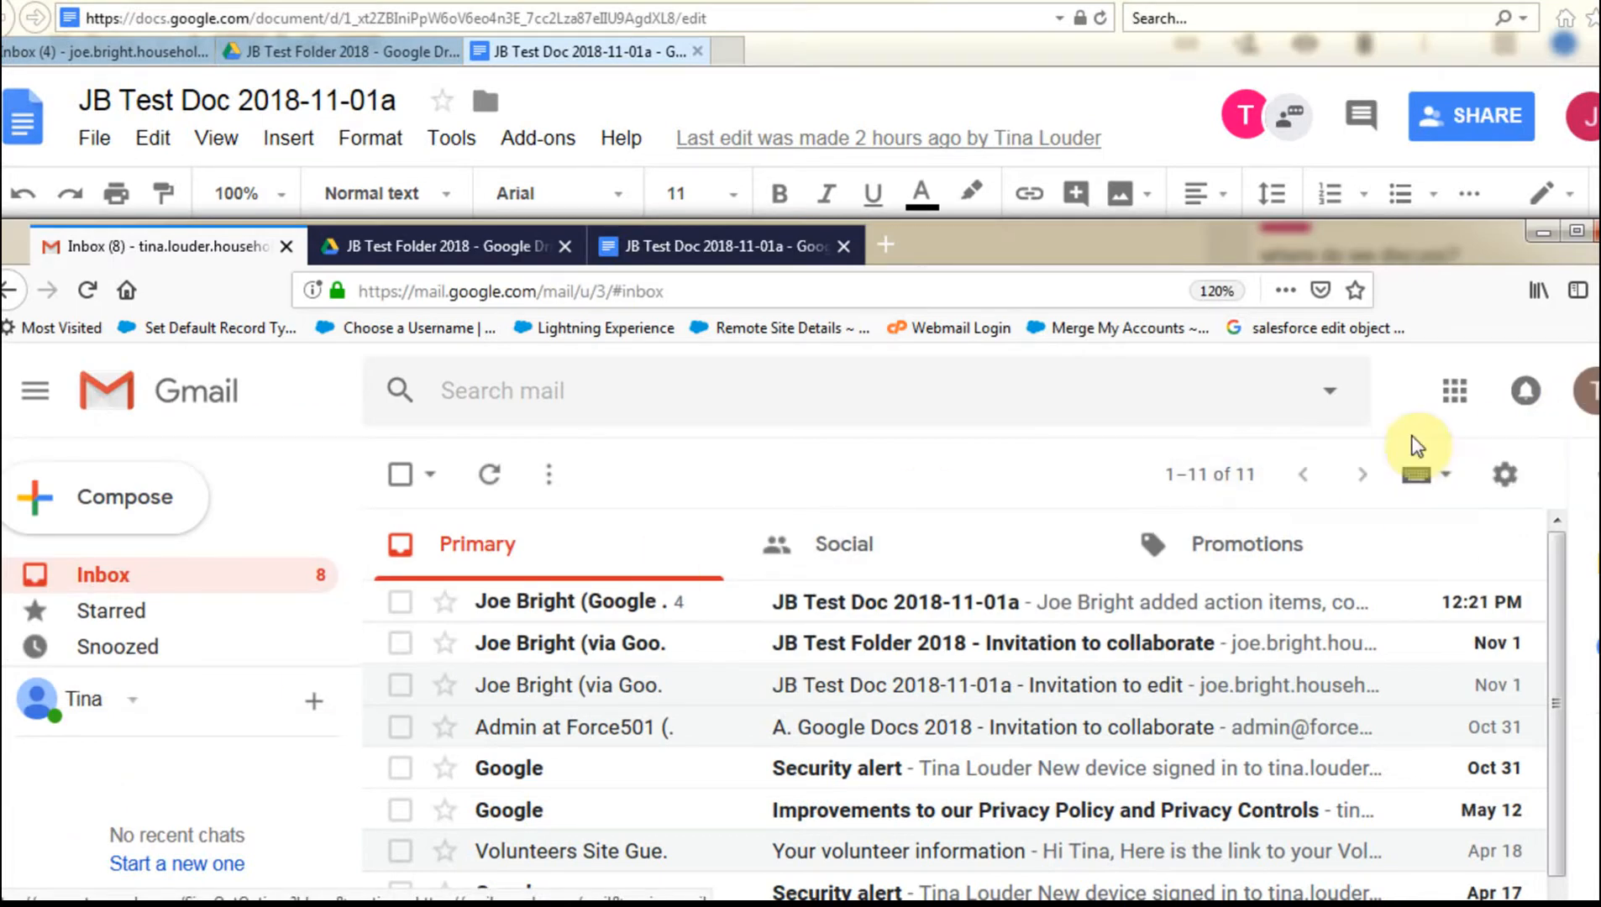
{"action": "mouse_move", "coordinate": [683, 612]}
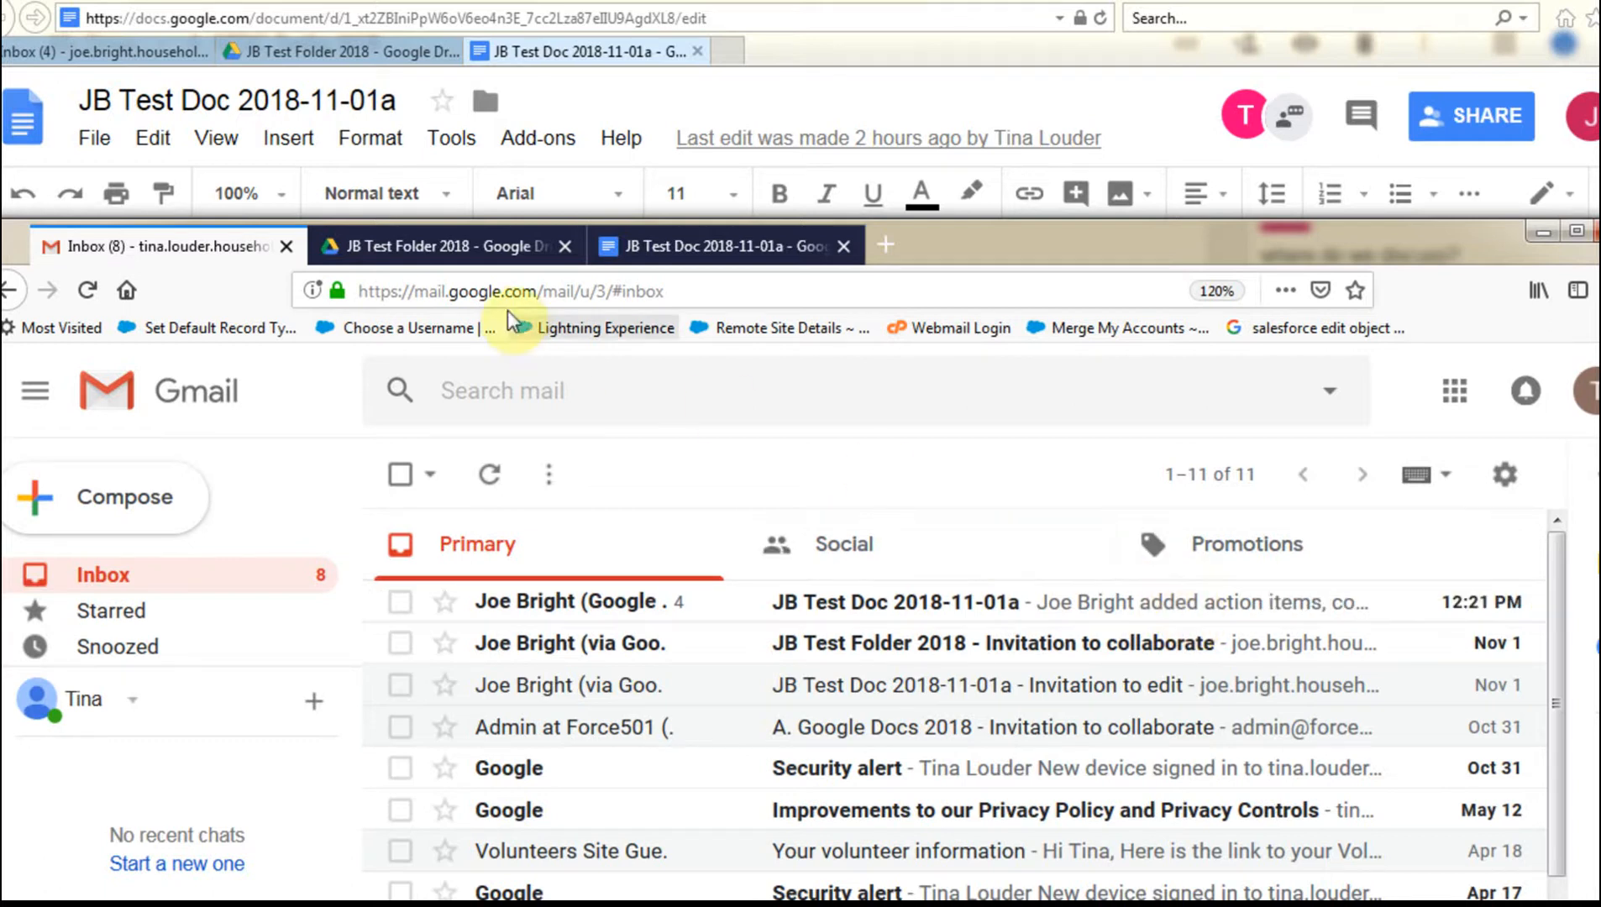
{"action": "left_click", "coordinate": [444, 247]}
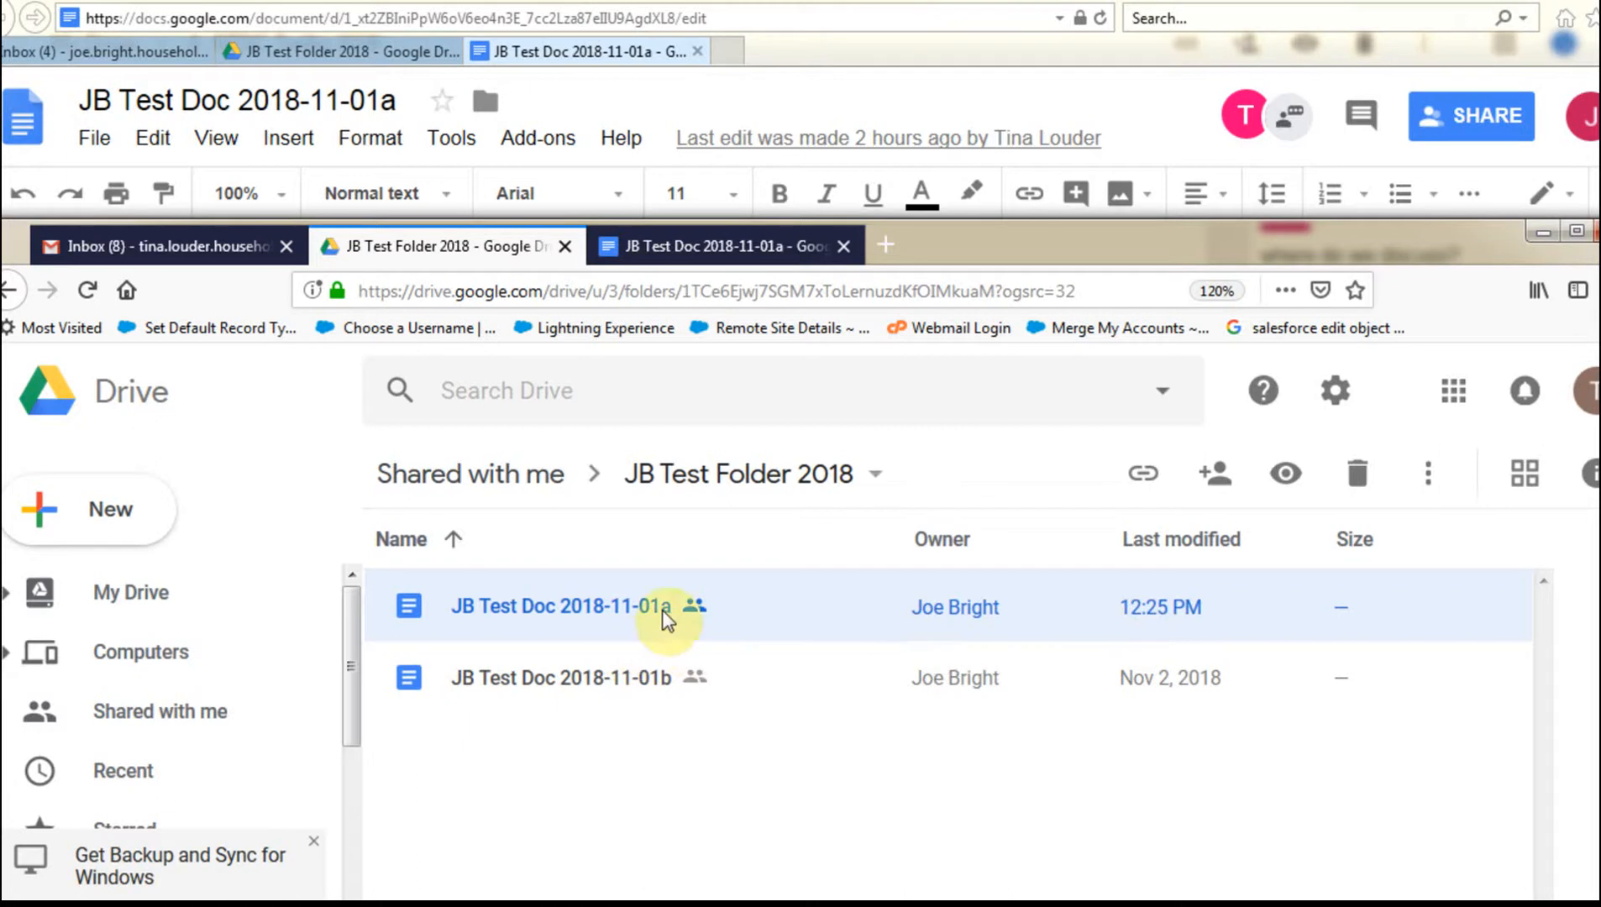
{"action": "mouse_move", "coordinate": [679, 625]}
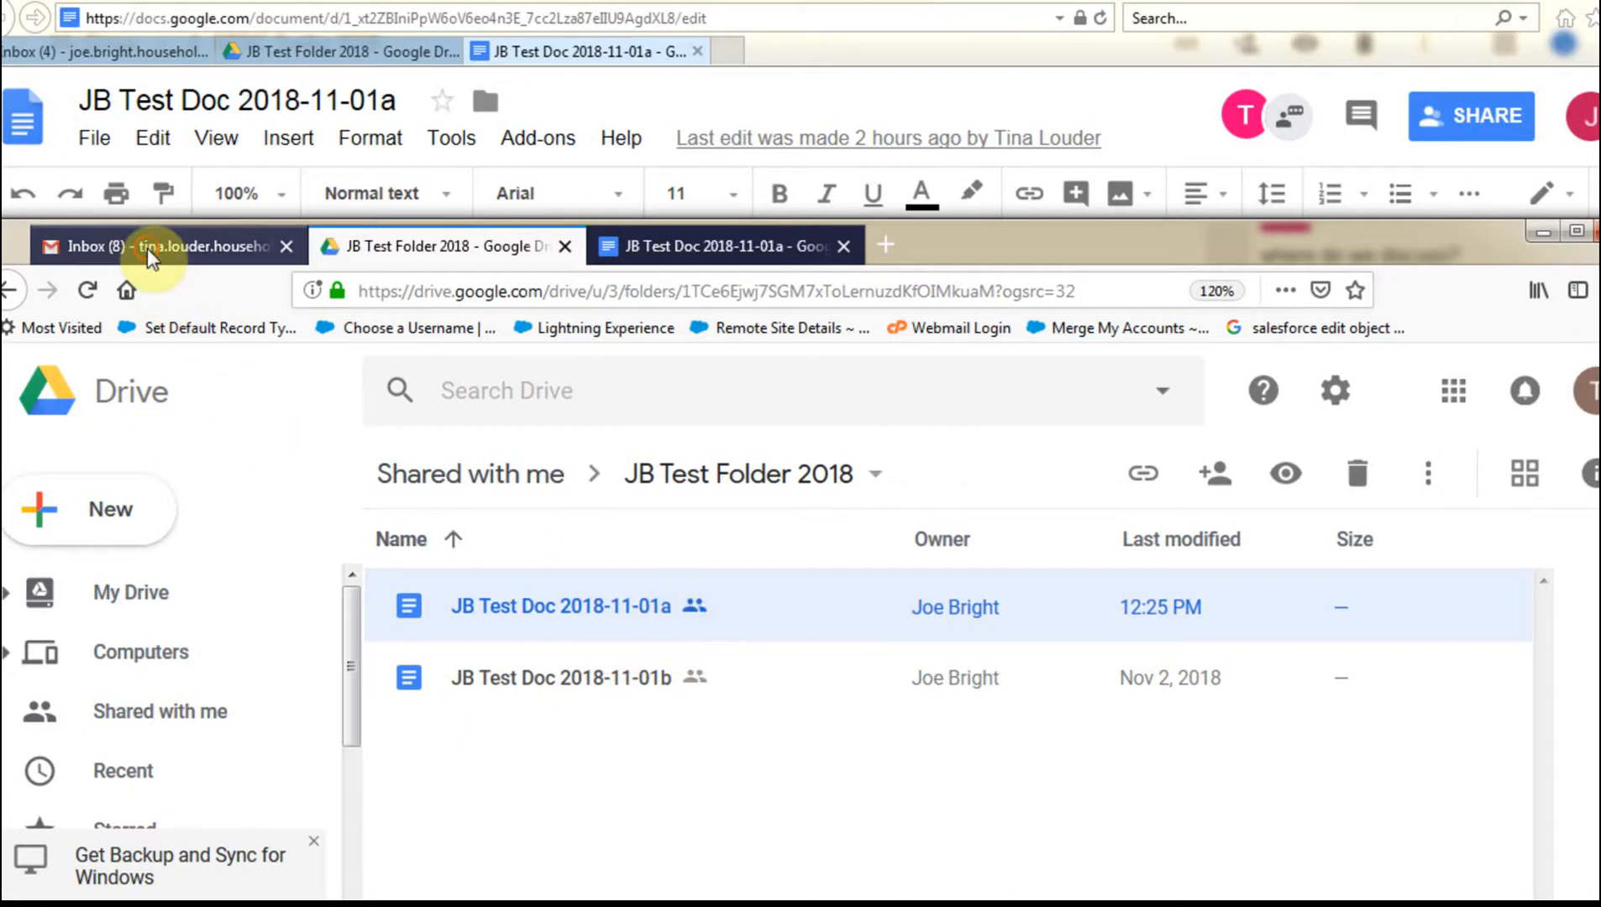
{"action": "left_click", "coordinate": [153, 247]}
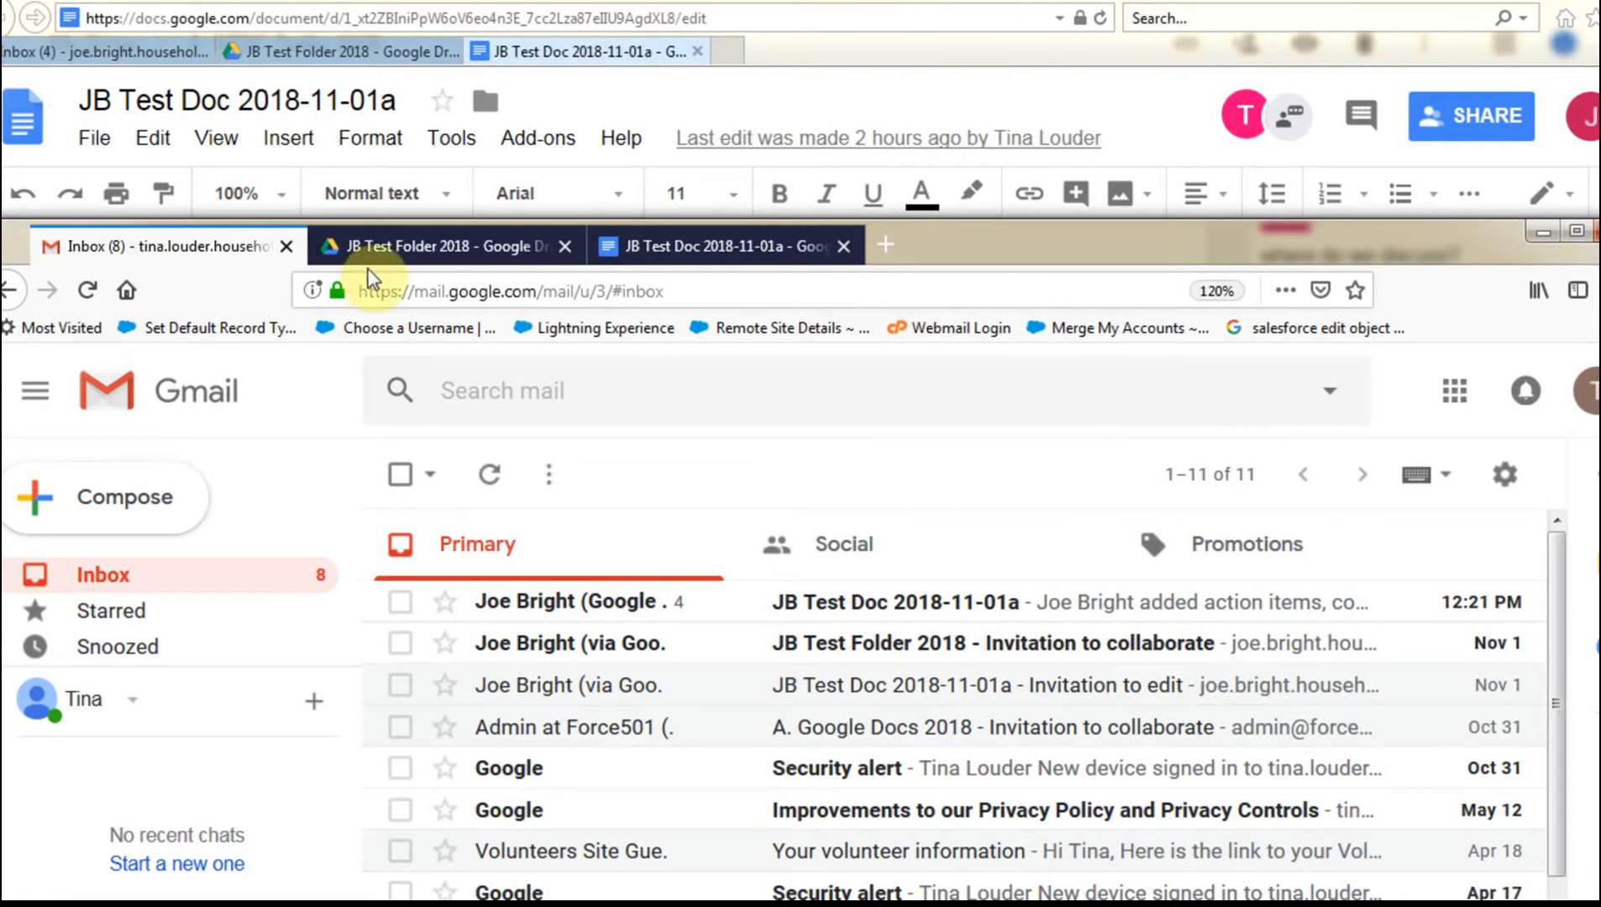
{"action": "left_click", "coordinate": [720, 247]}
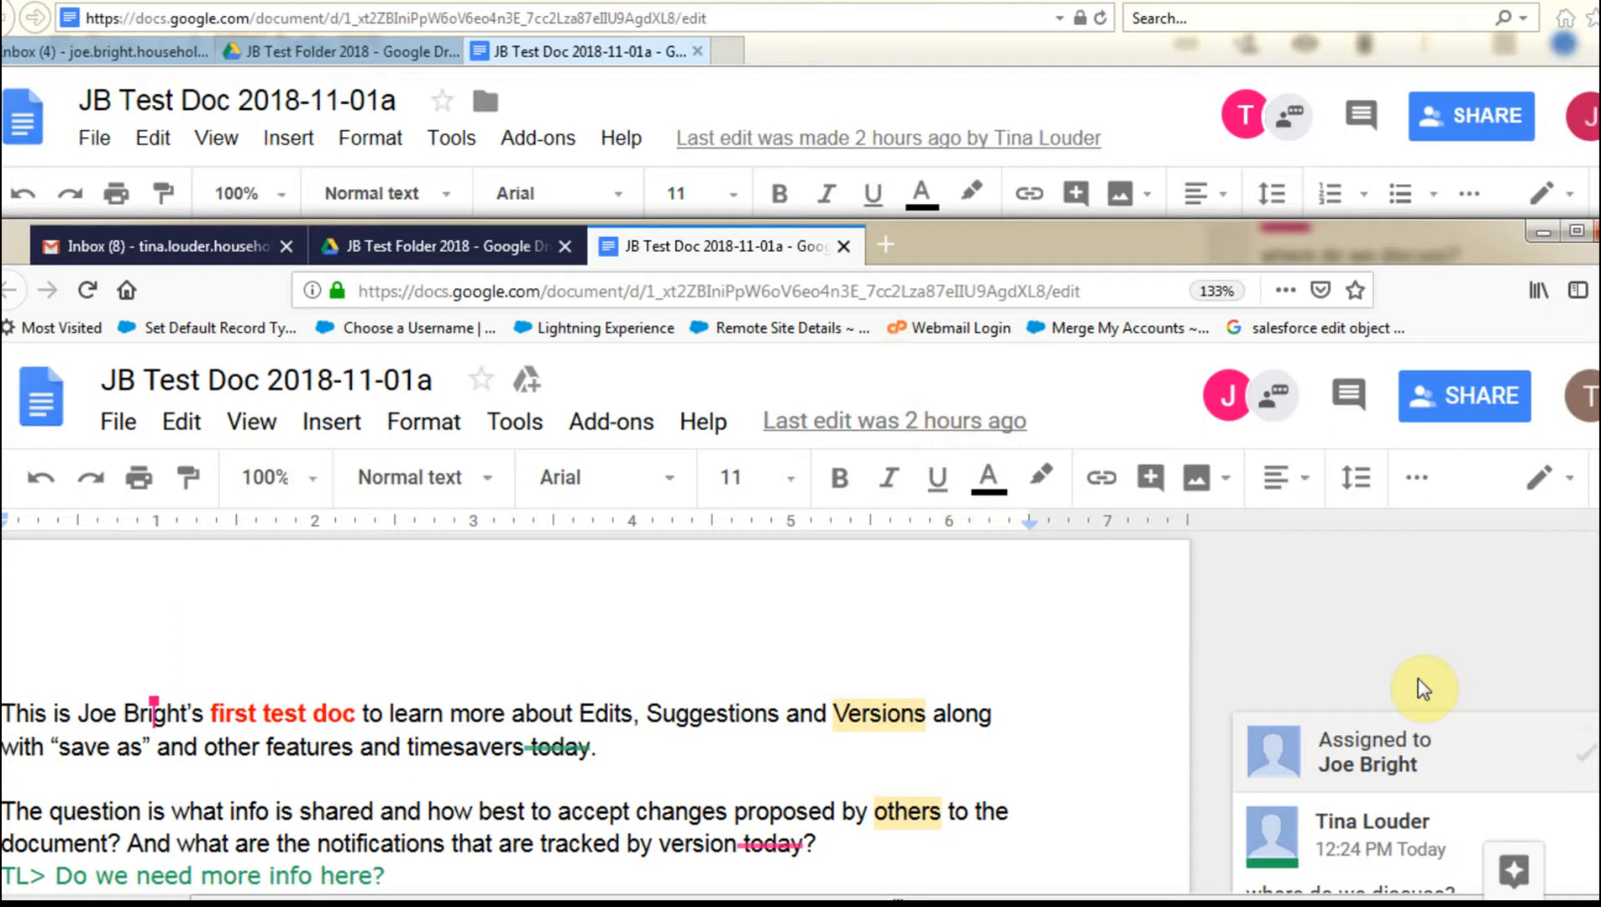
{"action": "mouse_move", "coordinate": [1287, 651]}
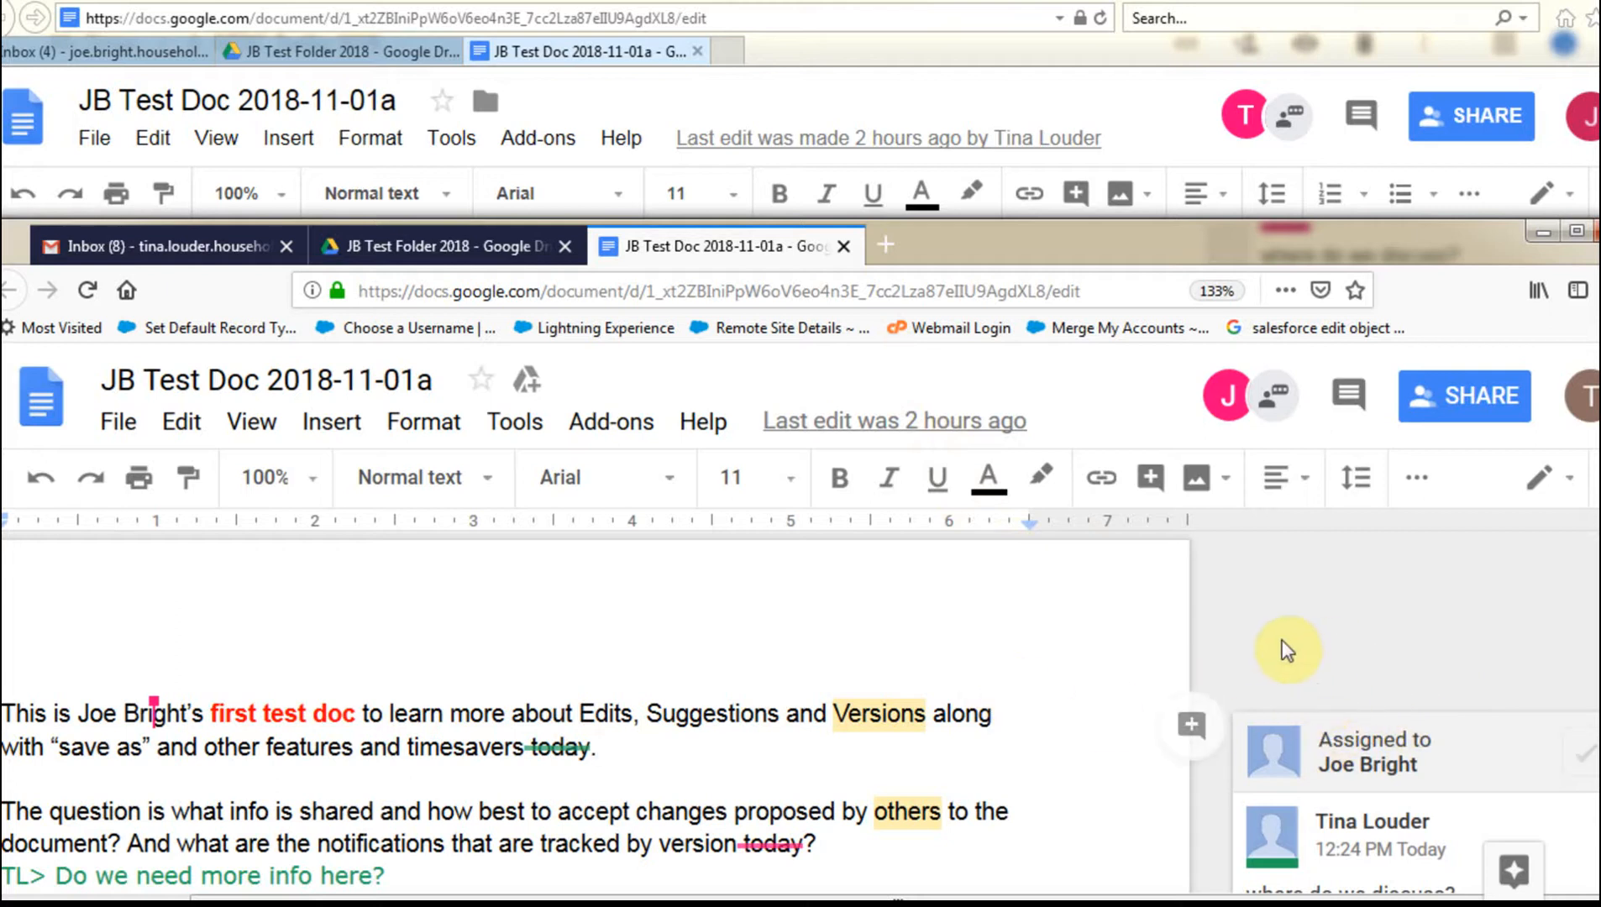
{"action": "mouse_move", "coordinate": [909, 105]}
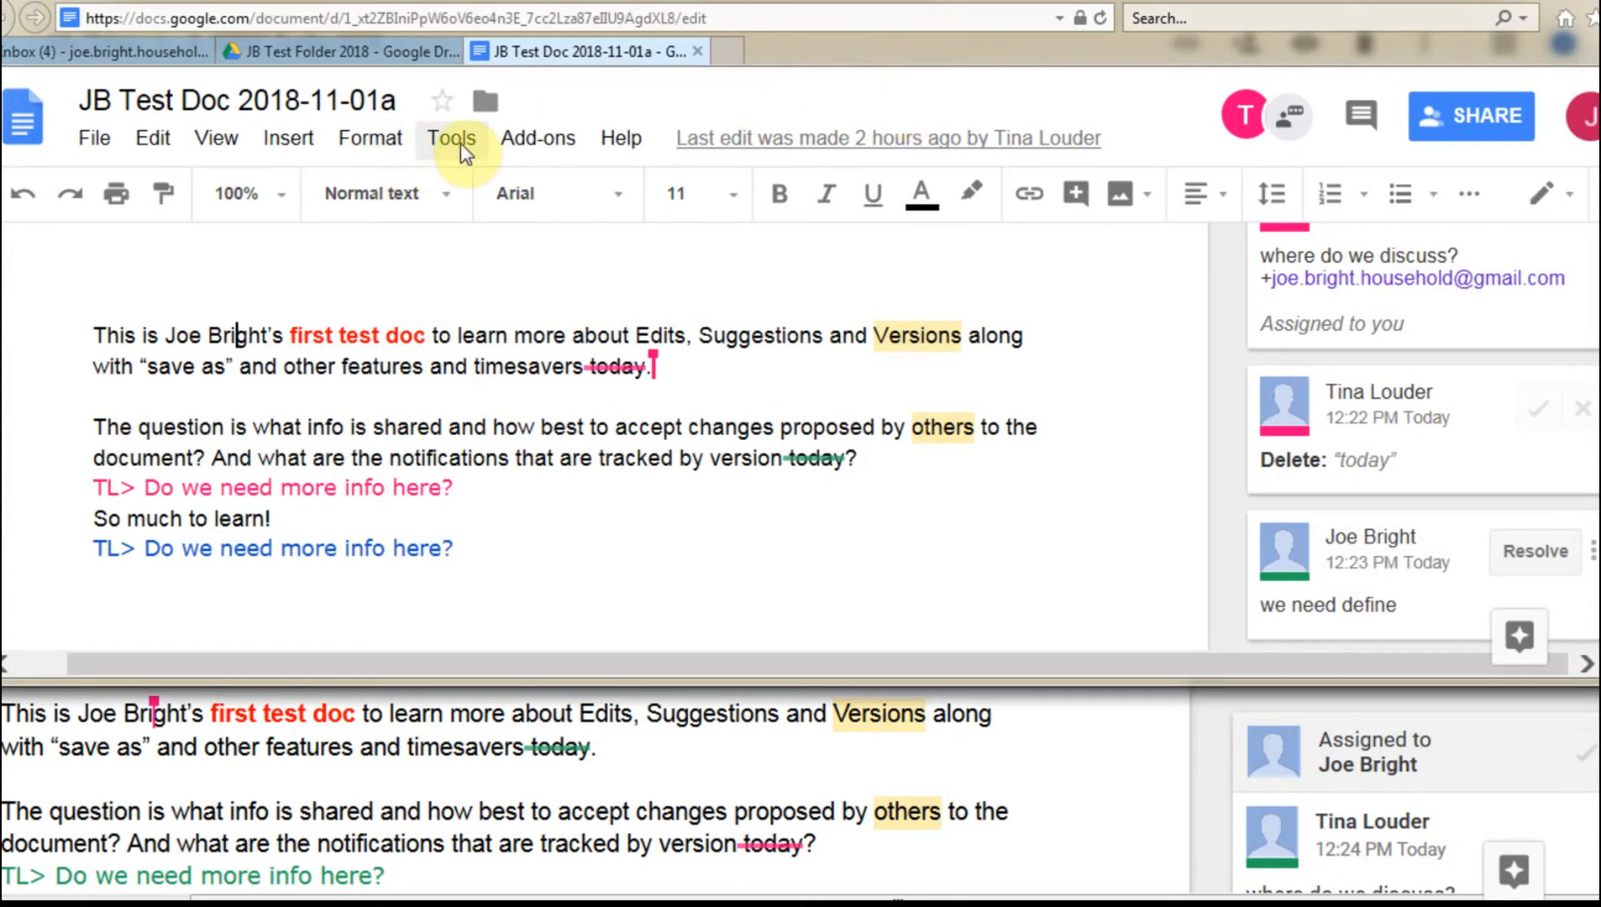
{"action": "left_click", "coordinate": [452, 138]}
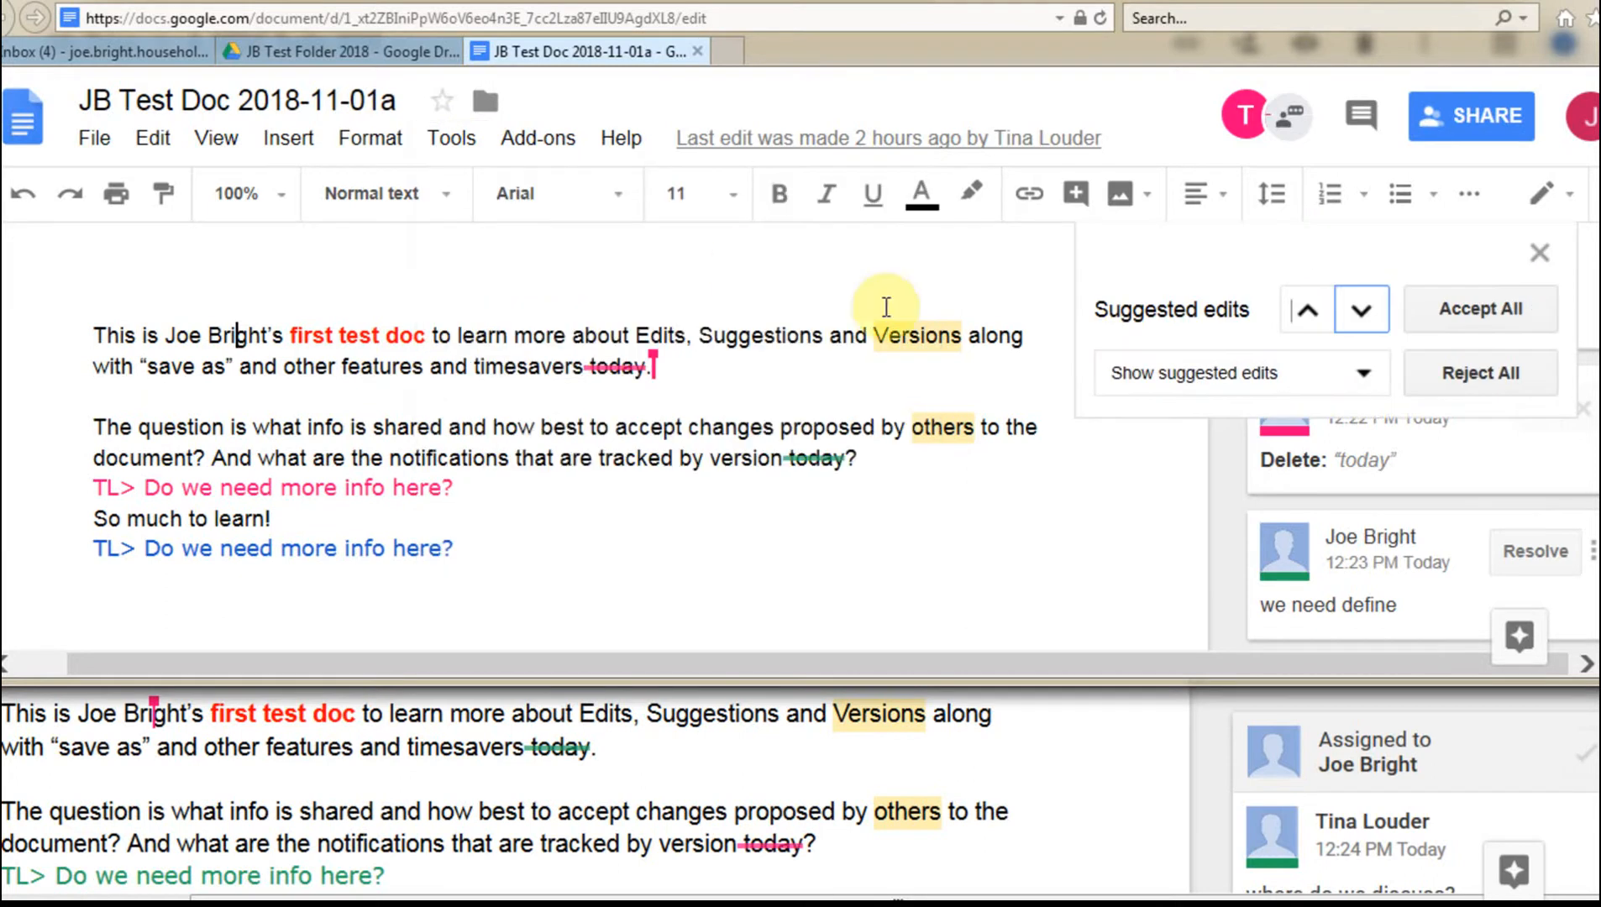
{"action": "left_click", "coordinate": [1239, 371]}
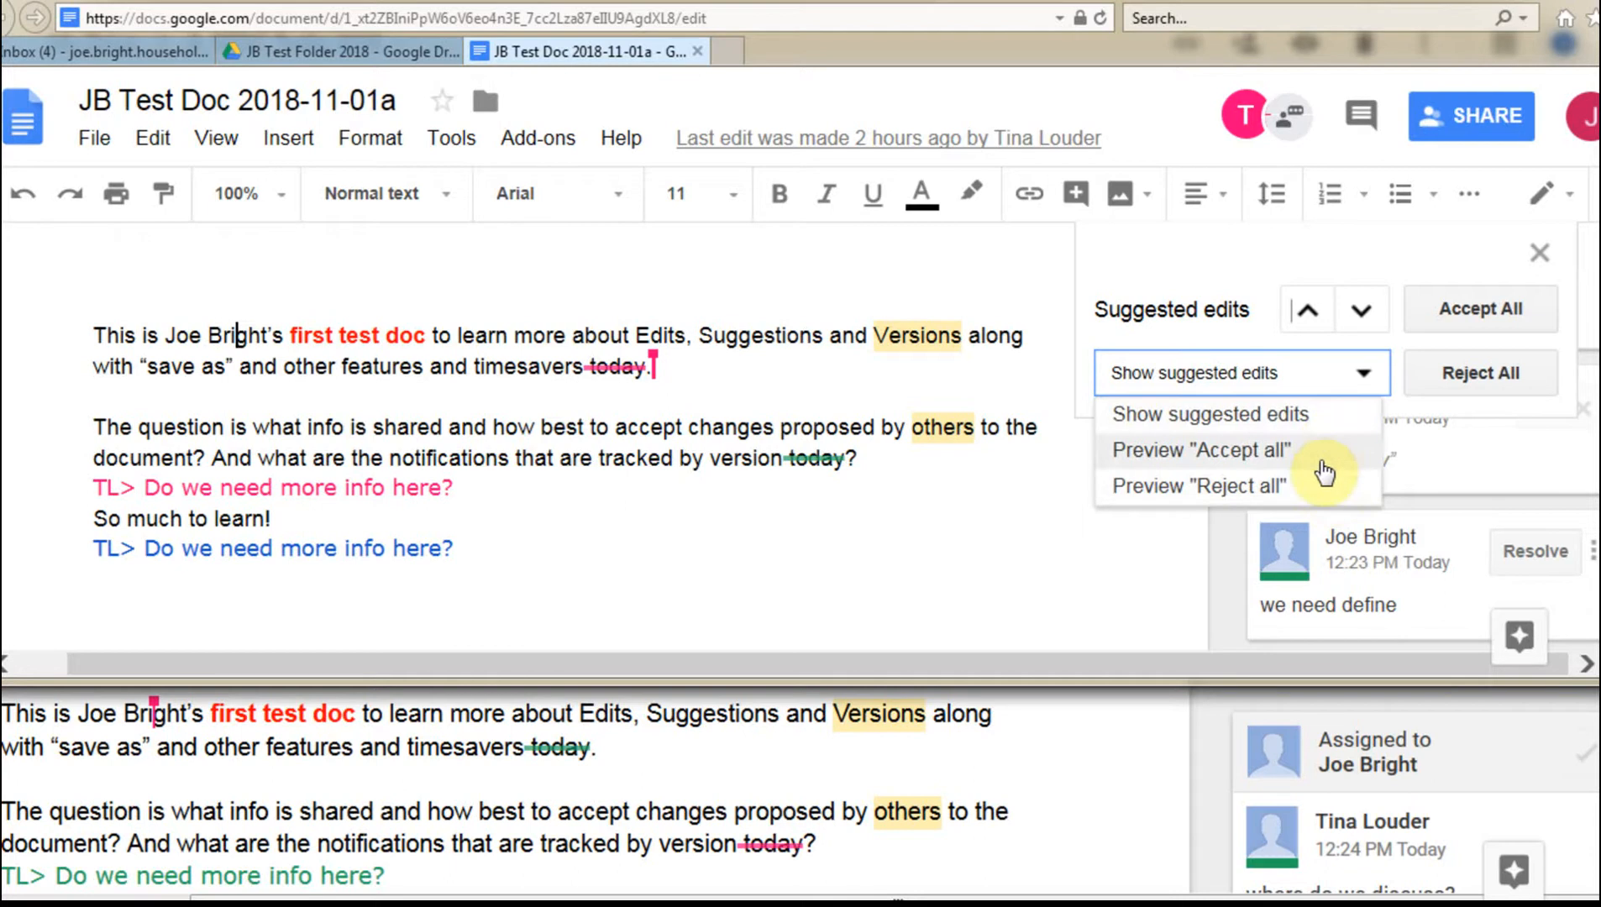
{"action": "mouse_move", "coordinate": [1321, 496]}
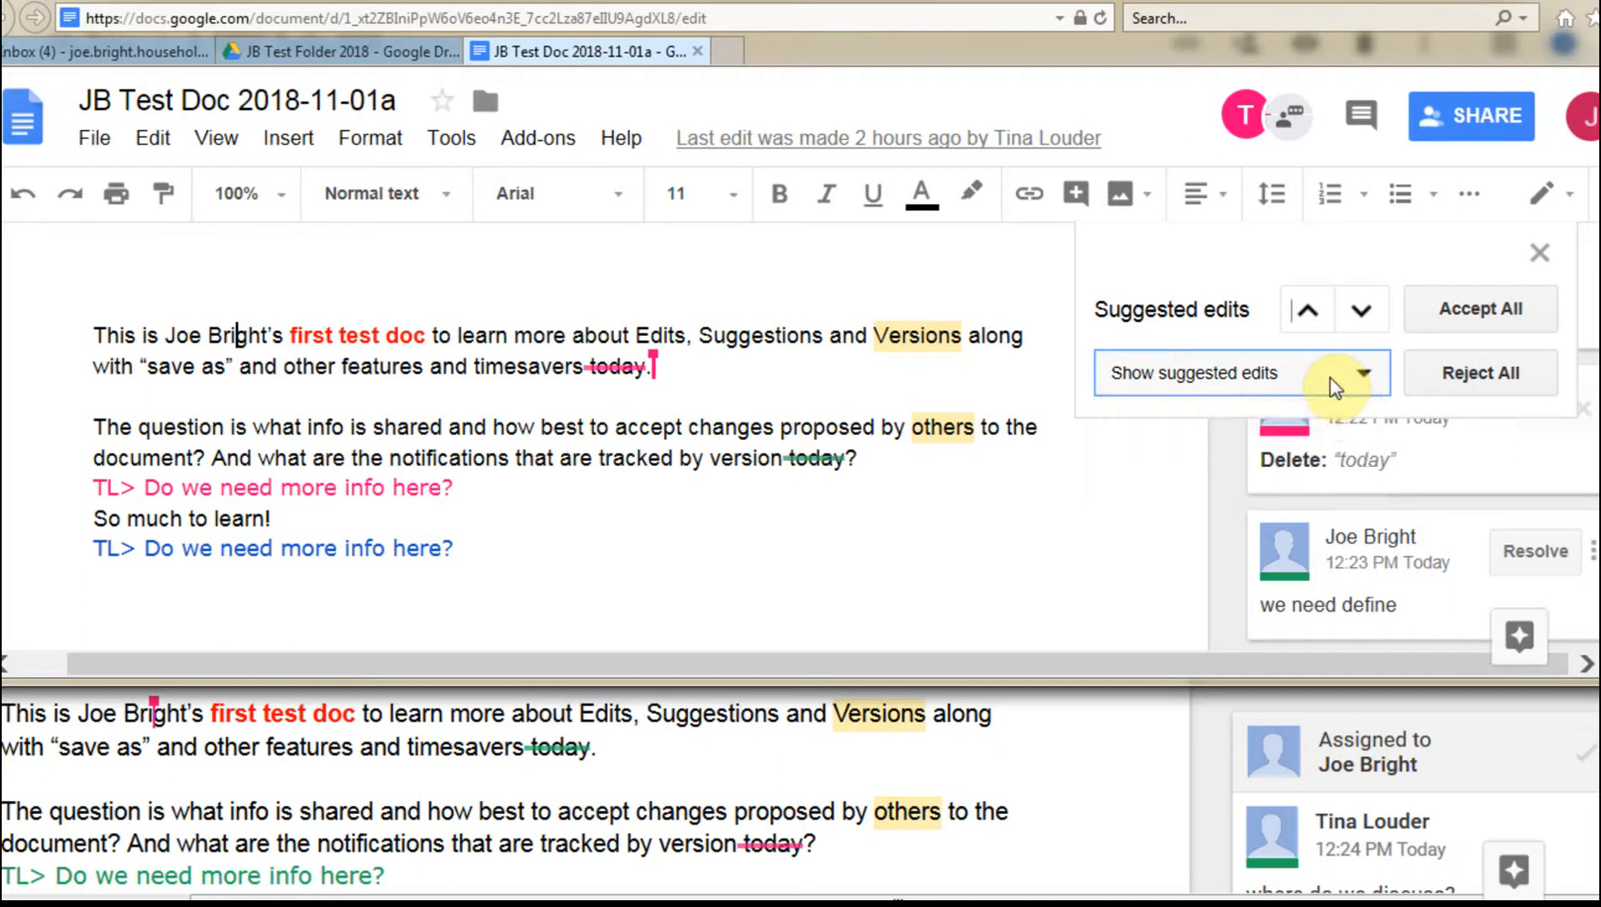
{"action": "mouse_move", "coordinate": [1361, 310]}
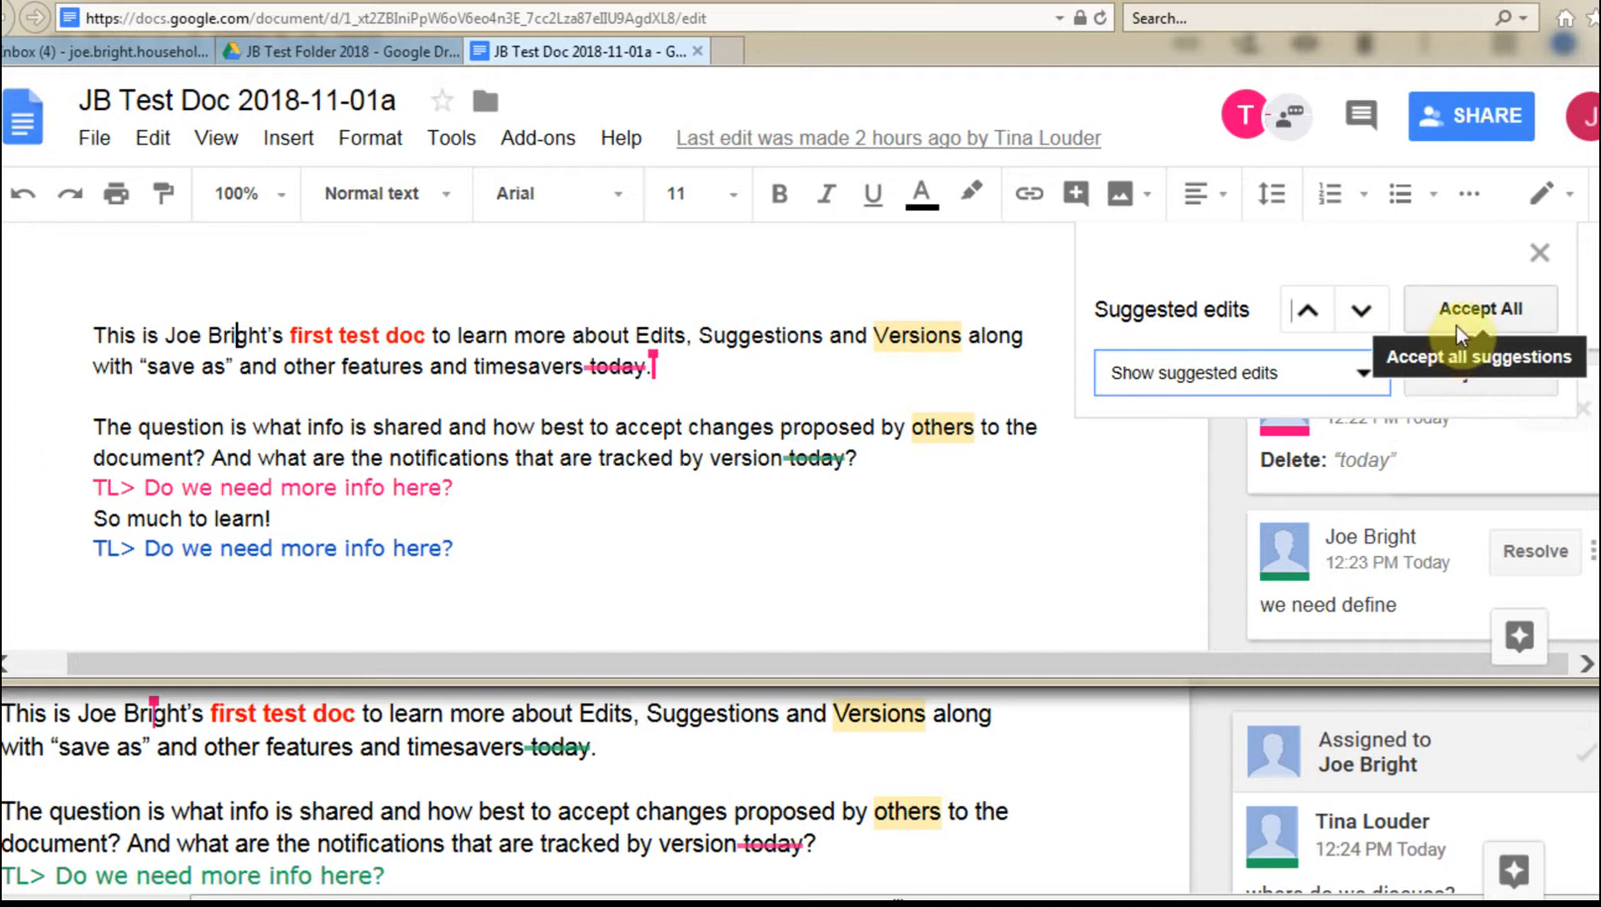
{"action": "left_click", "coordinate": [1541, 252]}
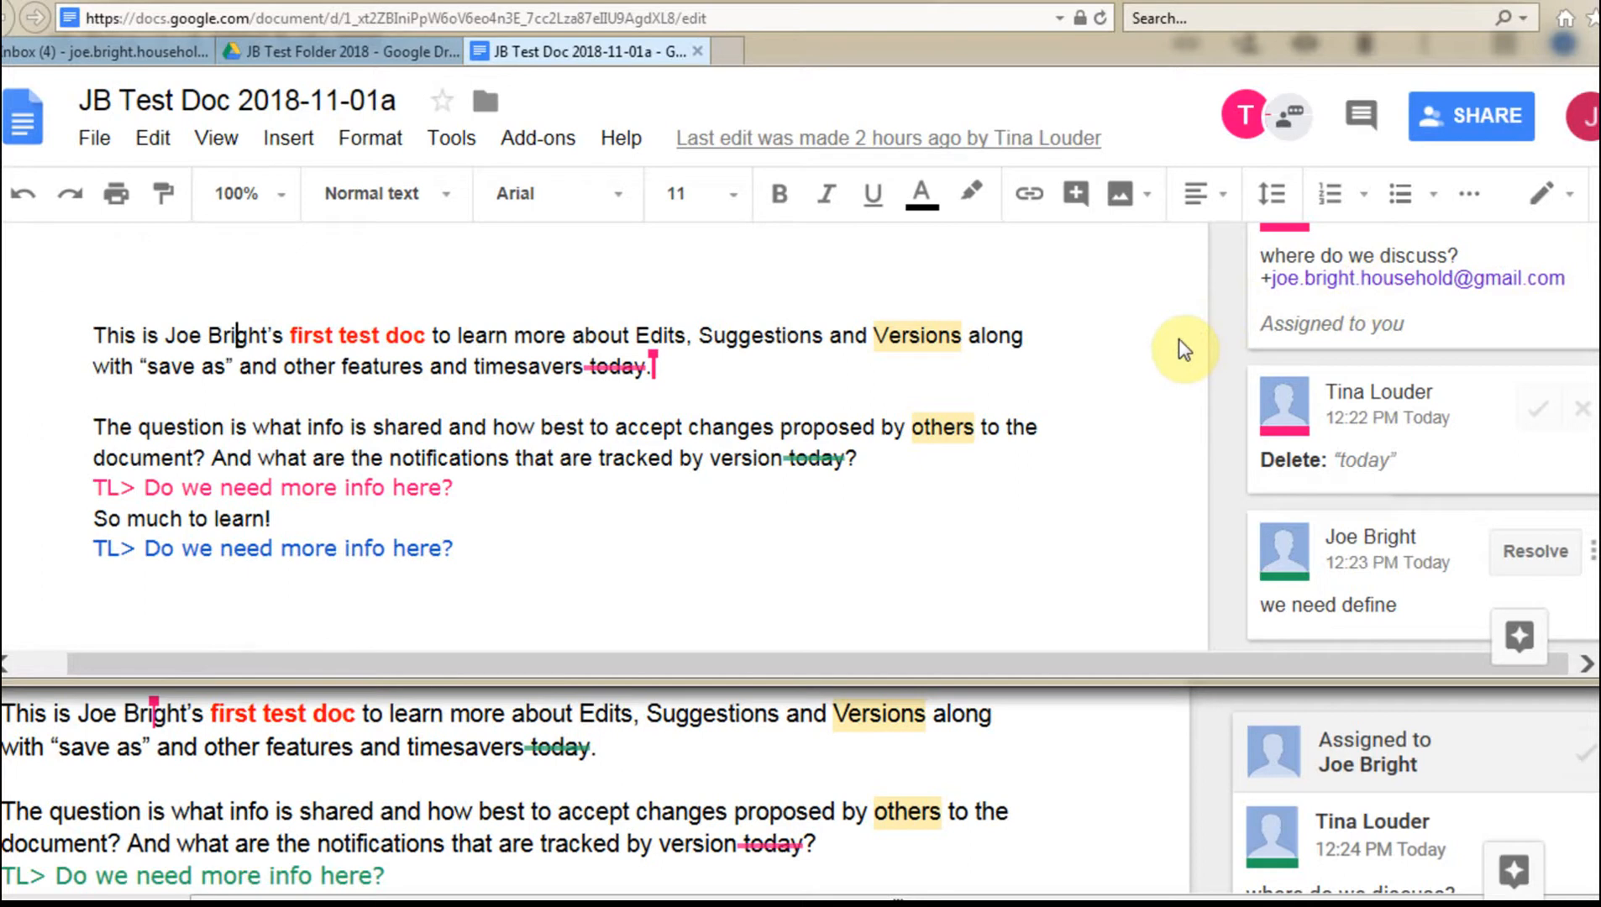
{"action": "mouse_move", "coordinate": [197, 297]}
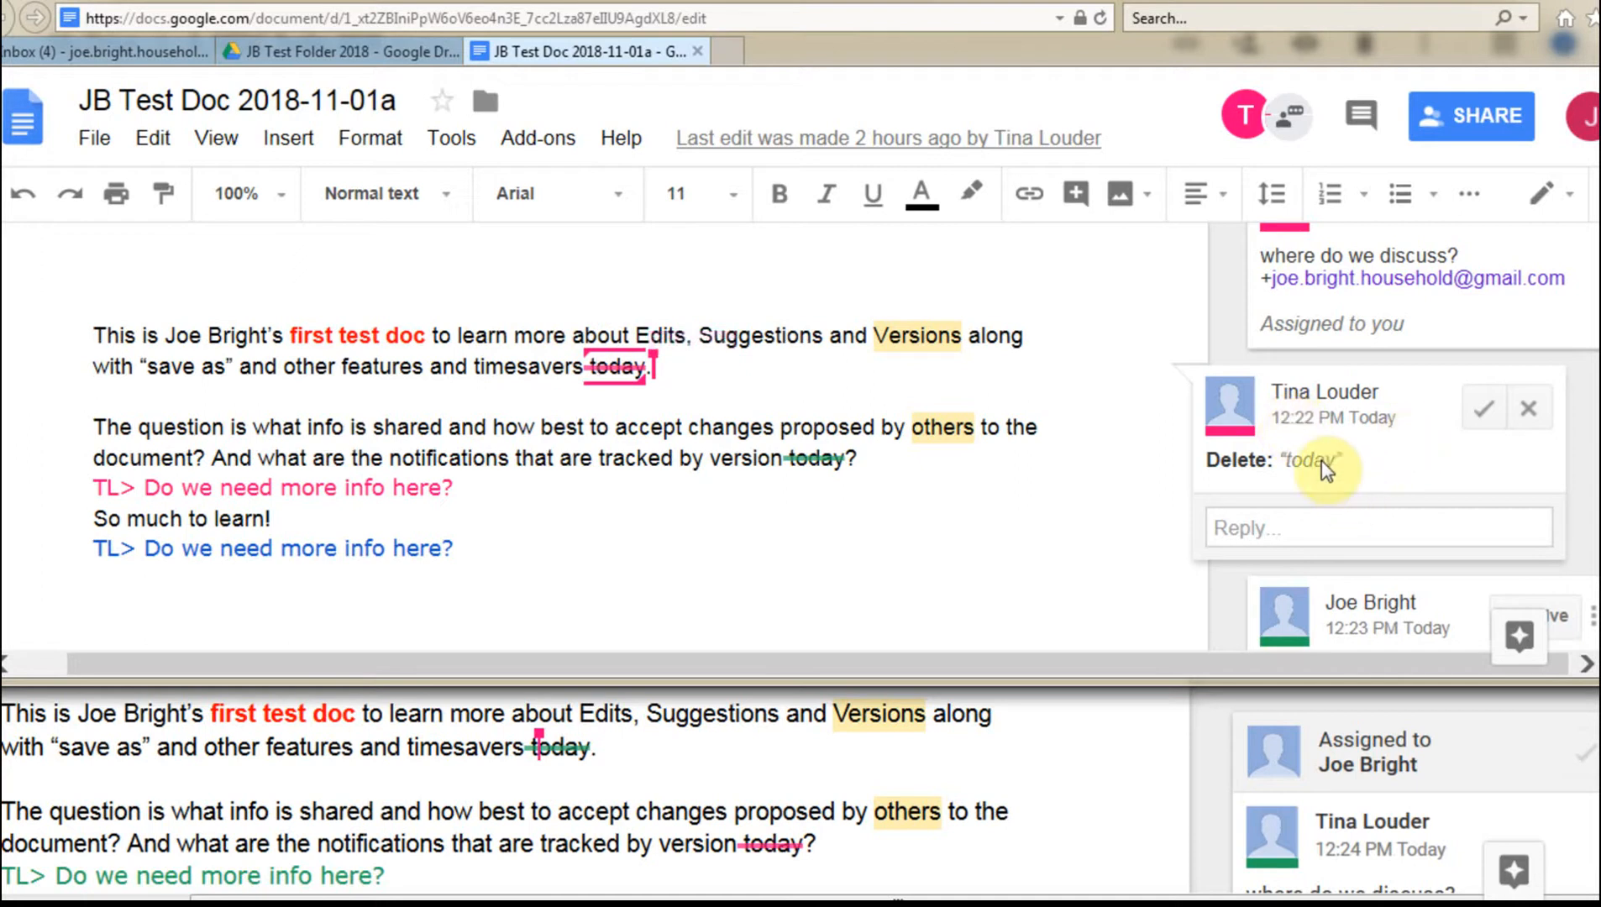
Accept both suggested deletions of 'today', leaving Tina's added-line suggestion pending.
{"action": "left_click", "coordinate": [1378, 528]}
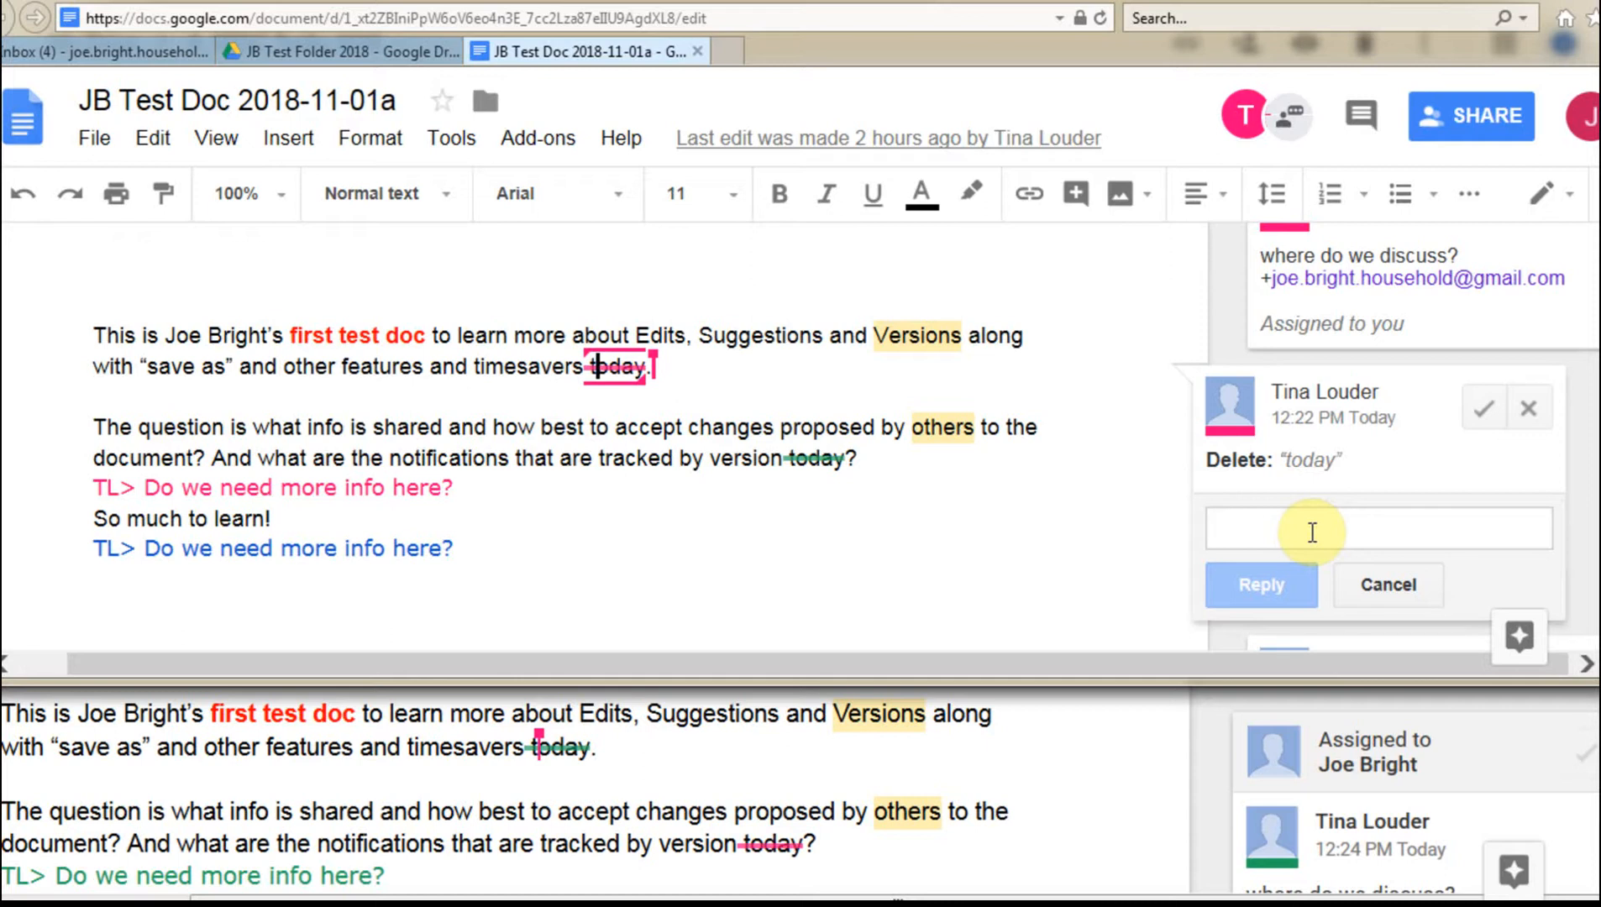
{"action": "mouse_move", "coordinate": [1312, 560]}
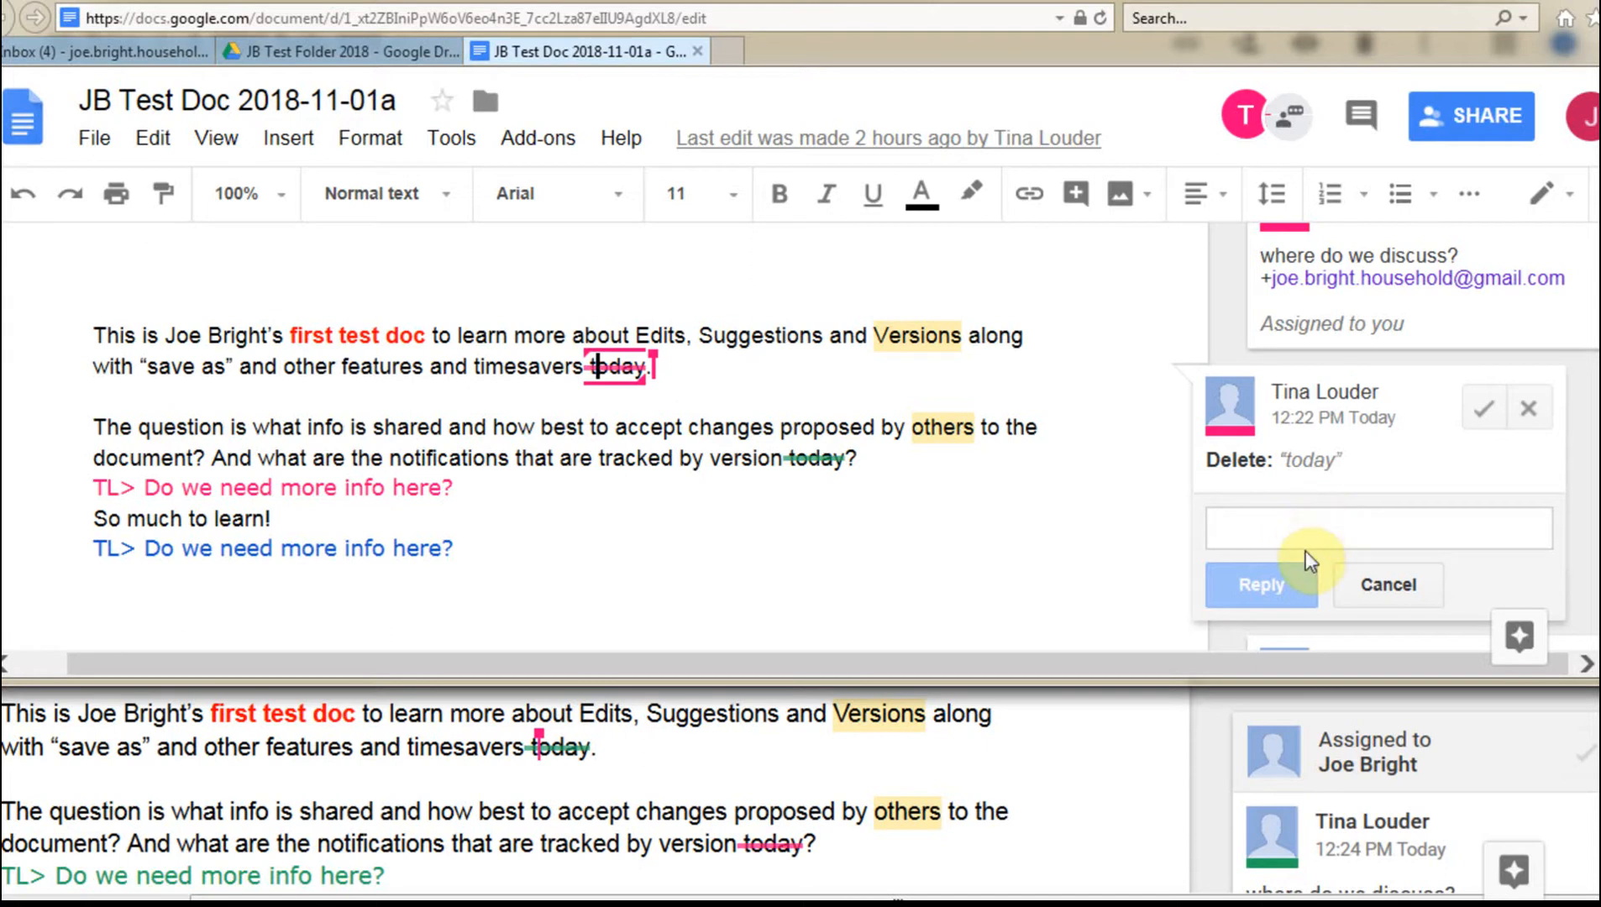
{"action": "mouse_move", "coordinate": [1459, 486]}
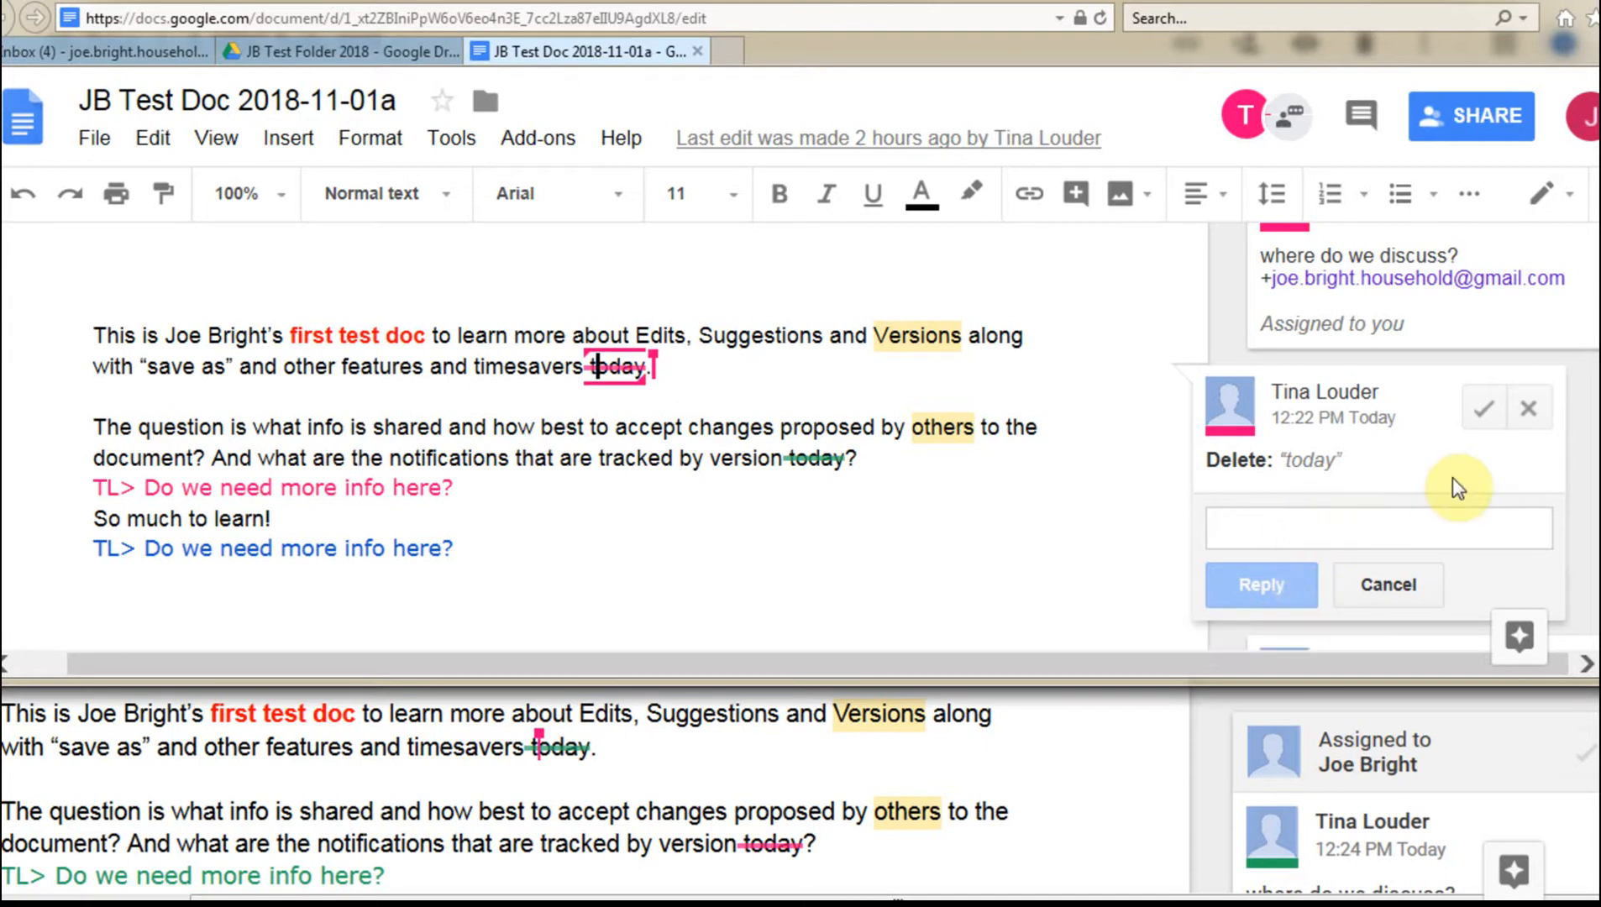
{"action": "mouse_move", "coordinate": [1529, 408]}
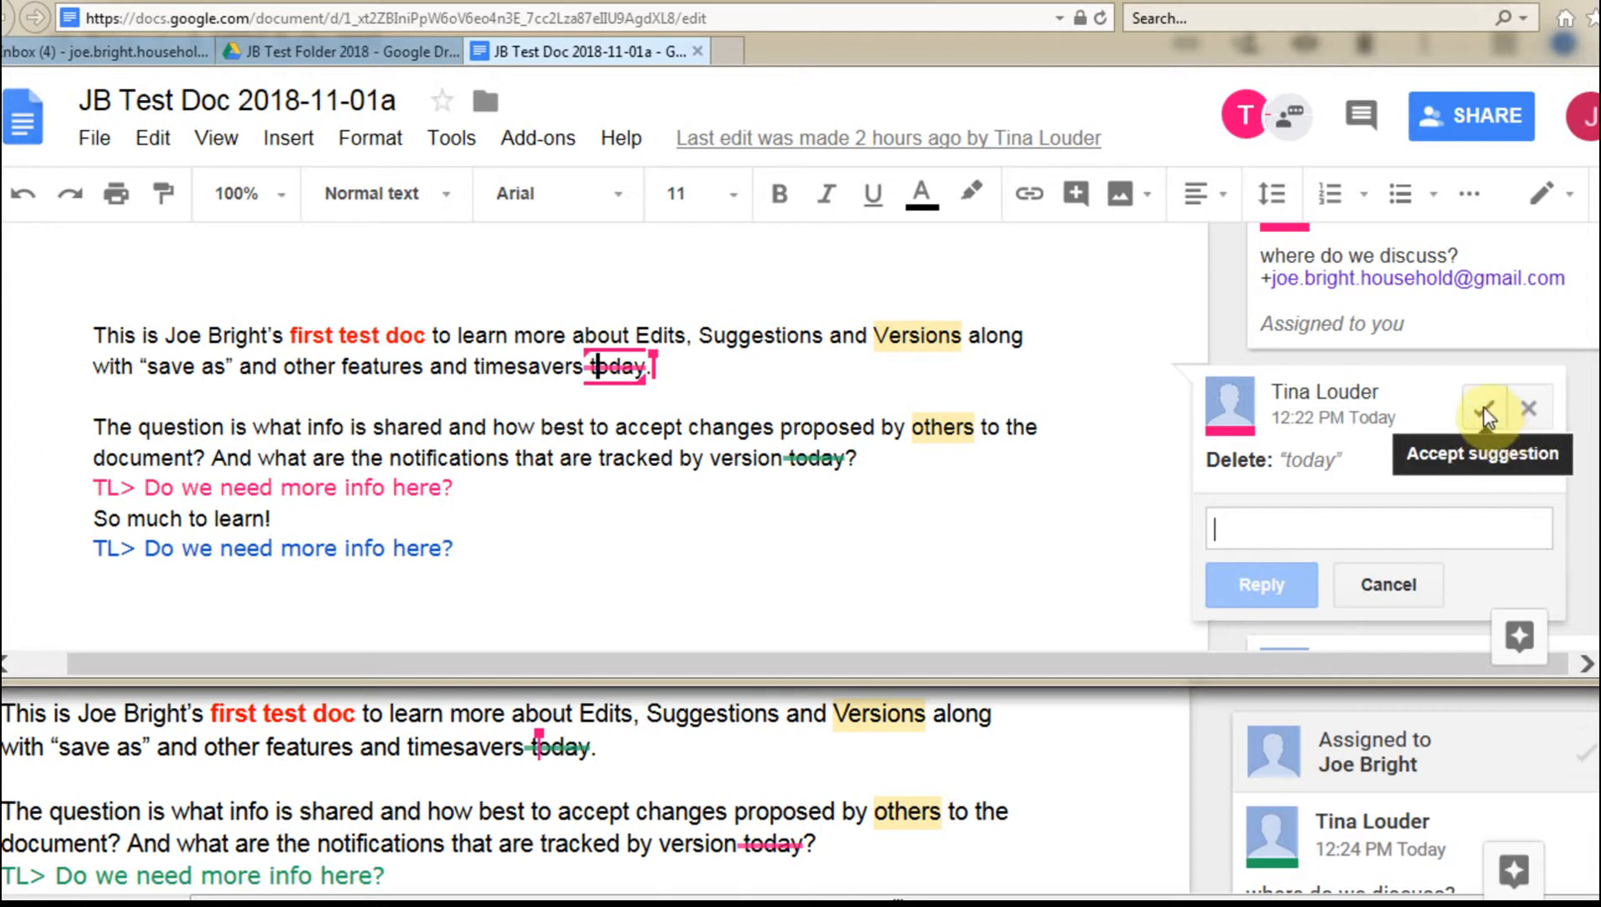
{"action": "left_click", "coordinate": [1488, 409]}
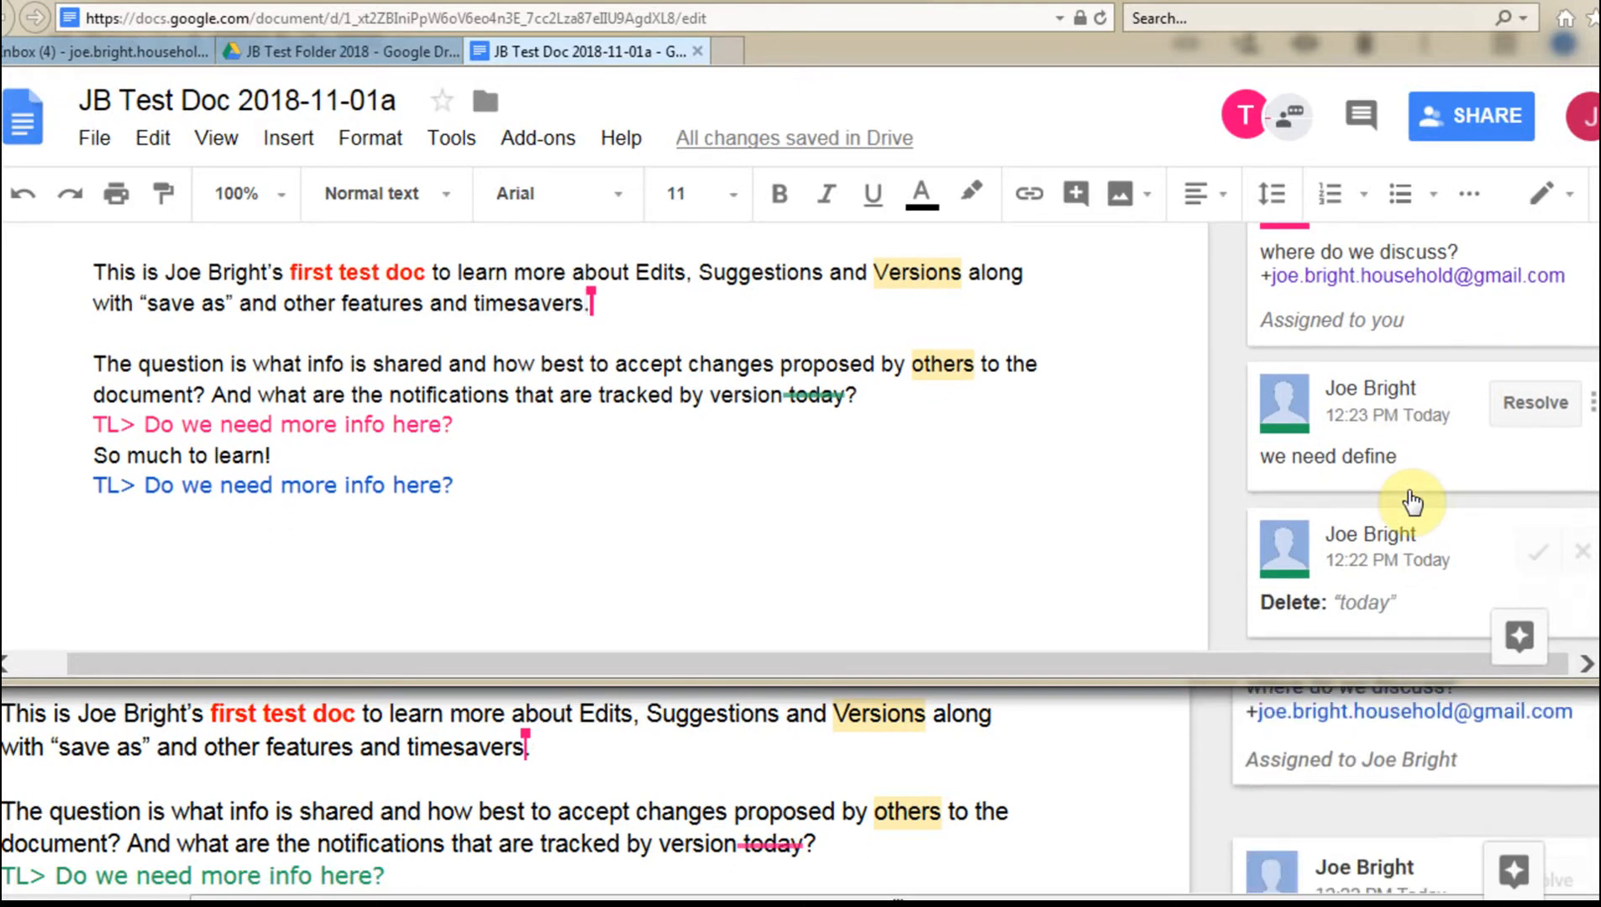
{"action": "scroll", "scroll_direction": "down", "scroll_amount": 3}
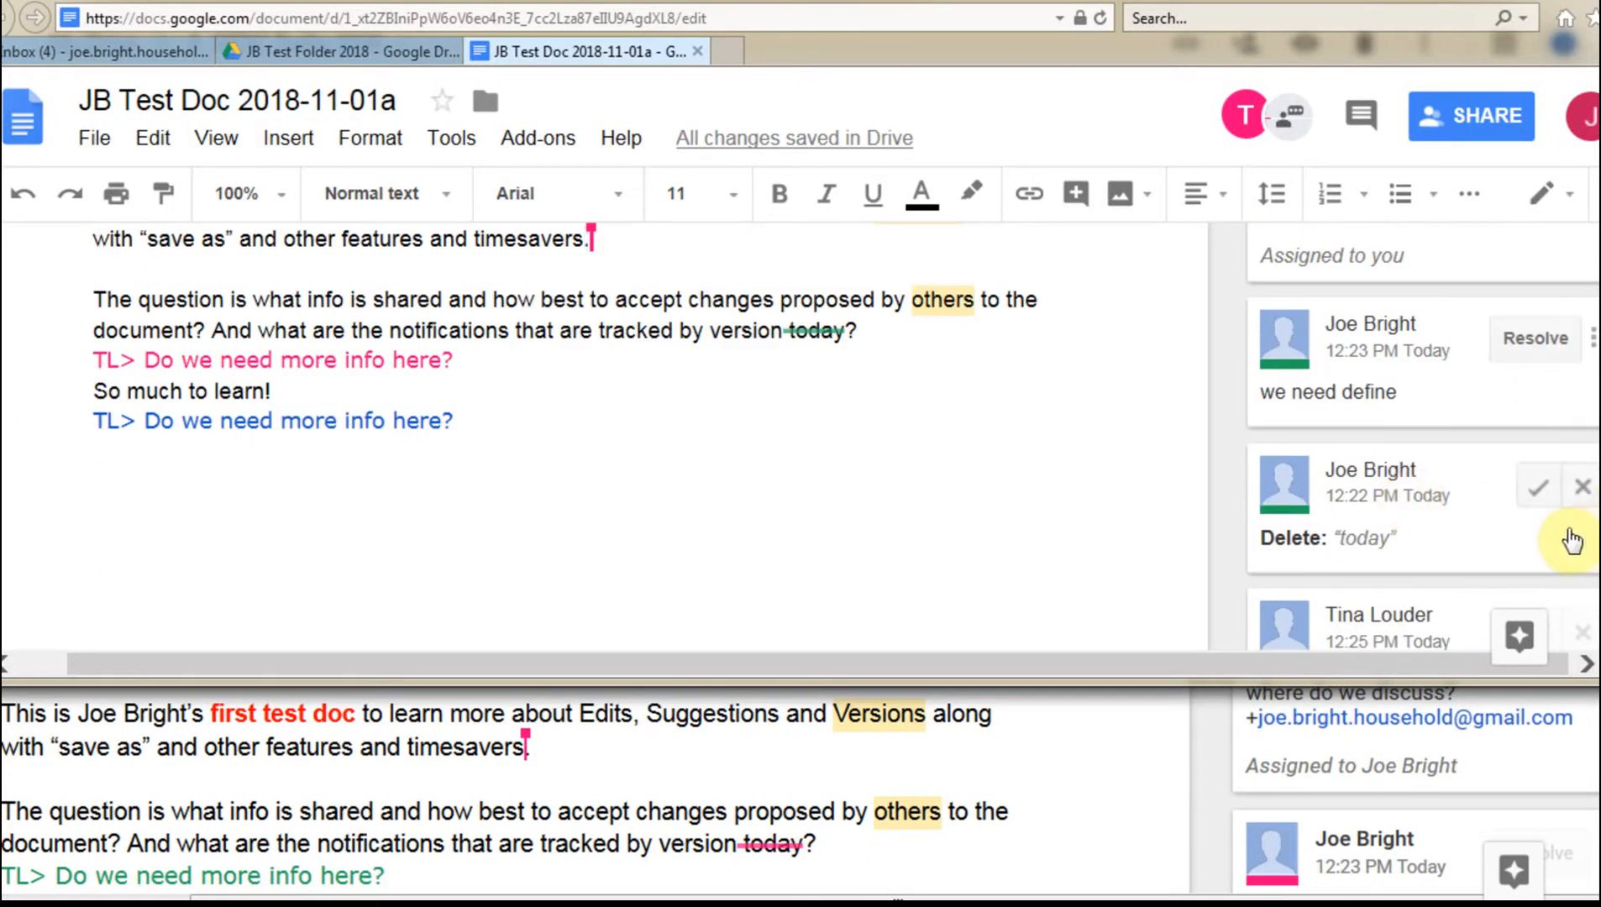
{"action": "mouse_move", "coordinate": [1539, 487]}
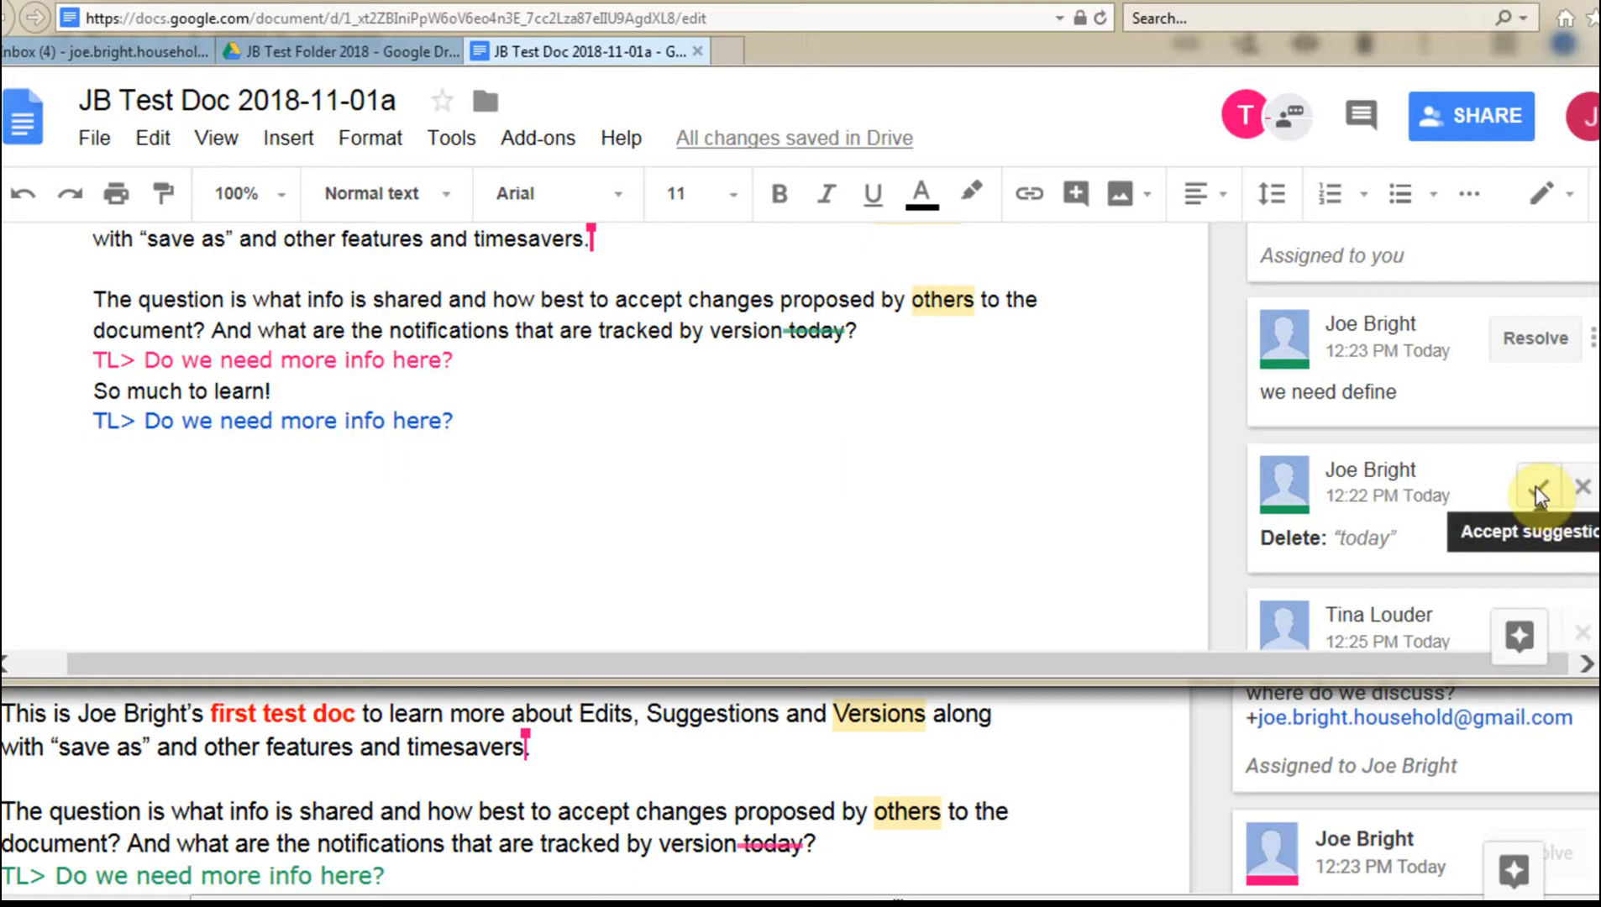
{"action": "left_click", "coordinate": [1541, 485]}
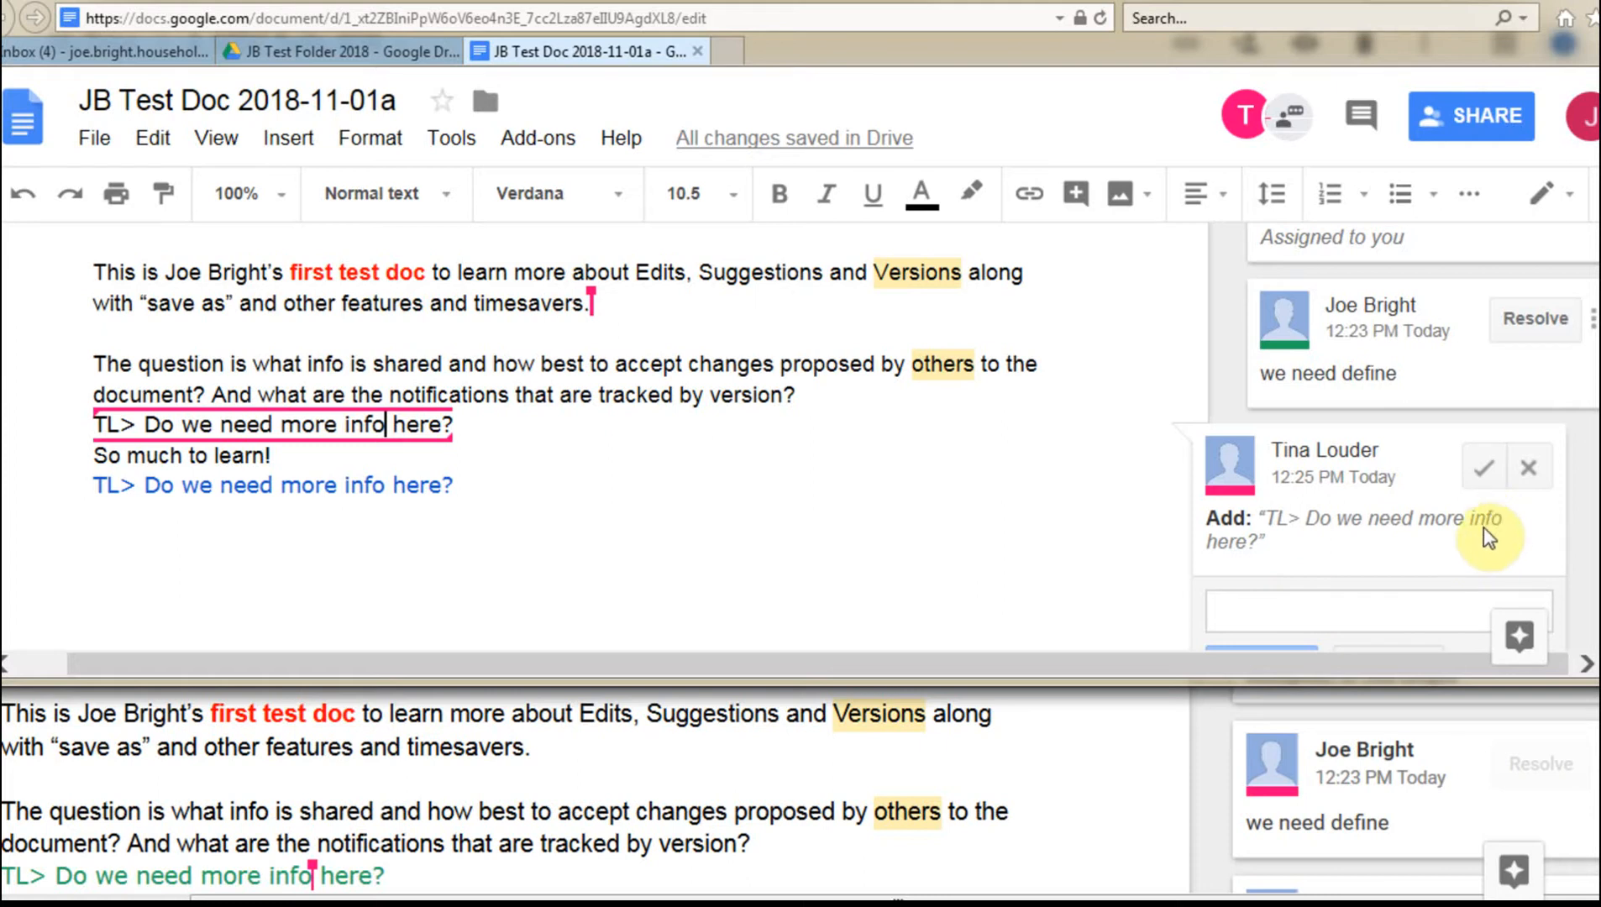
{"action": "mouse_move", "coordinate": [1397, 573]}
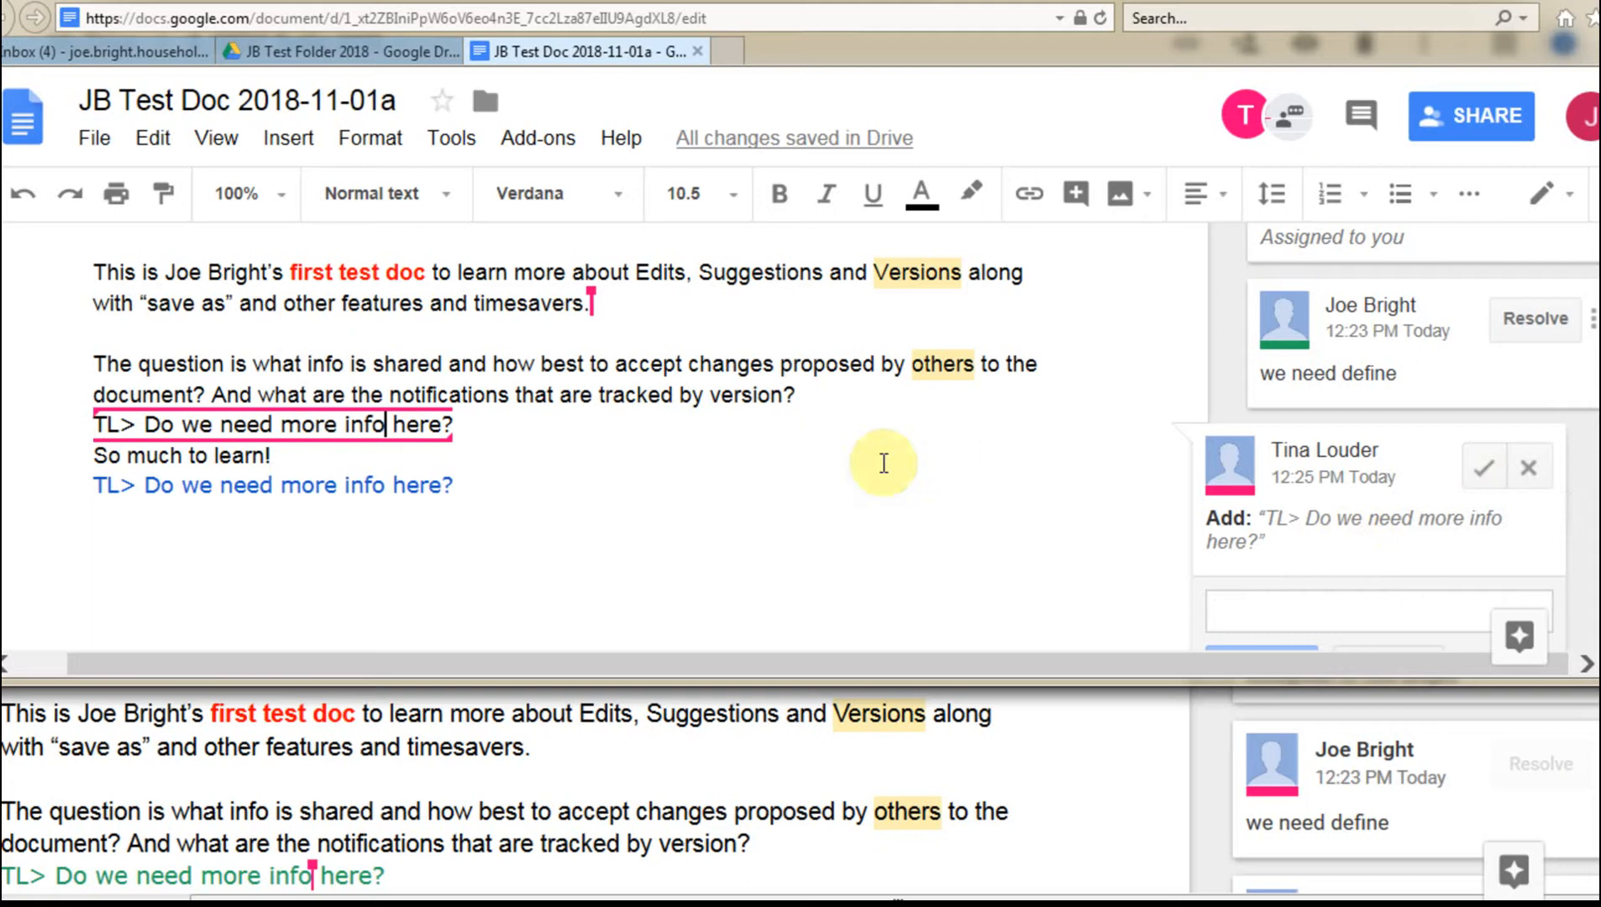
{"action": "left_click", "coordinate": [1373, 612]}
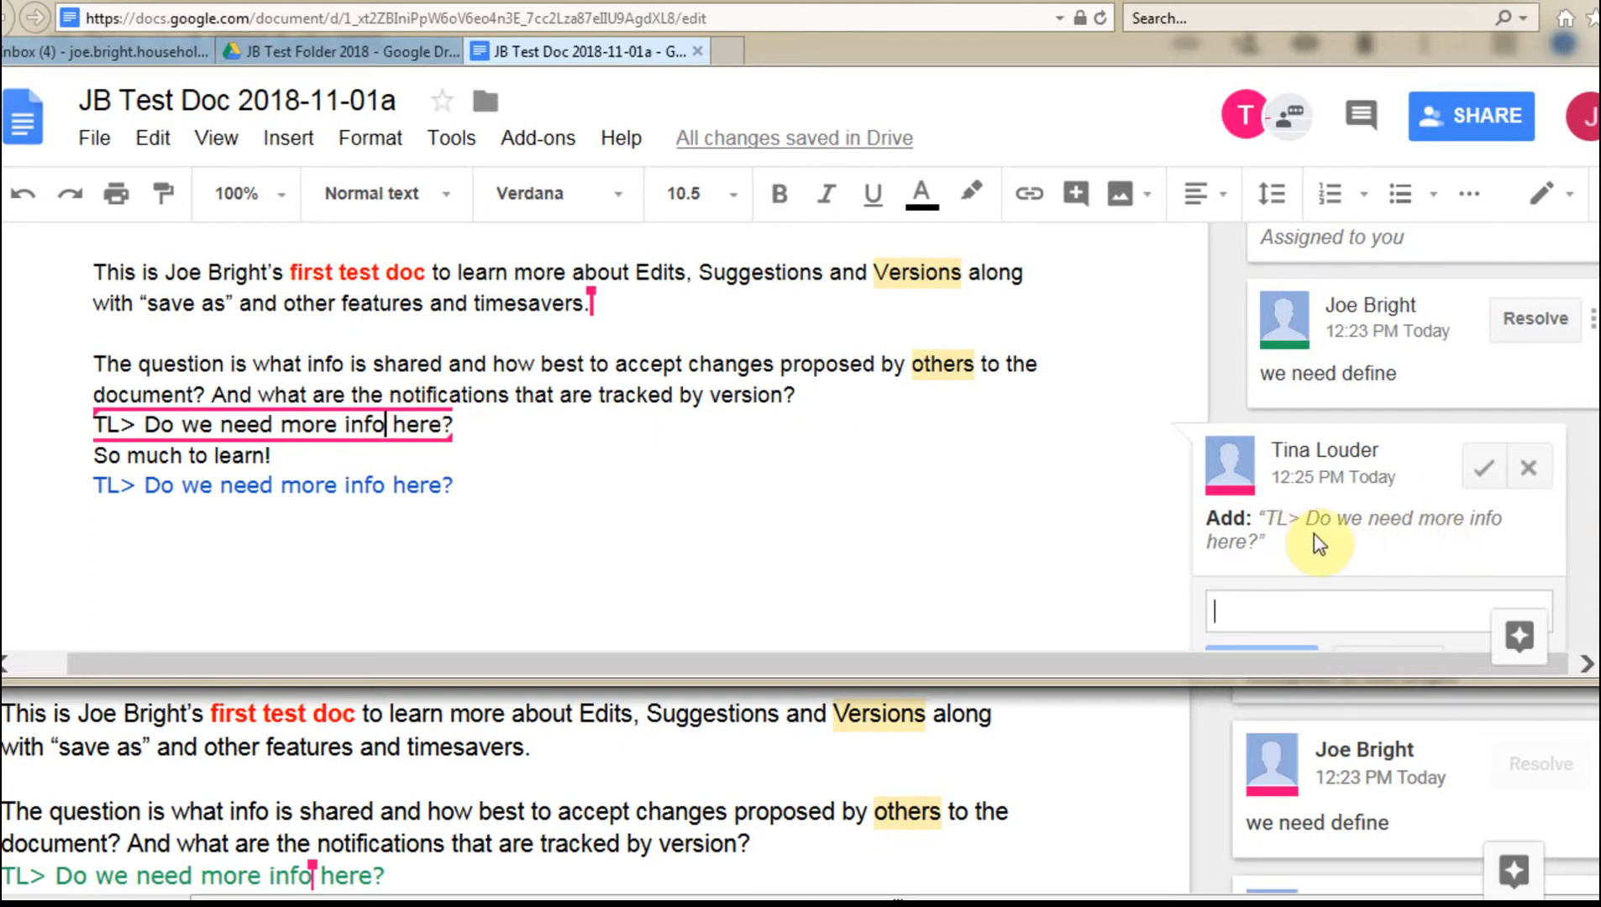
{"action": "mouse_move", "coordinate": [620, 427]}
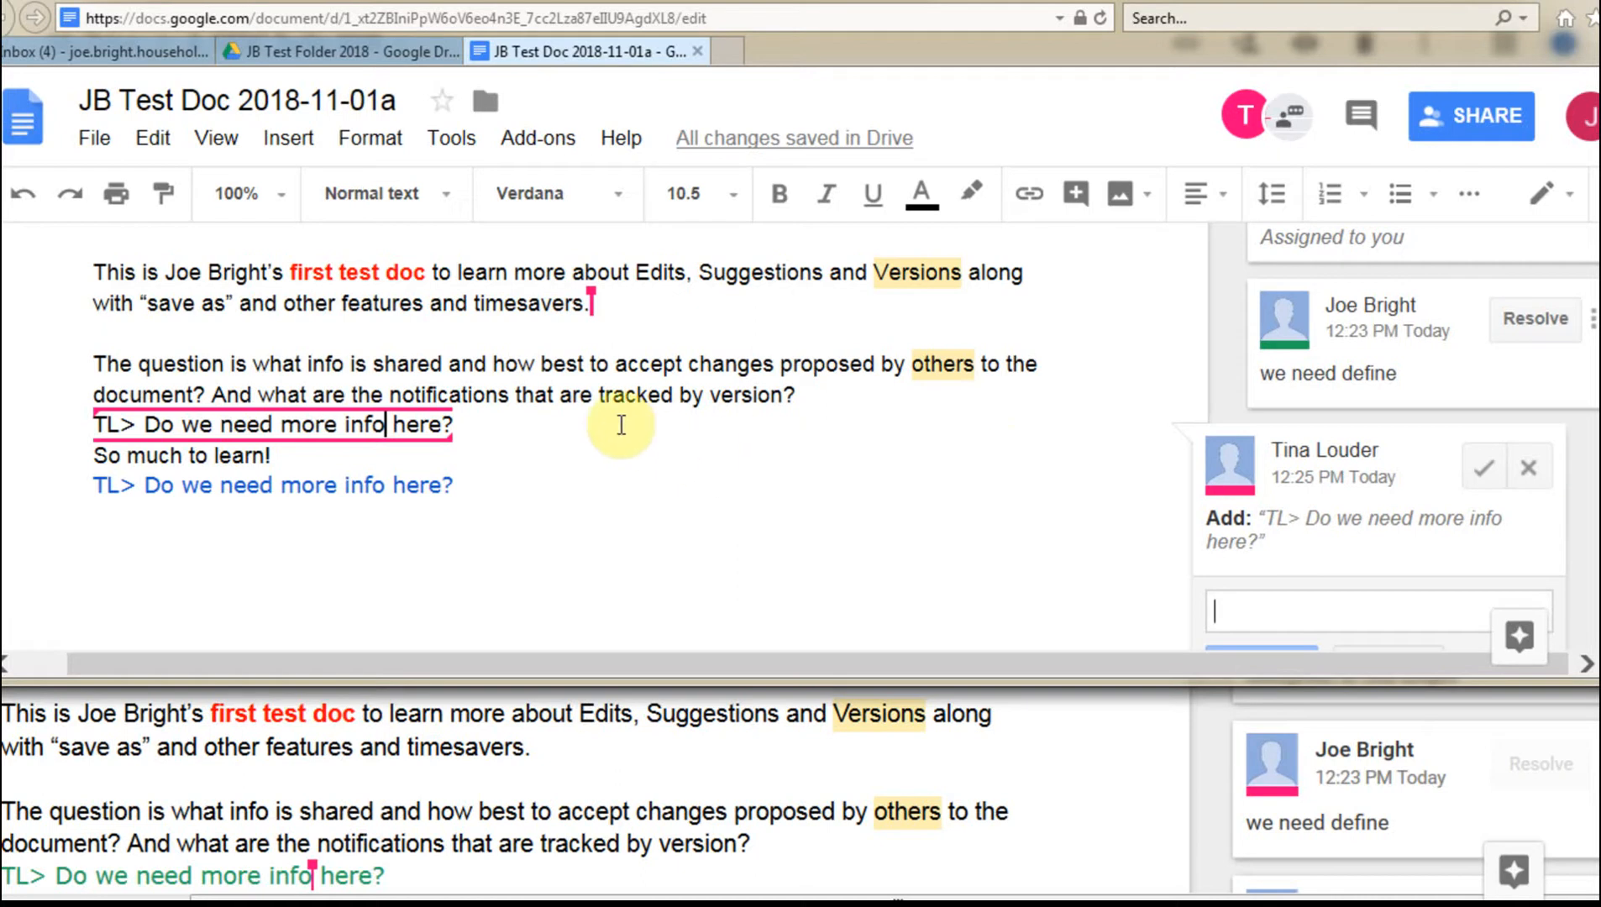
{"action": "mouse_move", "coordinate": [551, 332]}
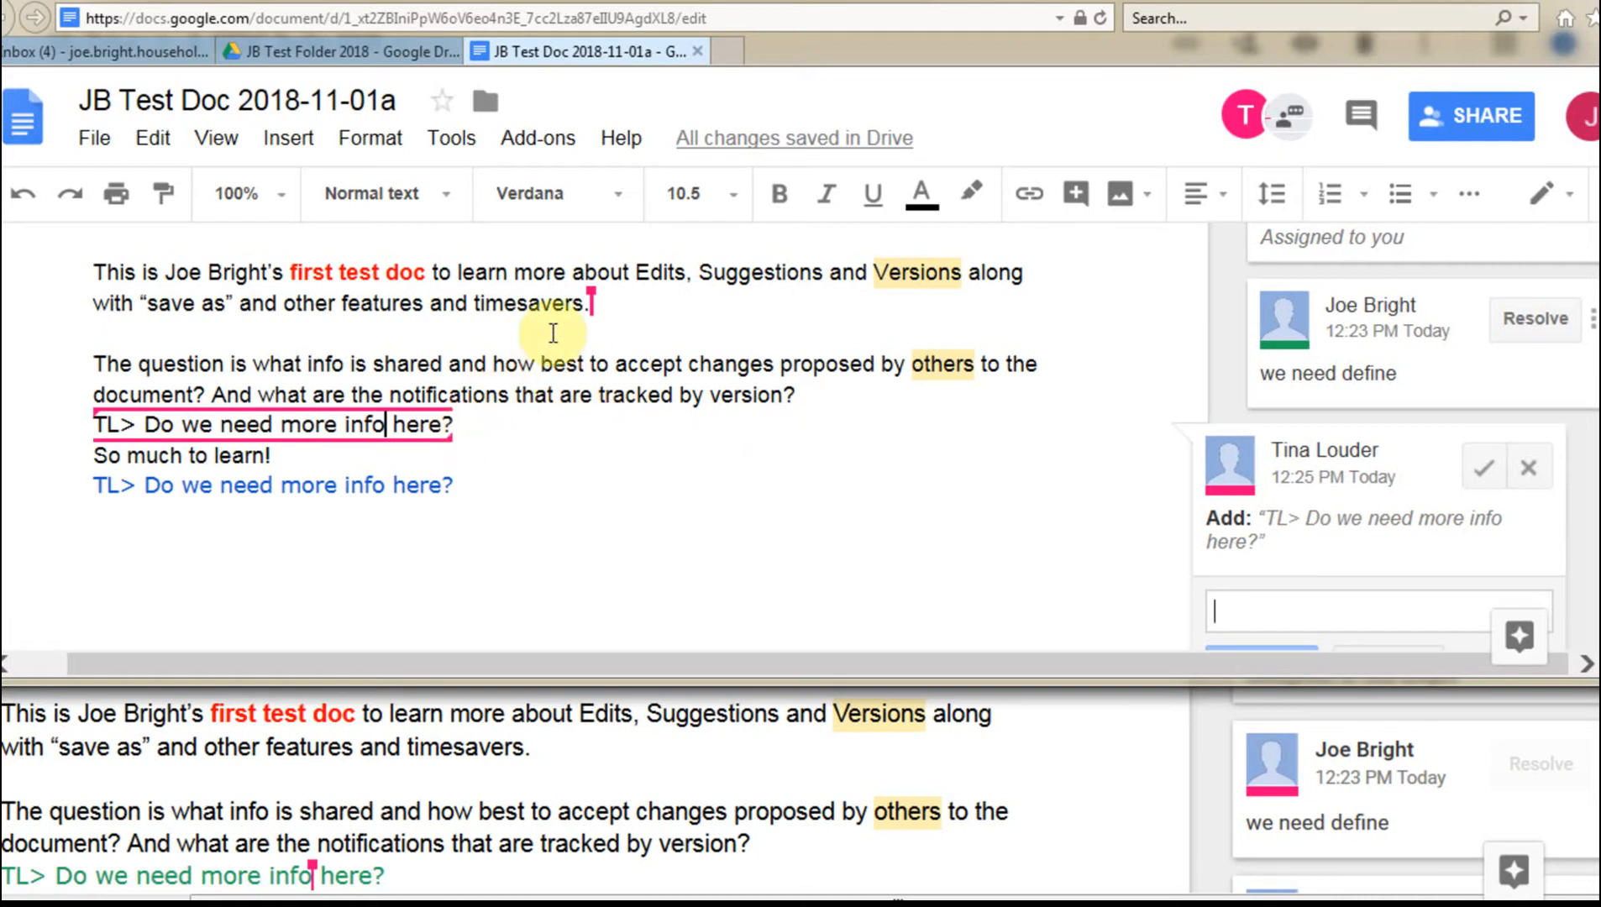
{"action": "mouse_move", "coordinate": [1380, 377]}
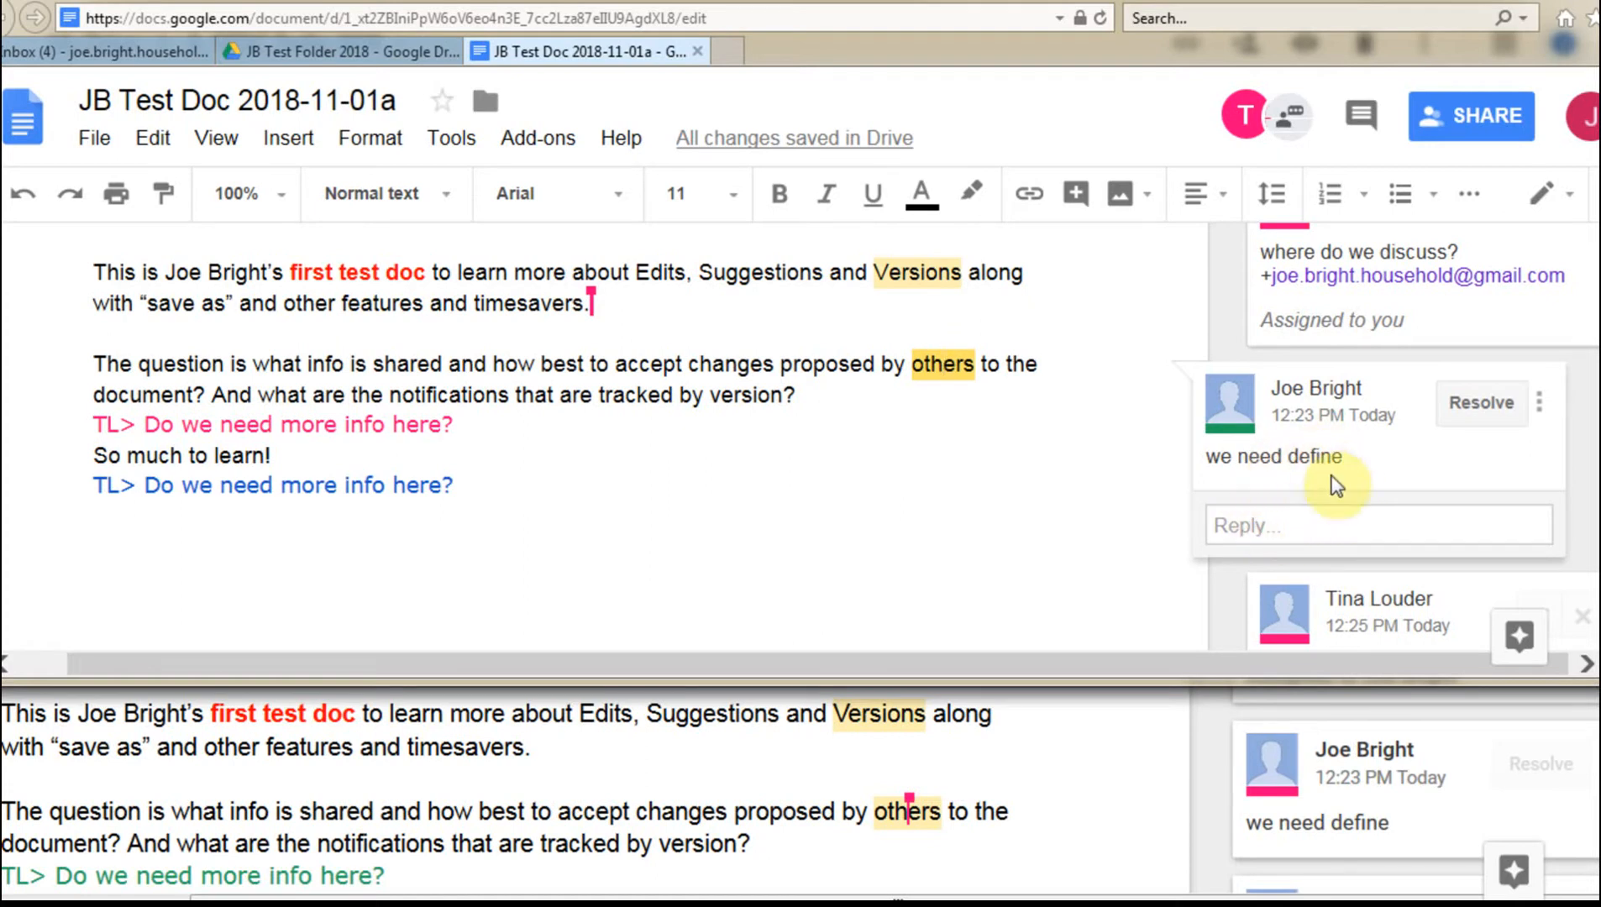
{"action": "left_click", "coordinate": [1377, 524]}
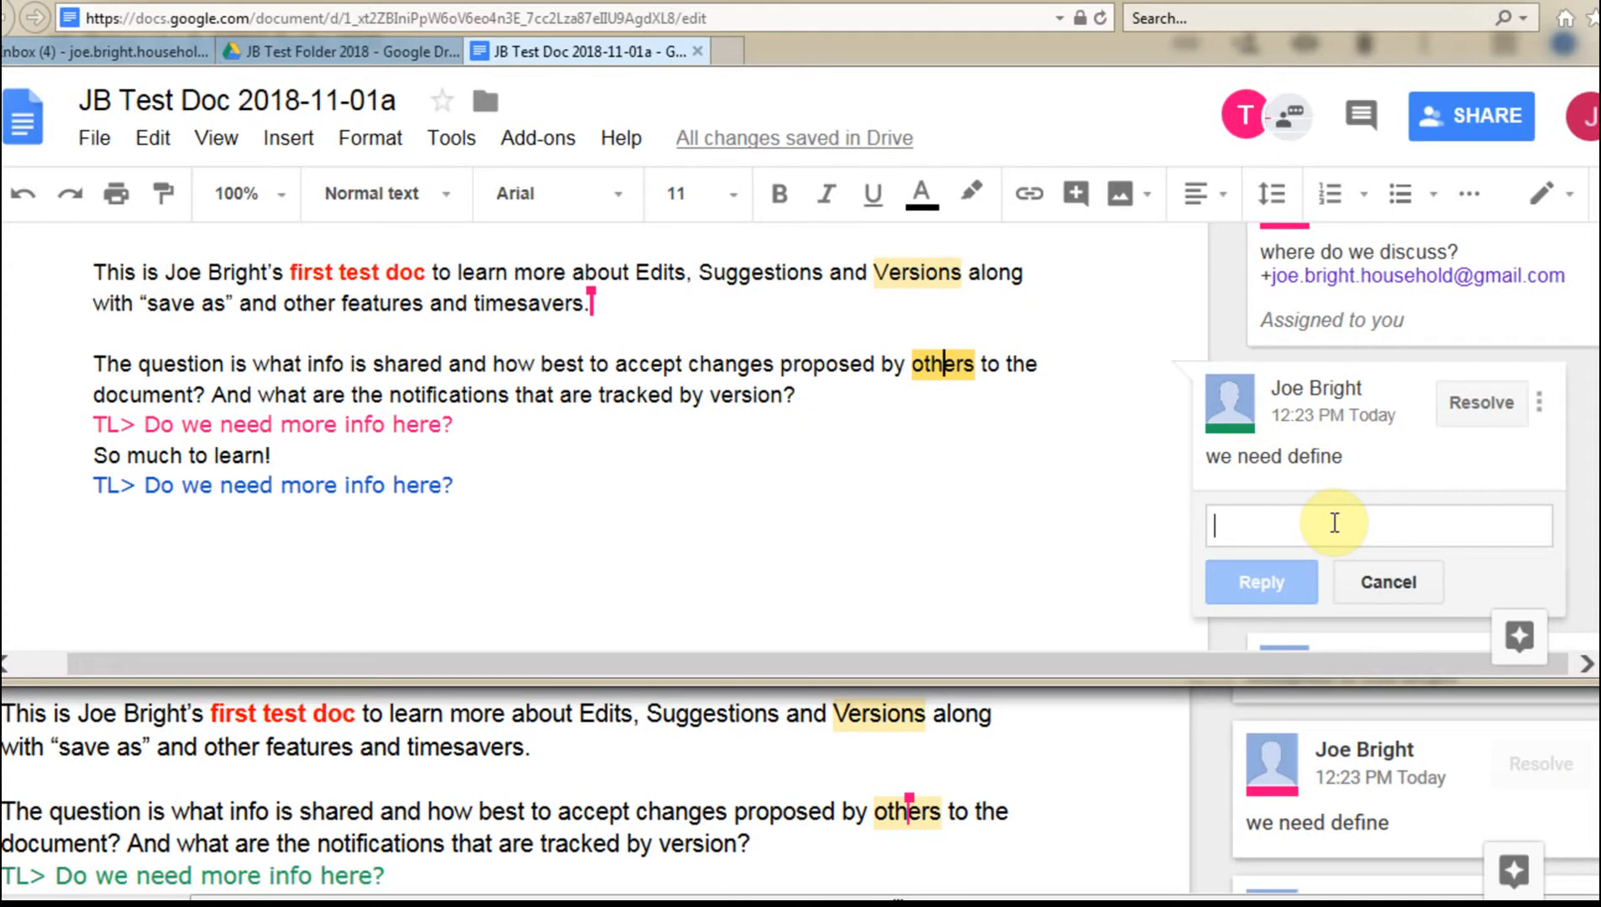
{"action": "type", "text": "everything"}
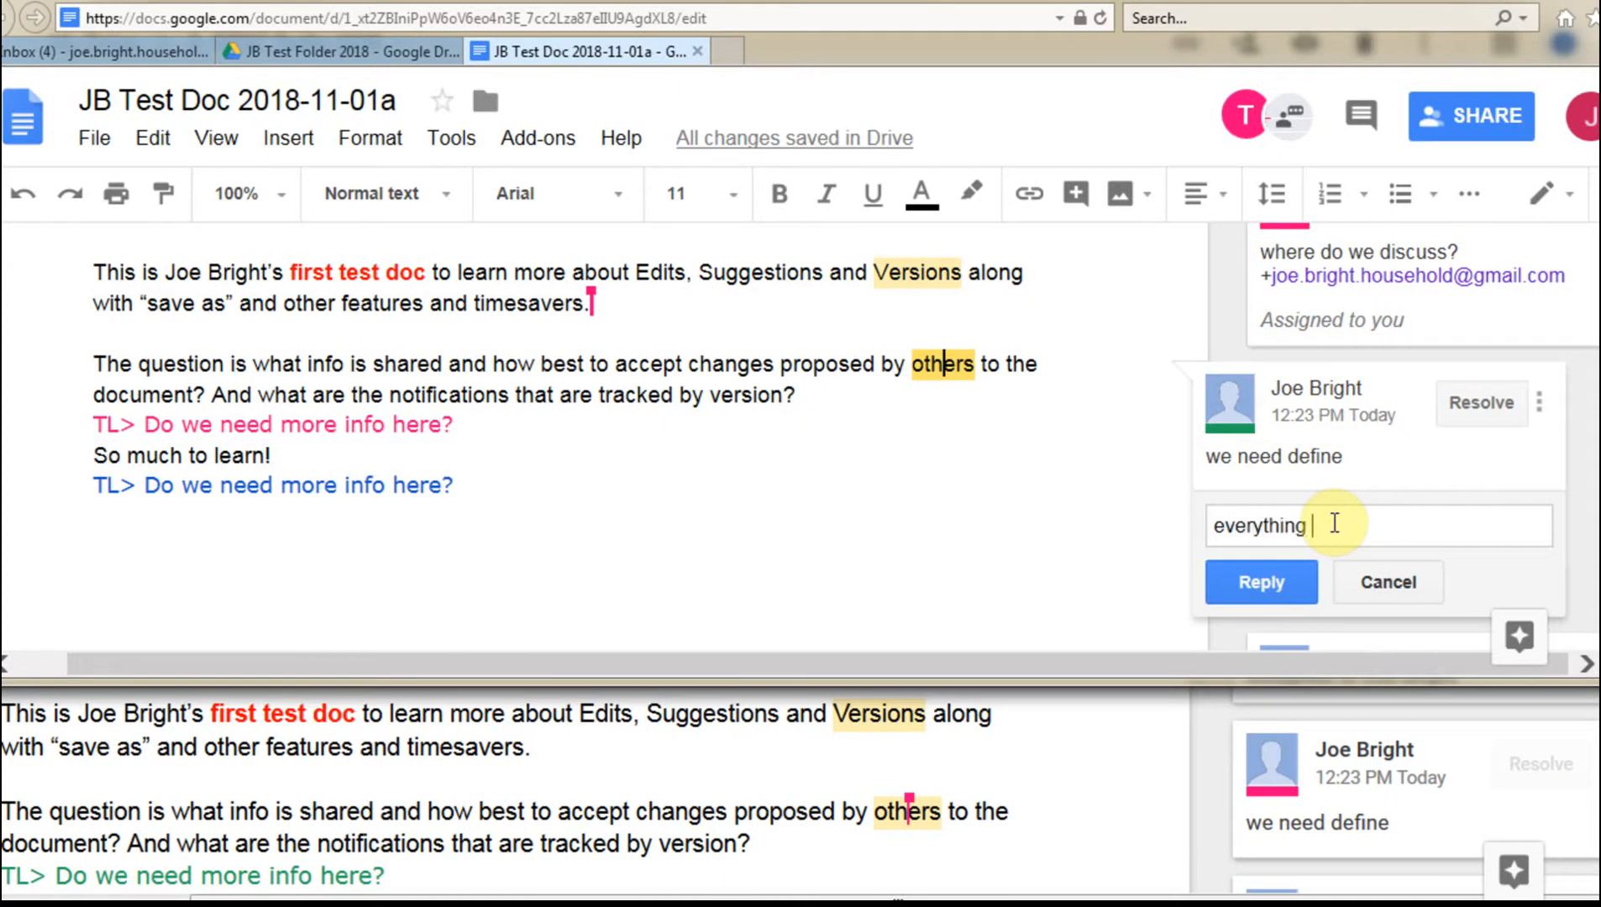
{"action": "type", "text": "is ok"}
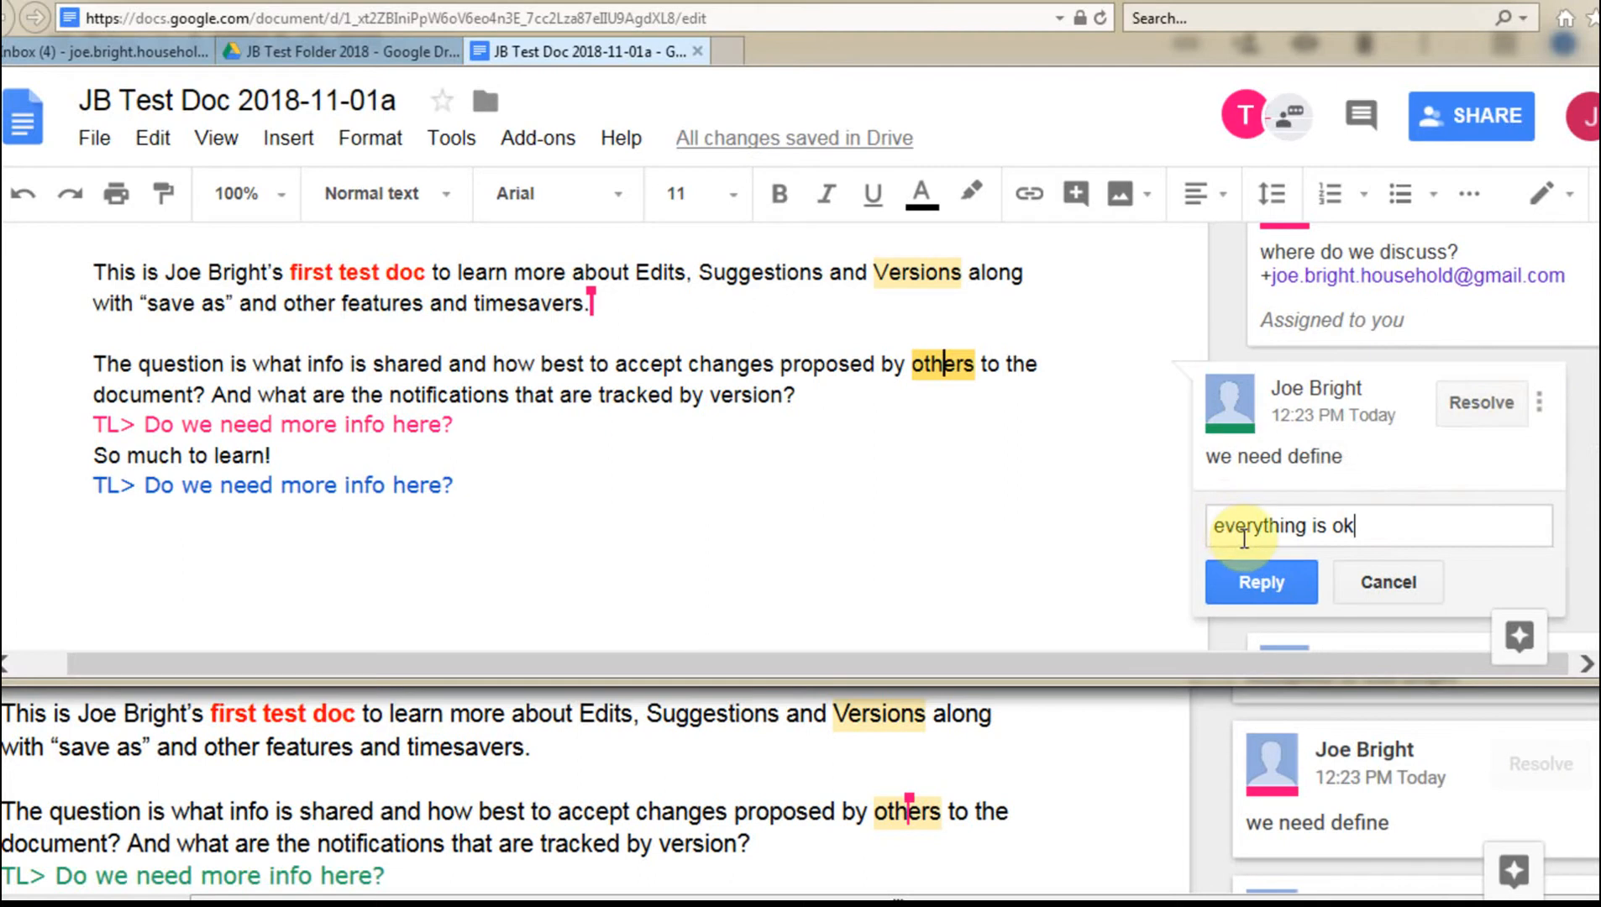
{"action": "left_click", "coordinate": [1260, 583]}
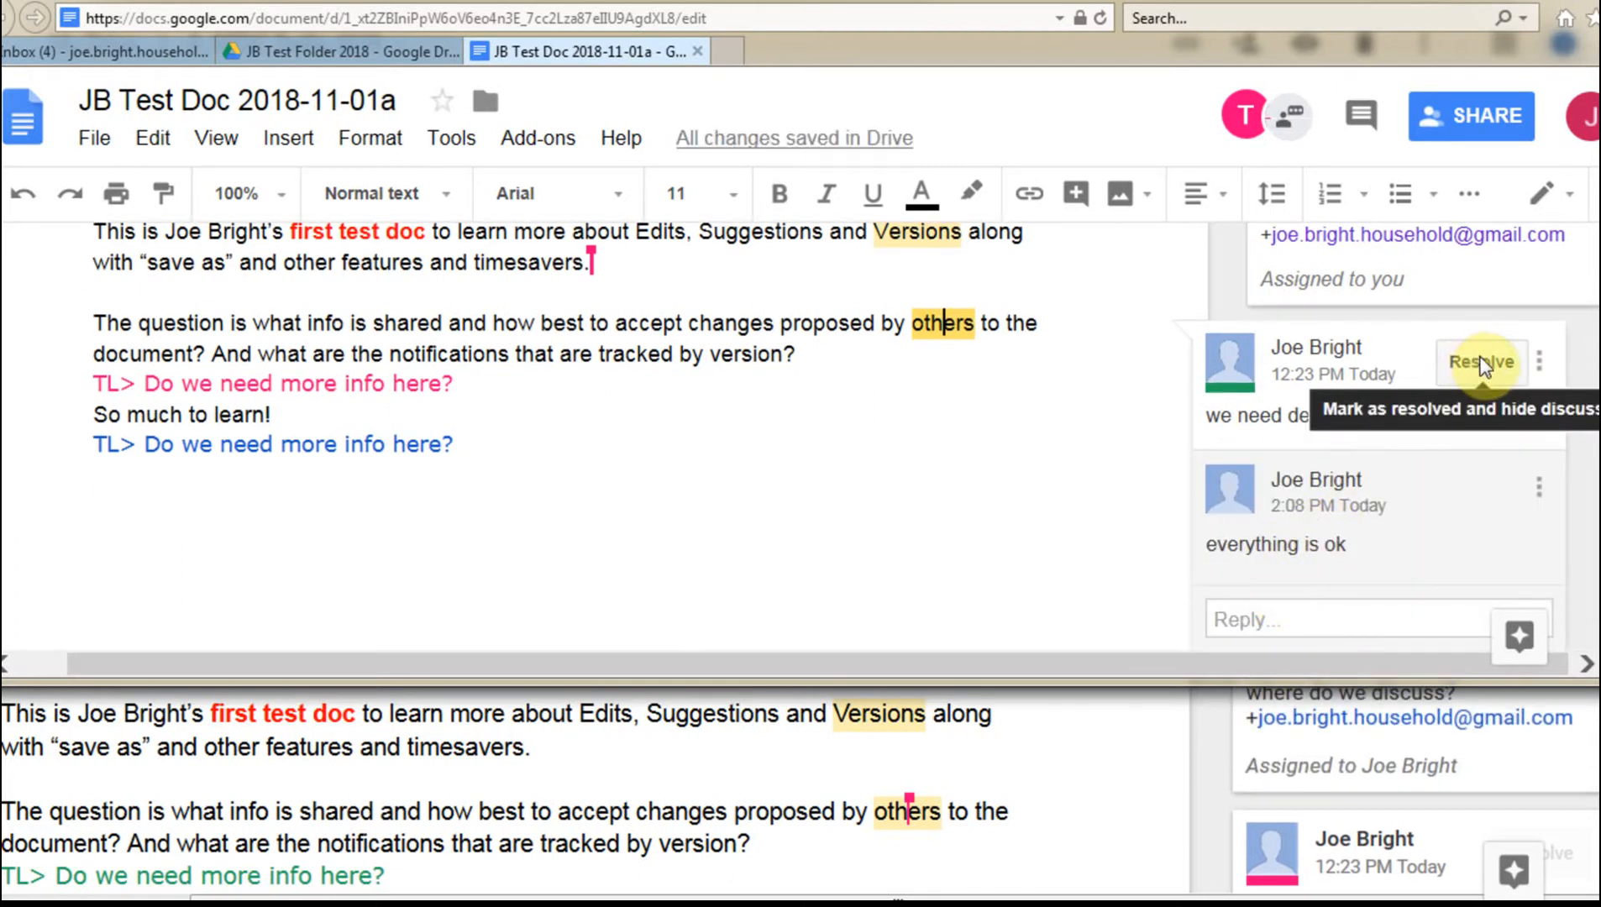
{"action": "left_click", "coordinate": [1481, 363]}
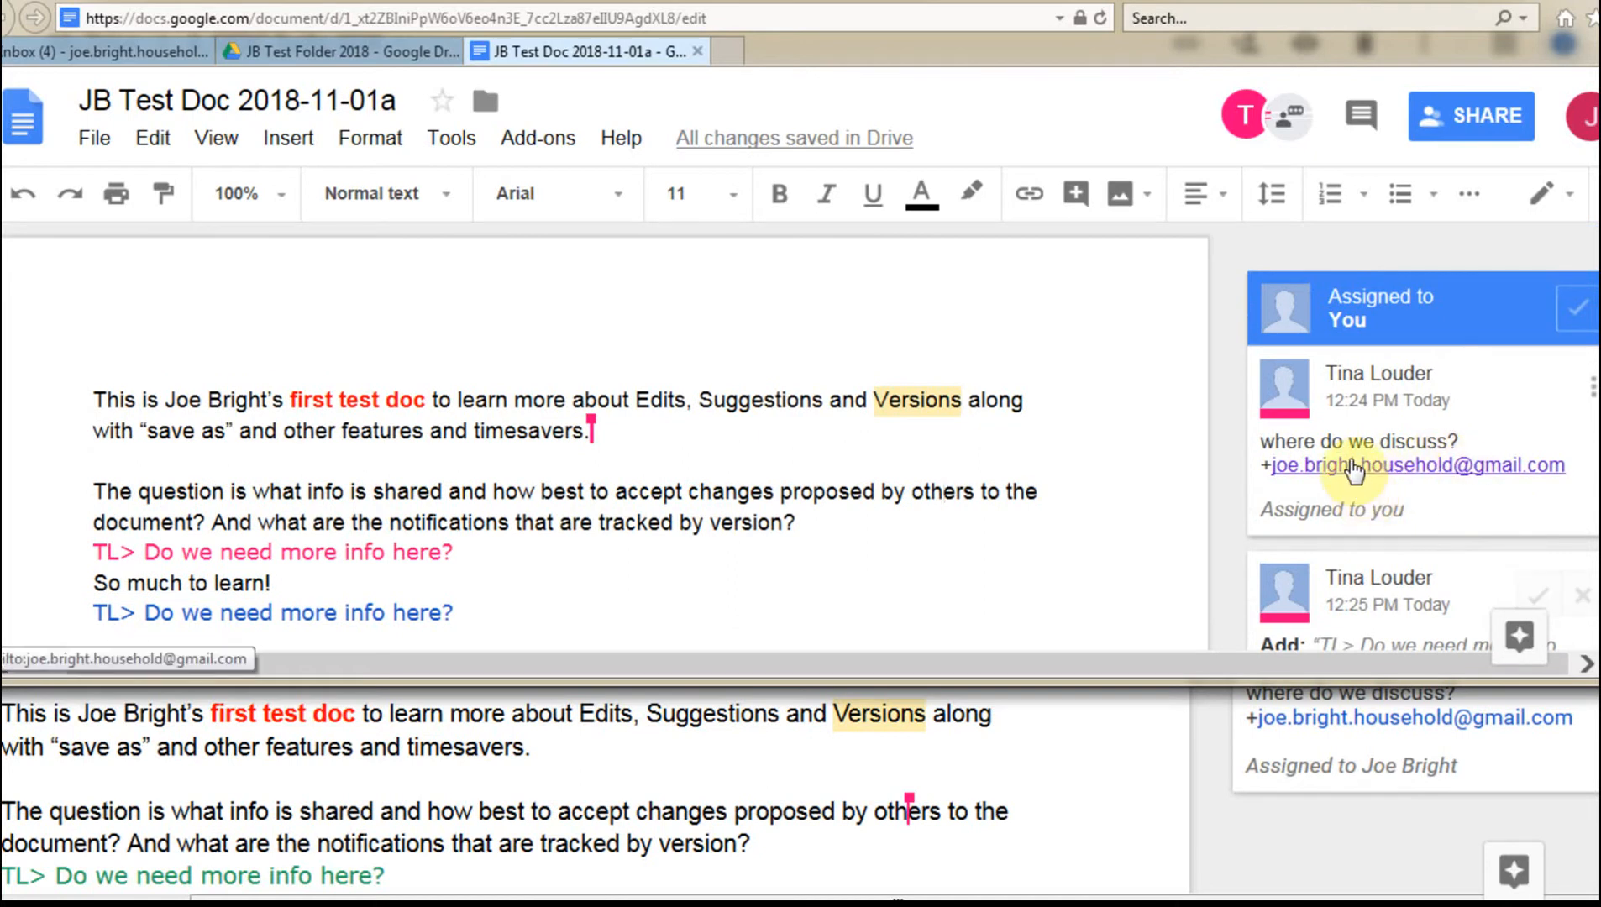
{"action": "mouse_move", "coordinate": [1425, 452]}
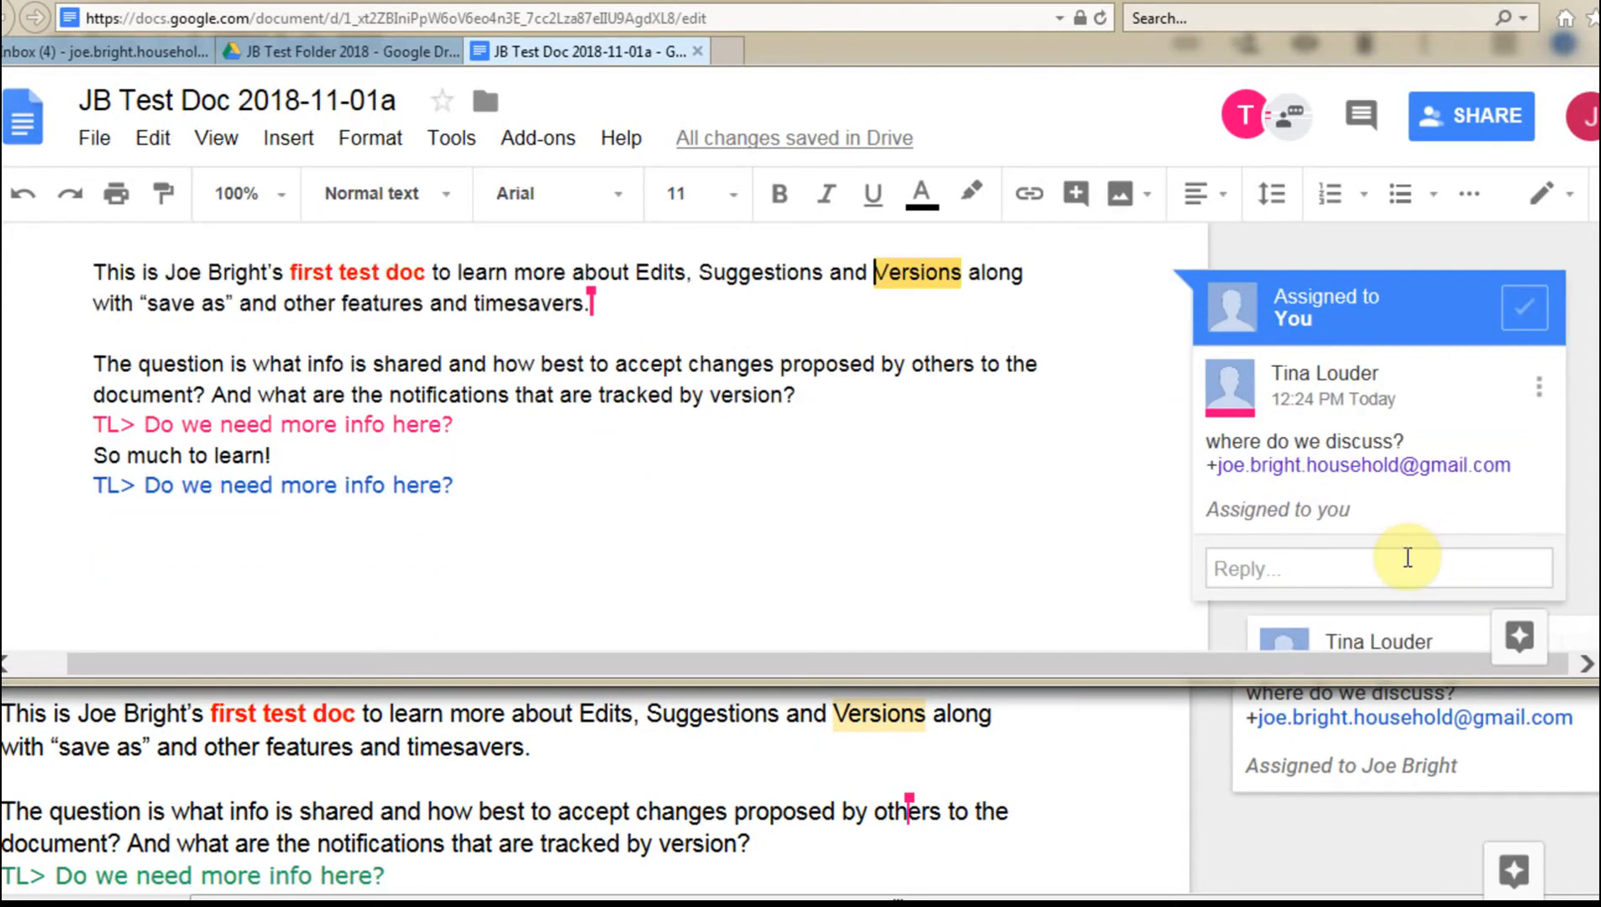
Reply 'everything is ok' to Tina's 'where do we discuss?' comment and mark it done.
{"action": "type", "text": "everything is"}
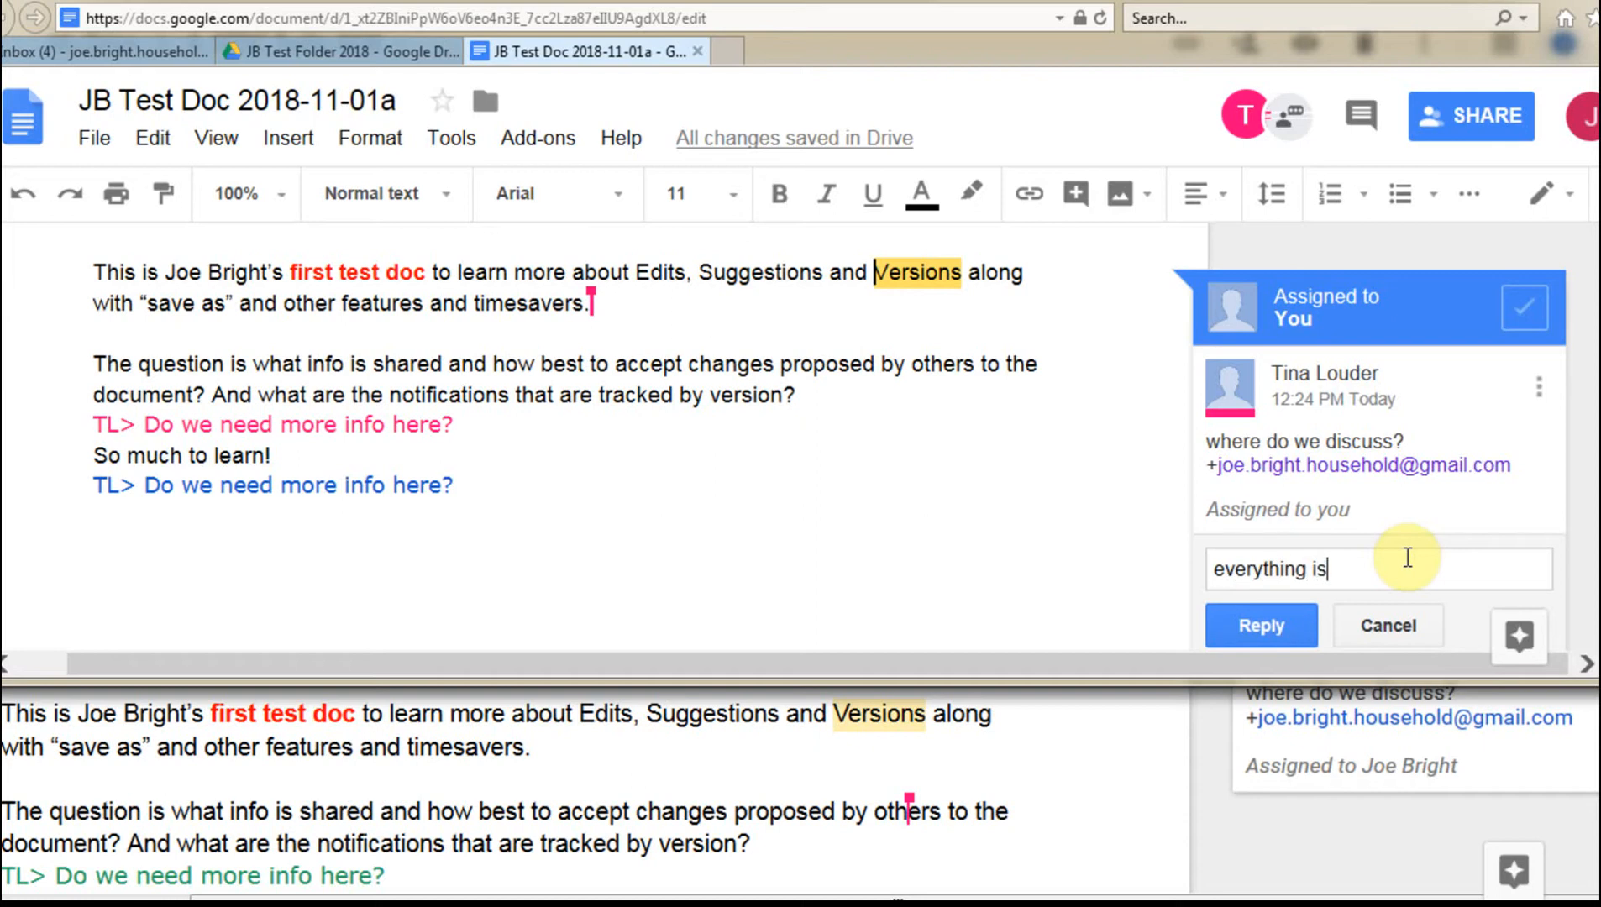
{"action": "type", "text": "ok"}
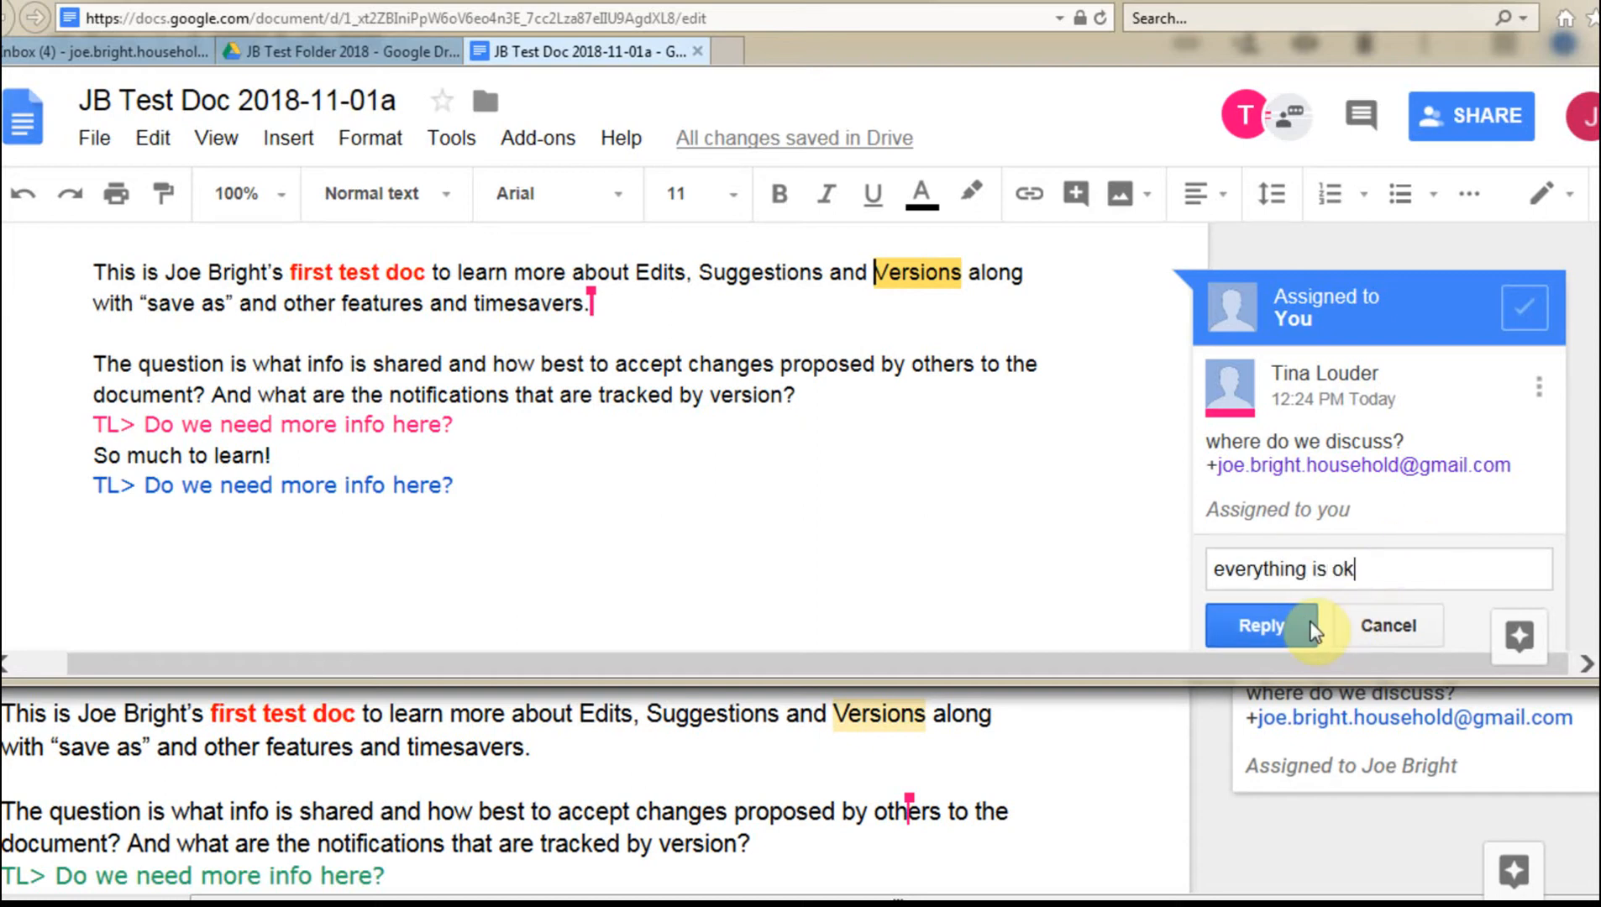
{"action": "left_click", "coordinate": [1258, 625]}
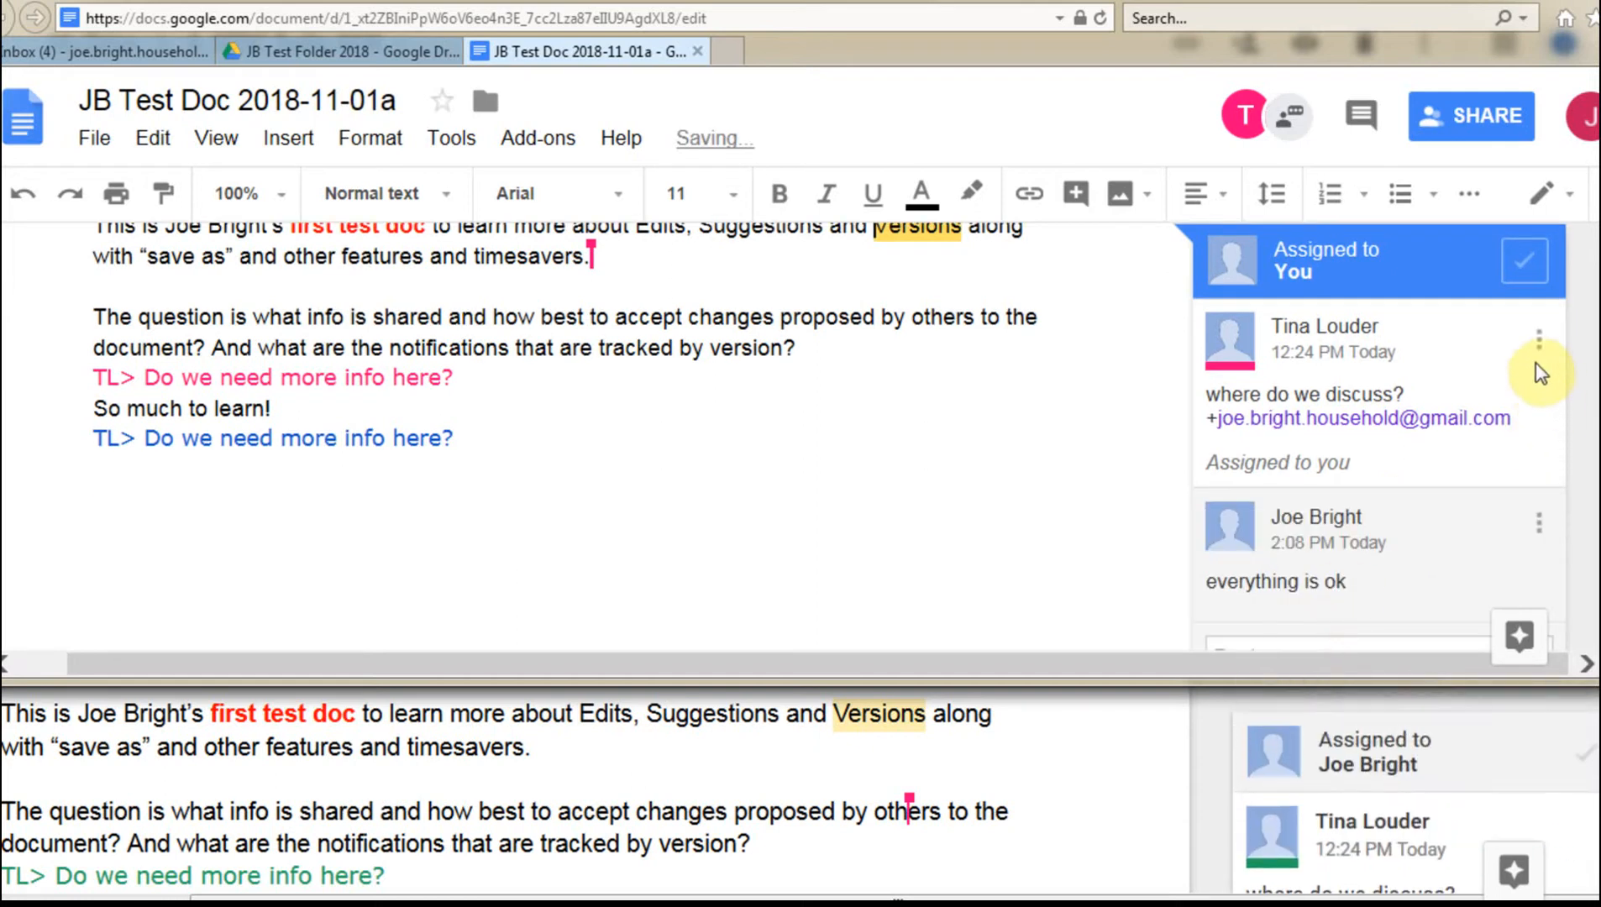
{"action": "mouse_move", "coordinate": [1524, 259]}
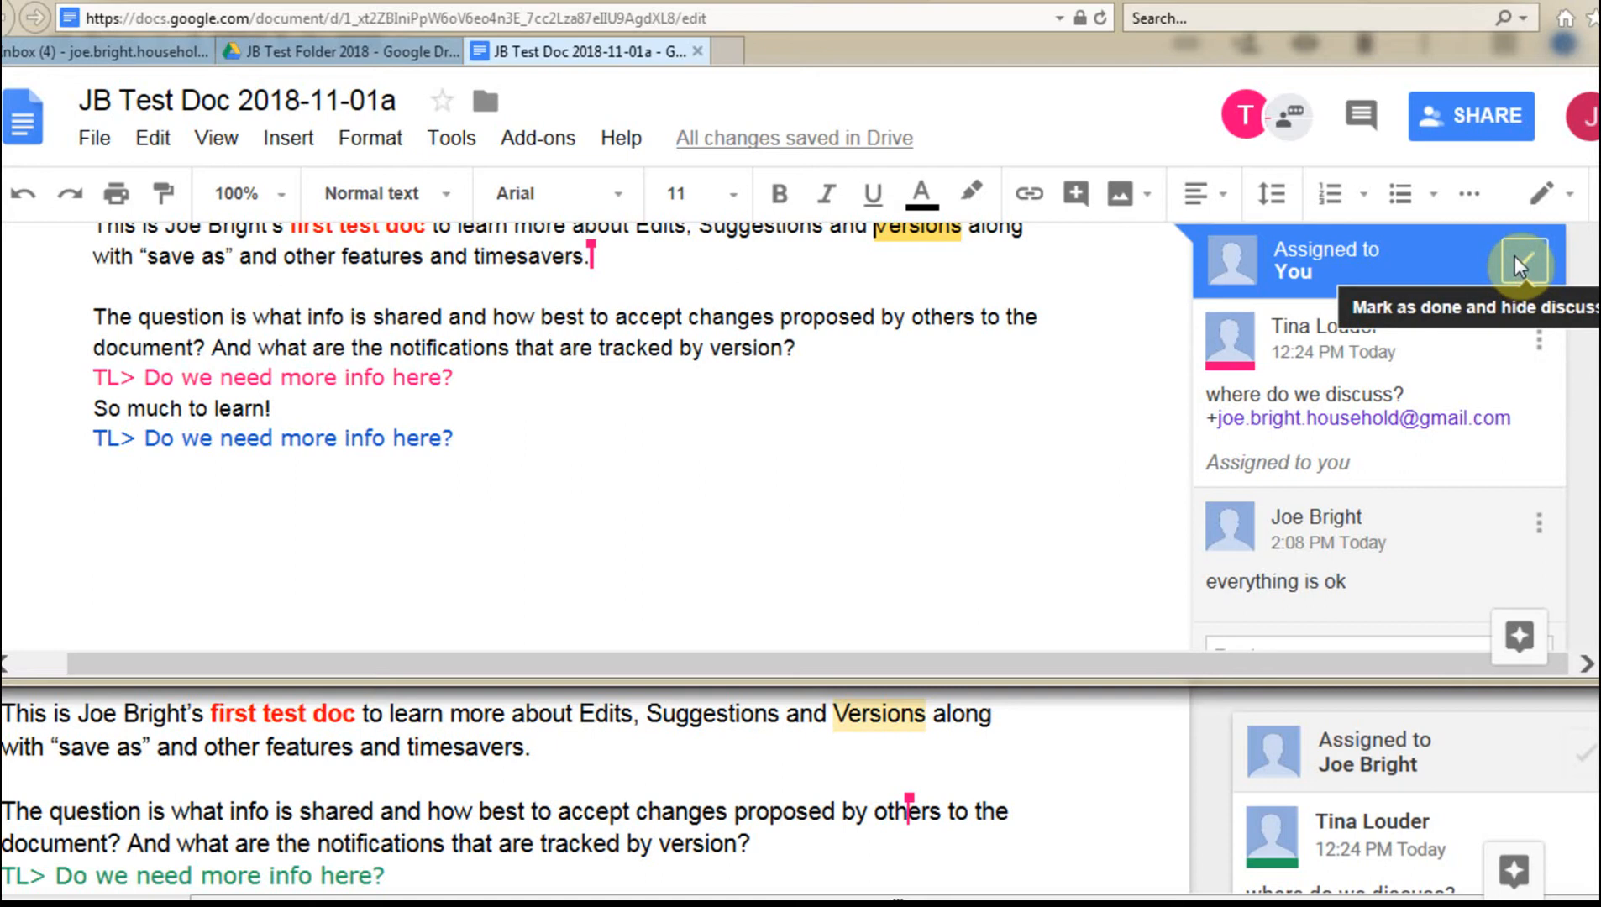
{"action": "left_click", "coordinate": [1522, 262]}
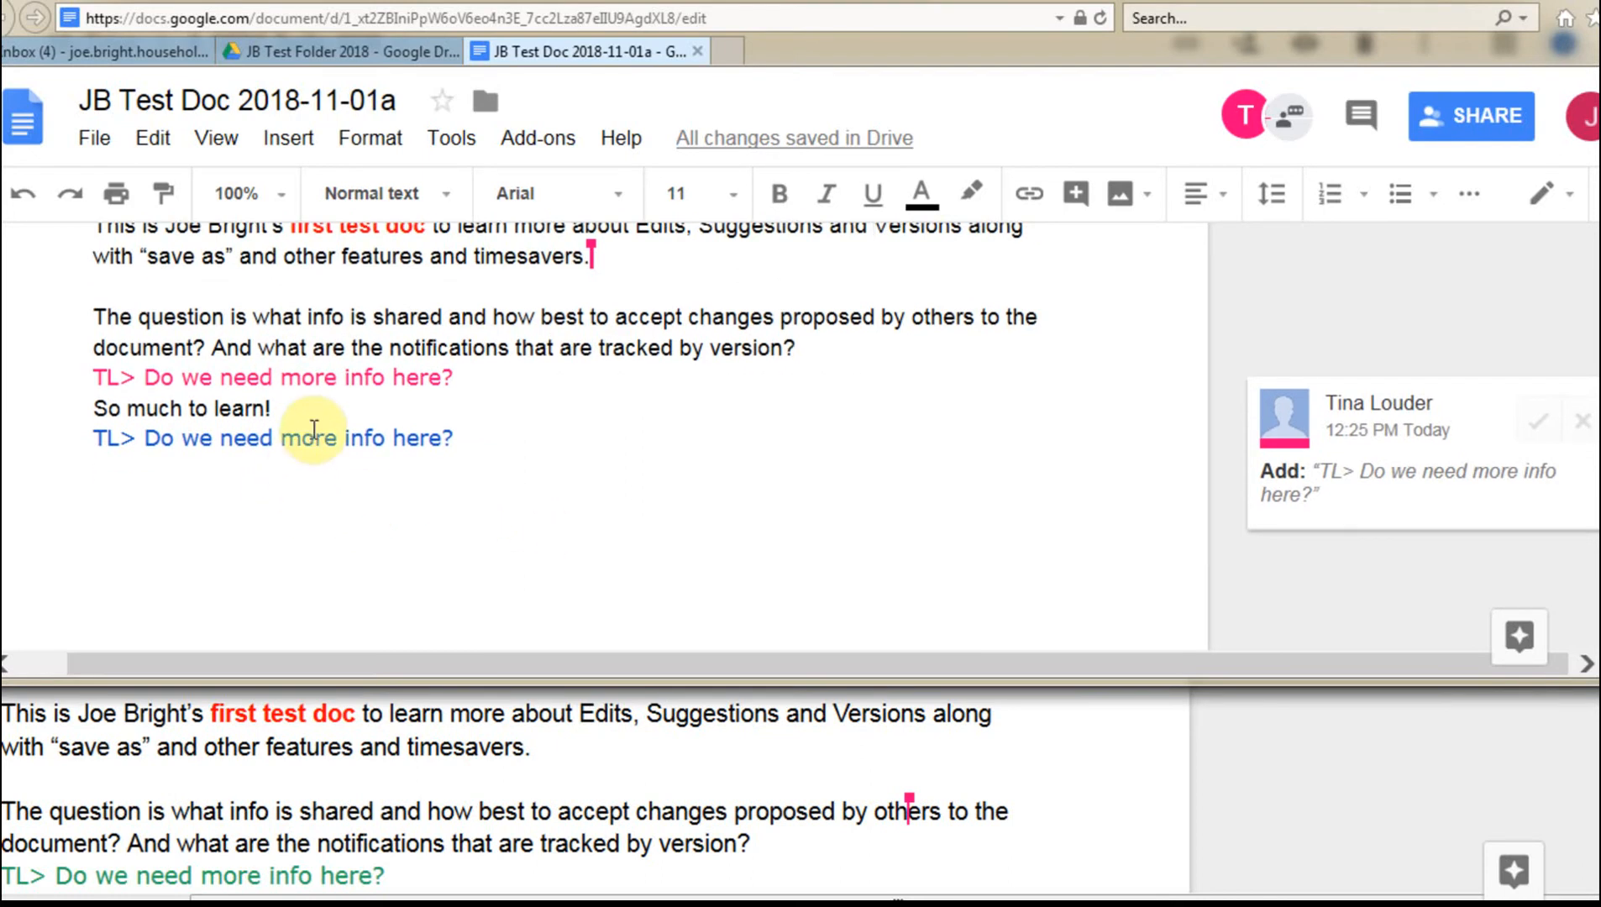
{"action": "mouse_move", "coordinate": [410, 499]}
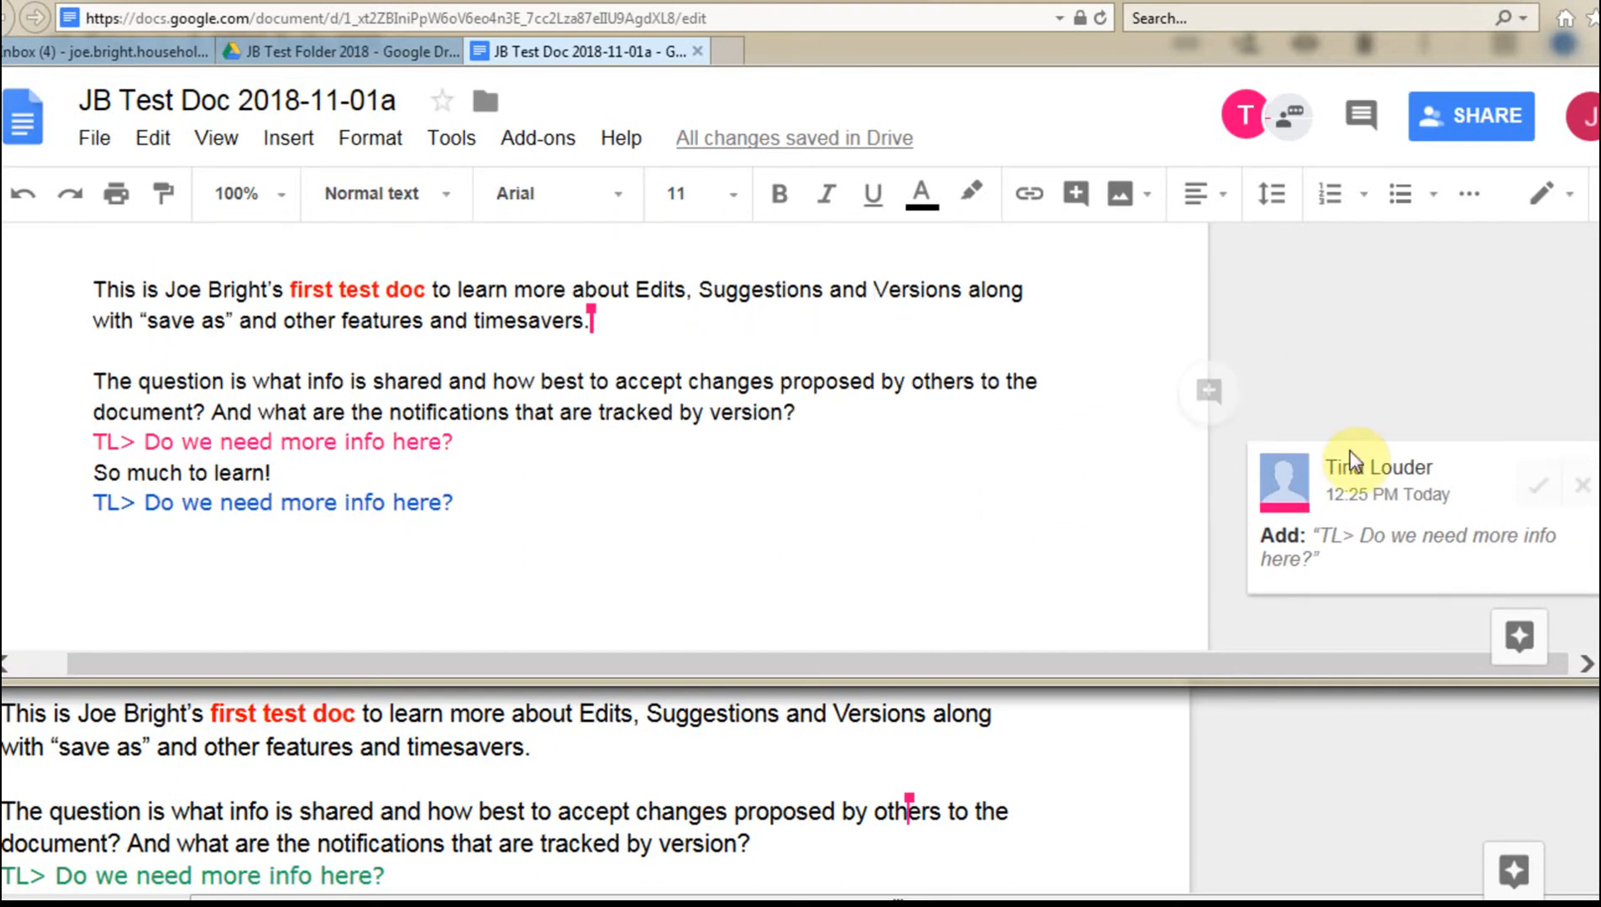
{"action": "mouse_move", "coordinate": [1391, 92]}
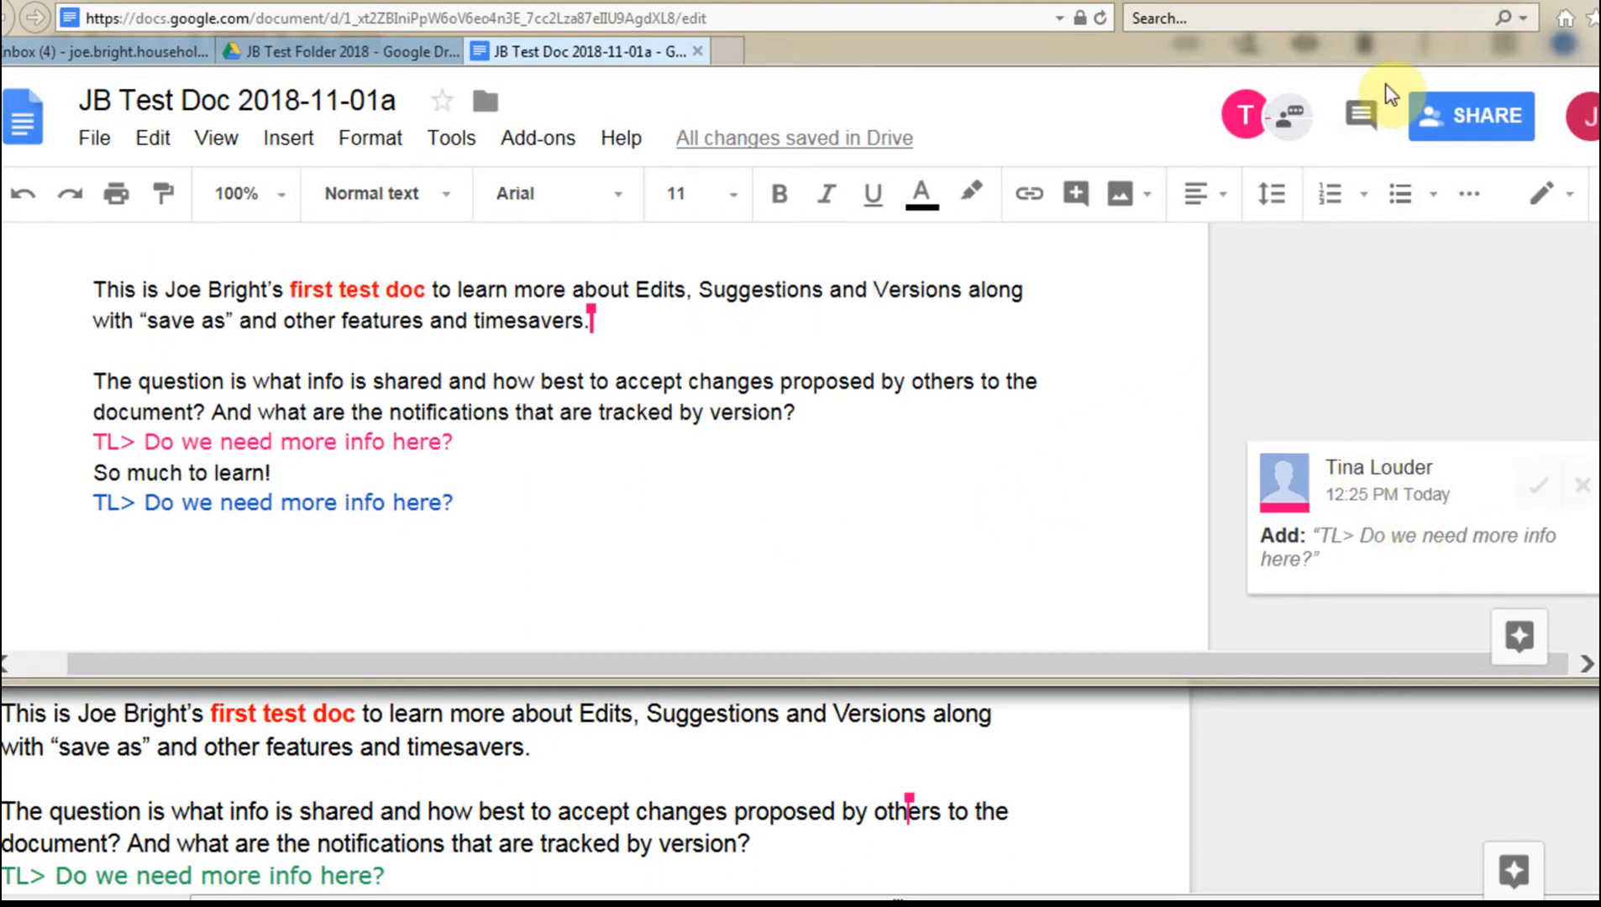
{"action": "mouse_move", "coordinate": [1362, 114]}
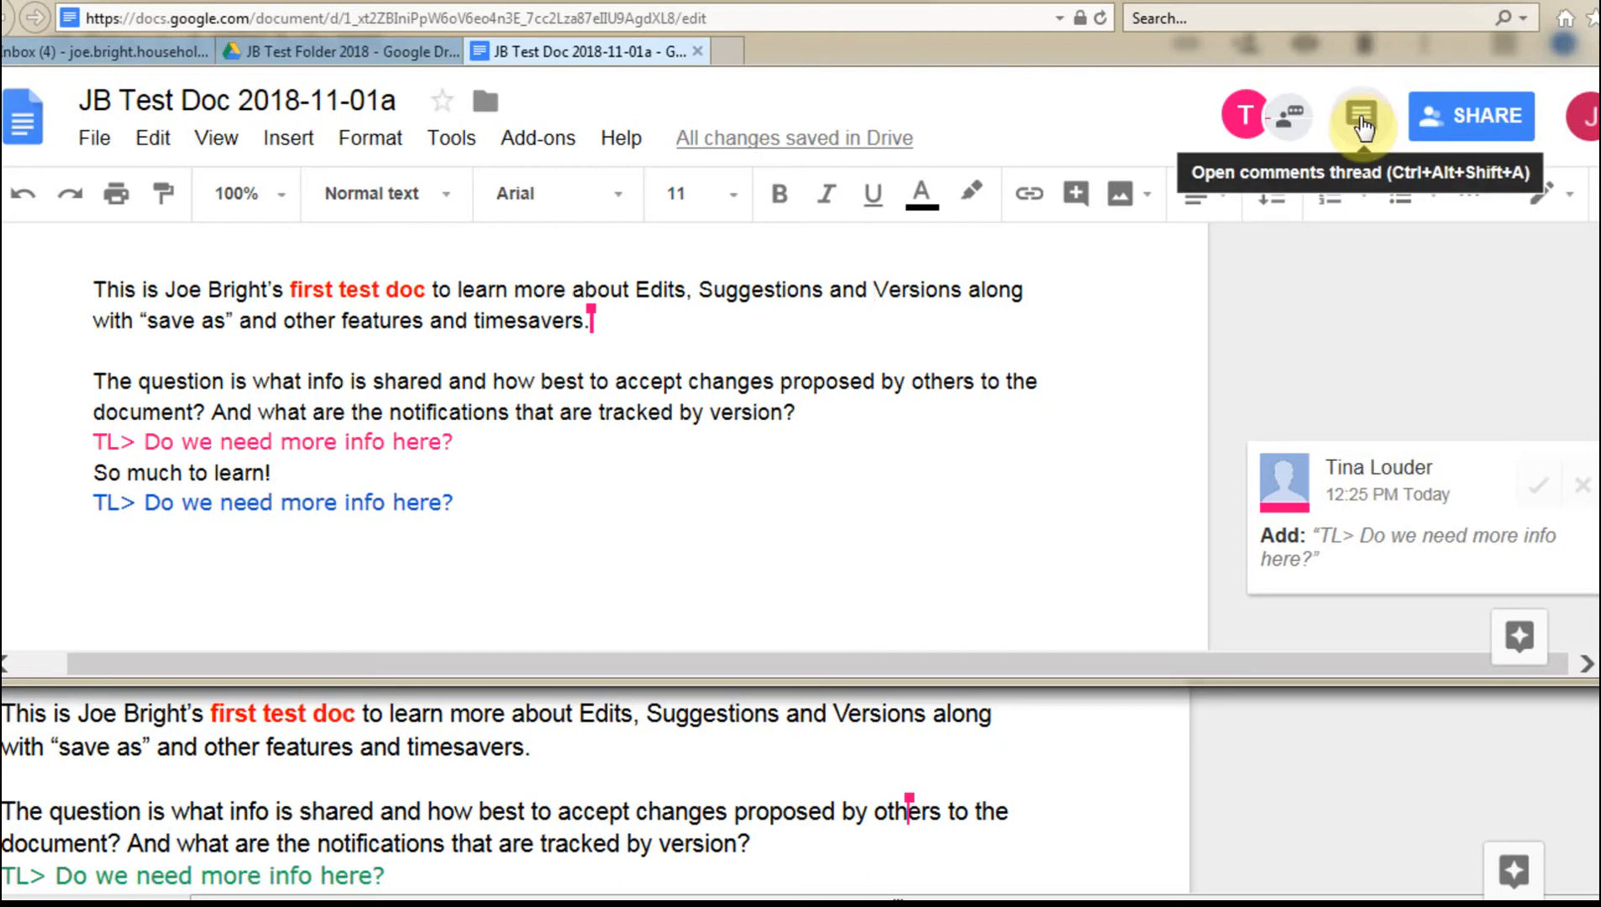
Show the document's comment history with the resolved 'where do we discuss?' thread.
{"action": "left_click", "coordinate": [1363, 114]}
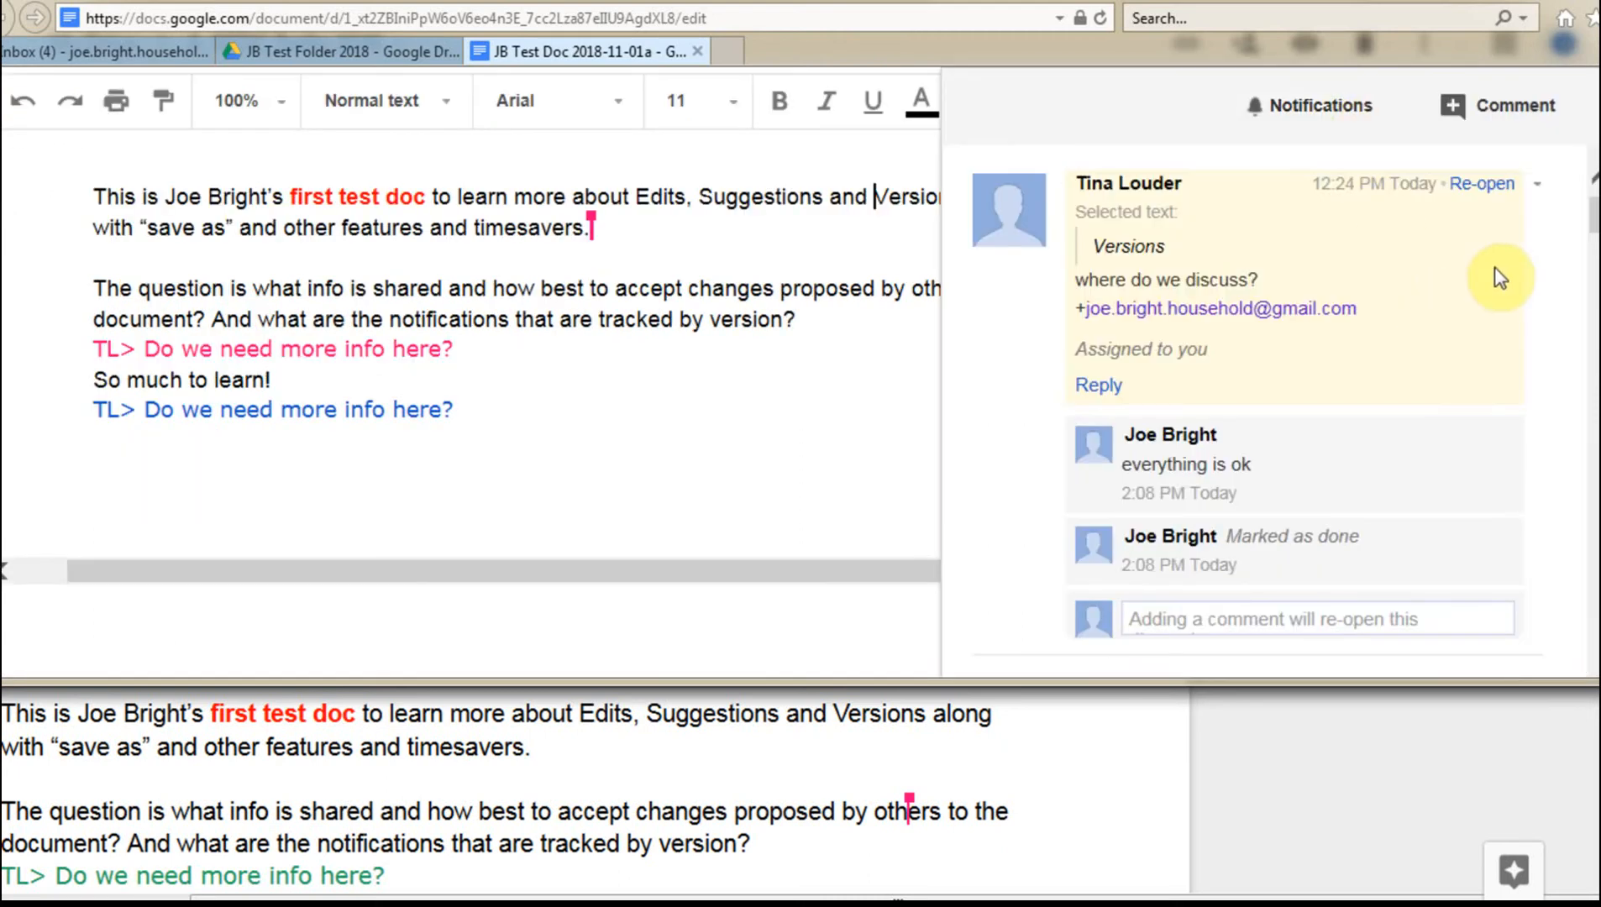
{"action": "mouse_move", "coordinate": [1481, 183]}
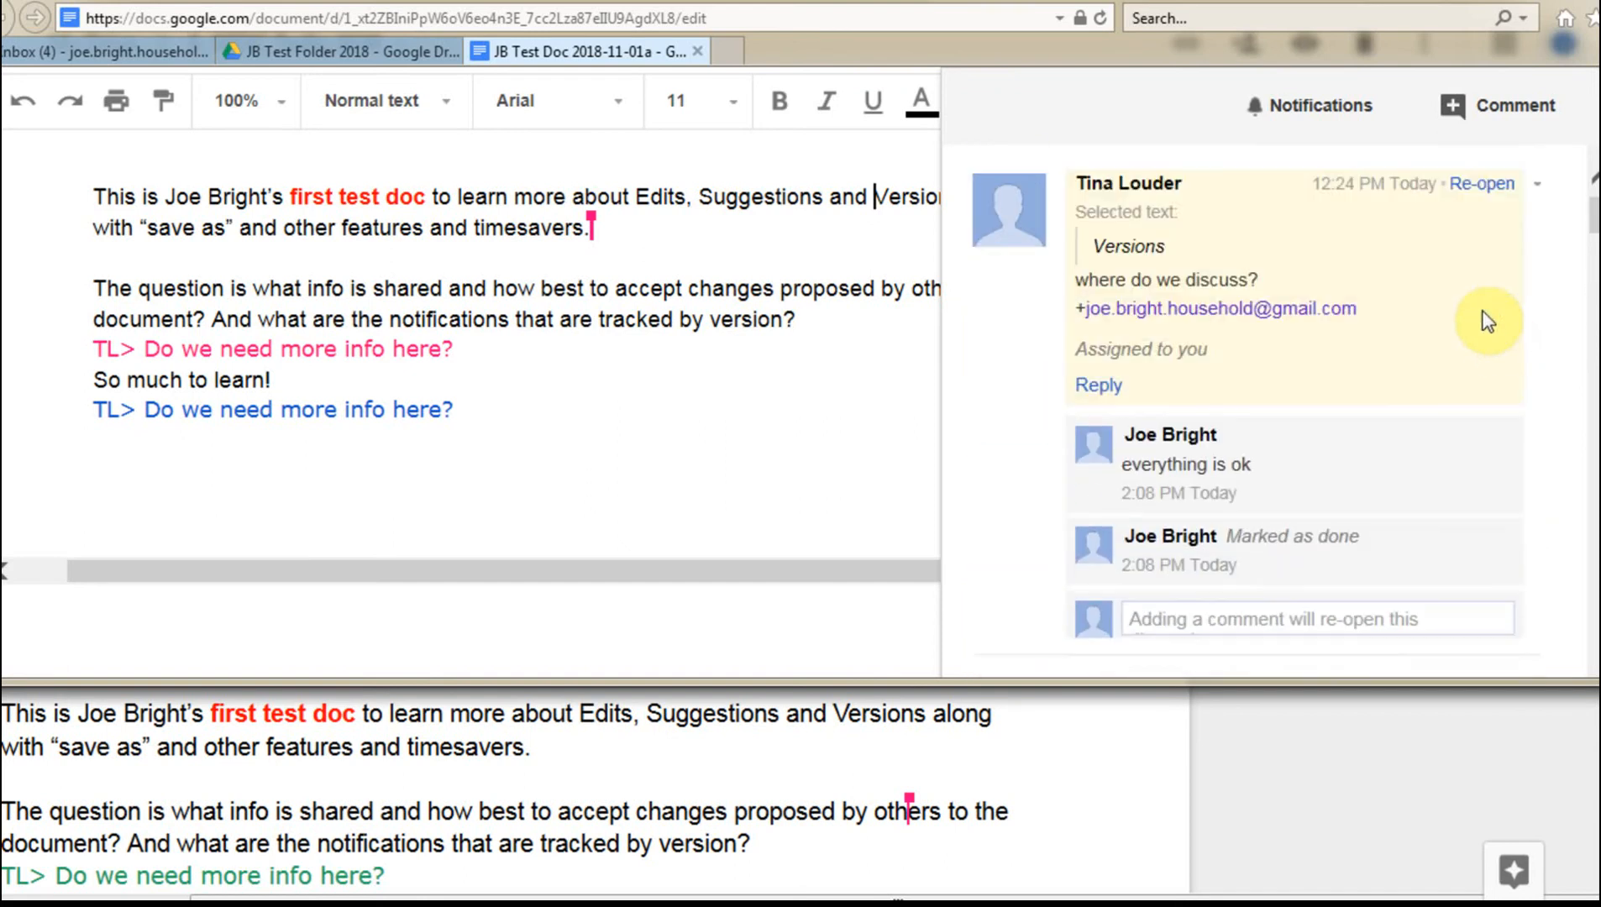
{"action": "mouse_move", "coordinate": [1317, 106]}
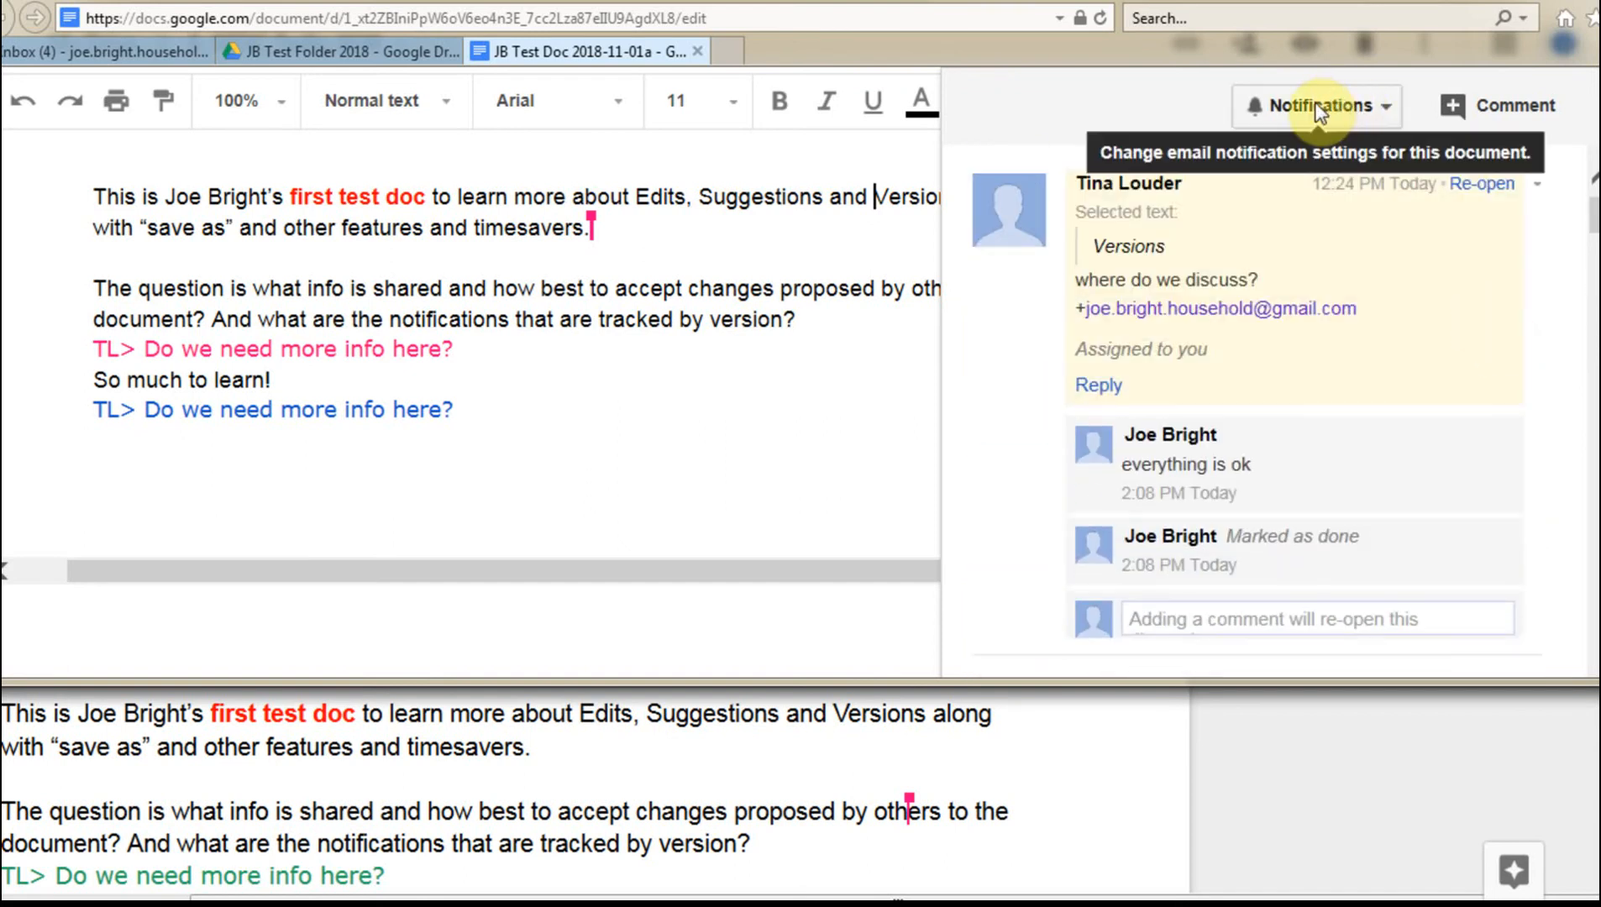
Show the comment notification options All, Only yours and None, keeping All.
{"action": "left_click", "coordinate": [1316, 106]}
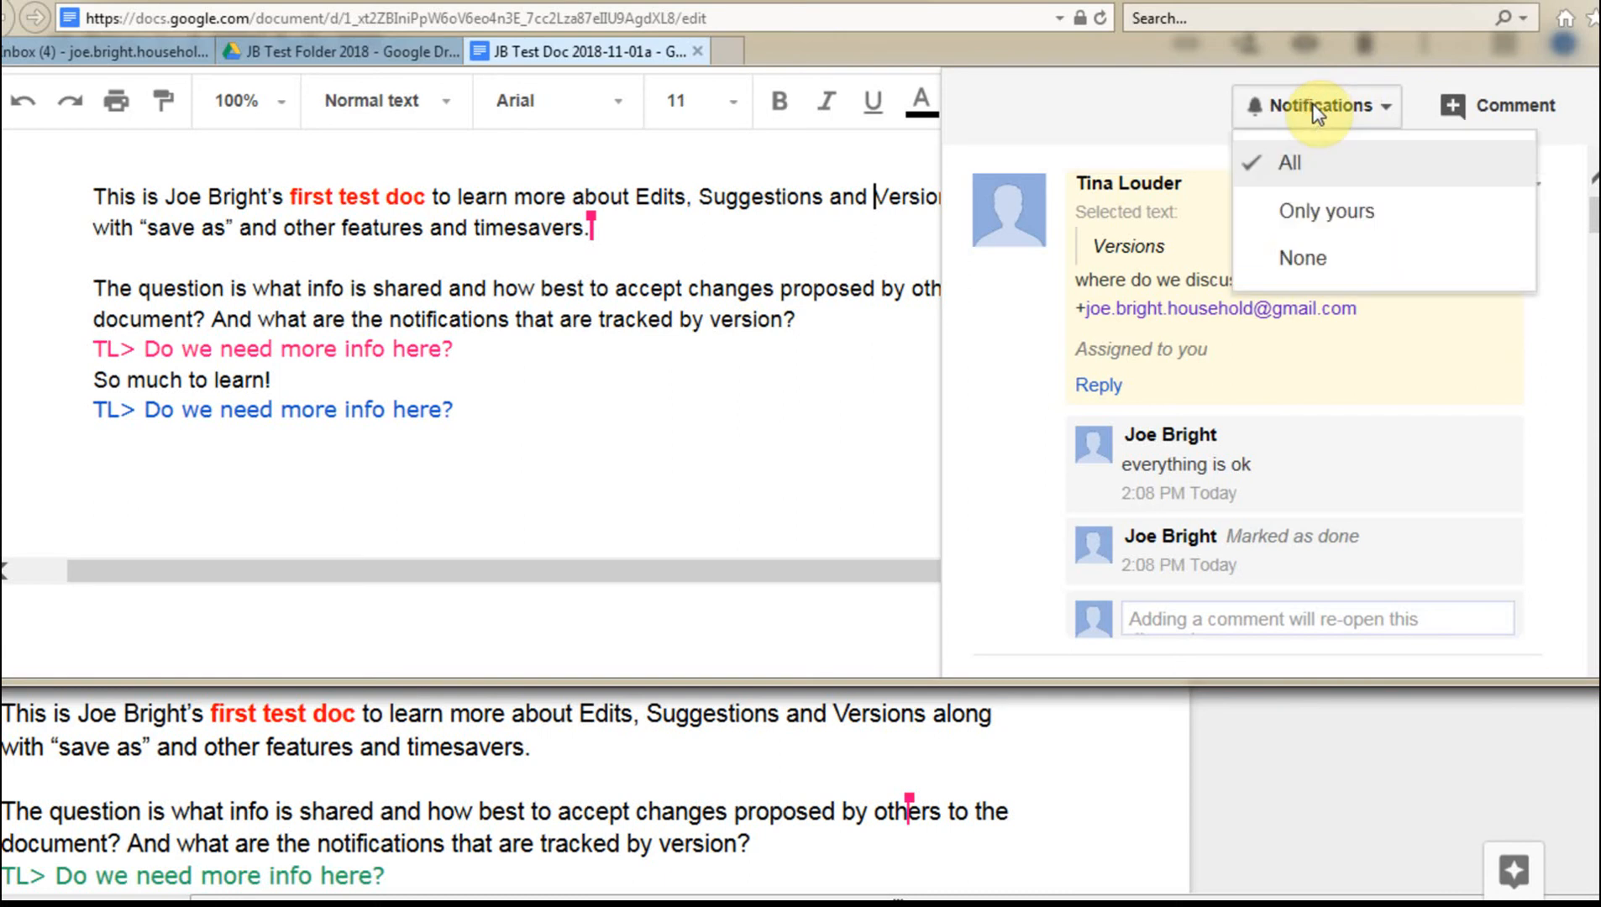
{"action": "mouse_move", "coordinate": [1292, 163]}
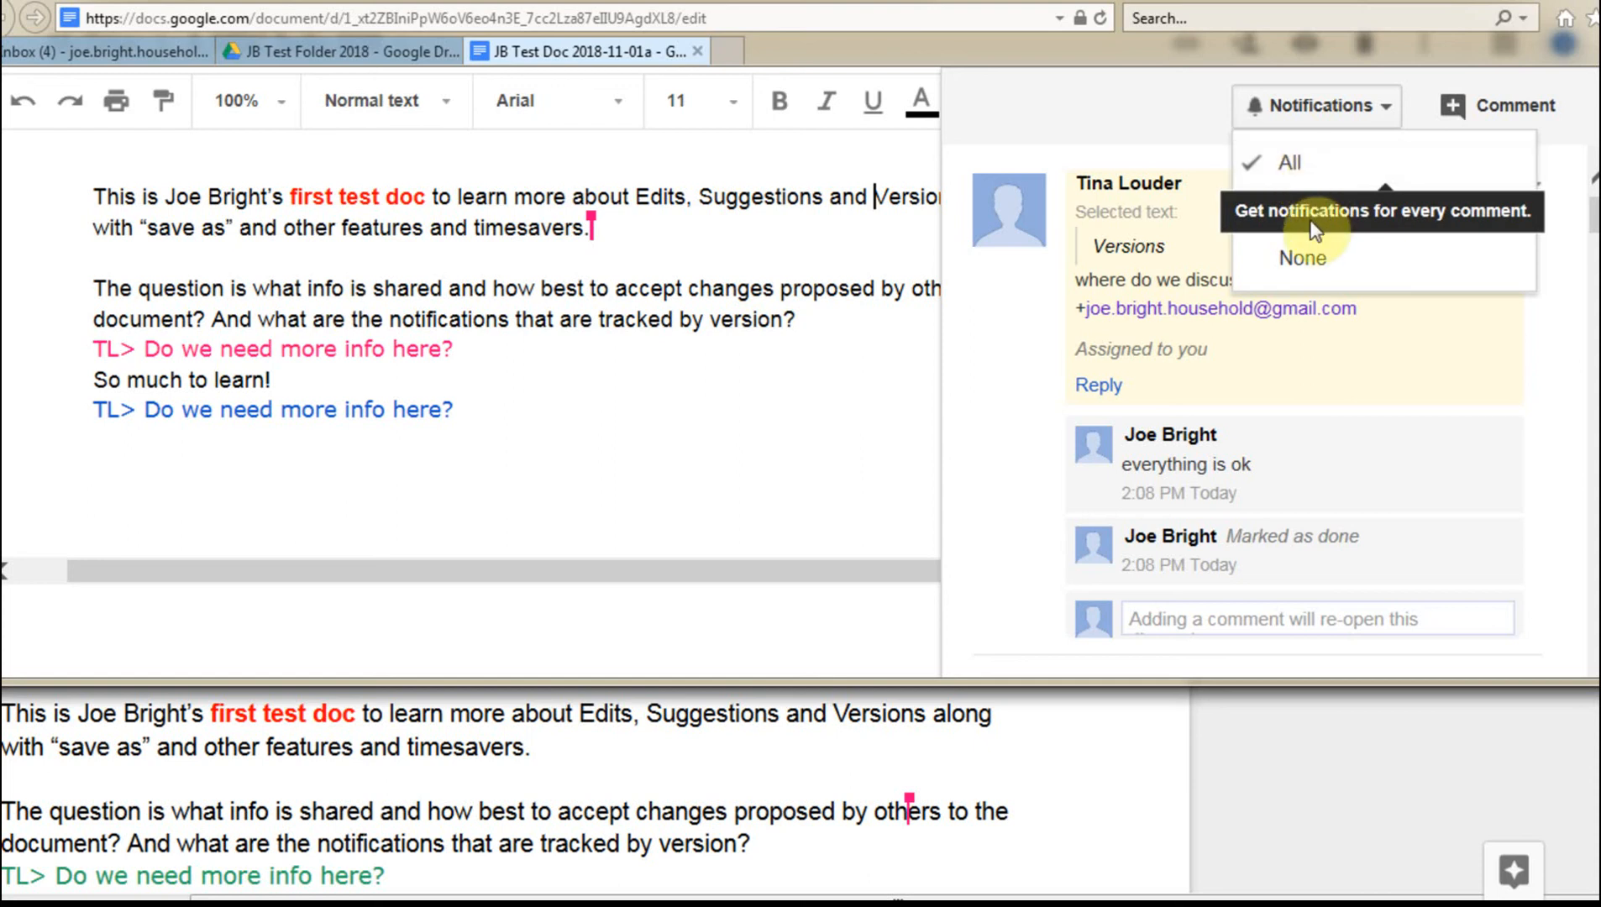
{"action": "mouse_move", "coordinate": [1310, 215]}
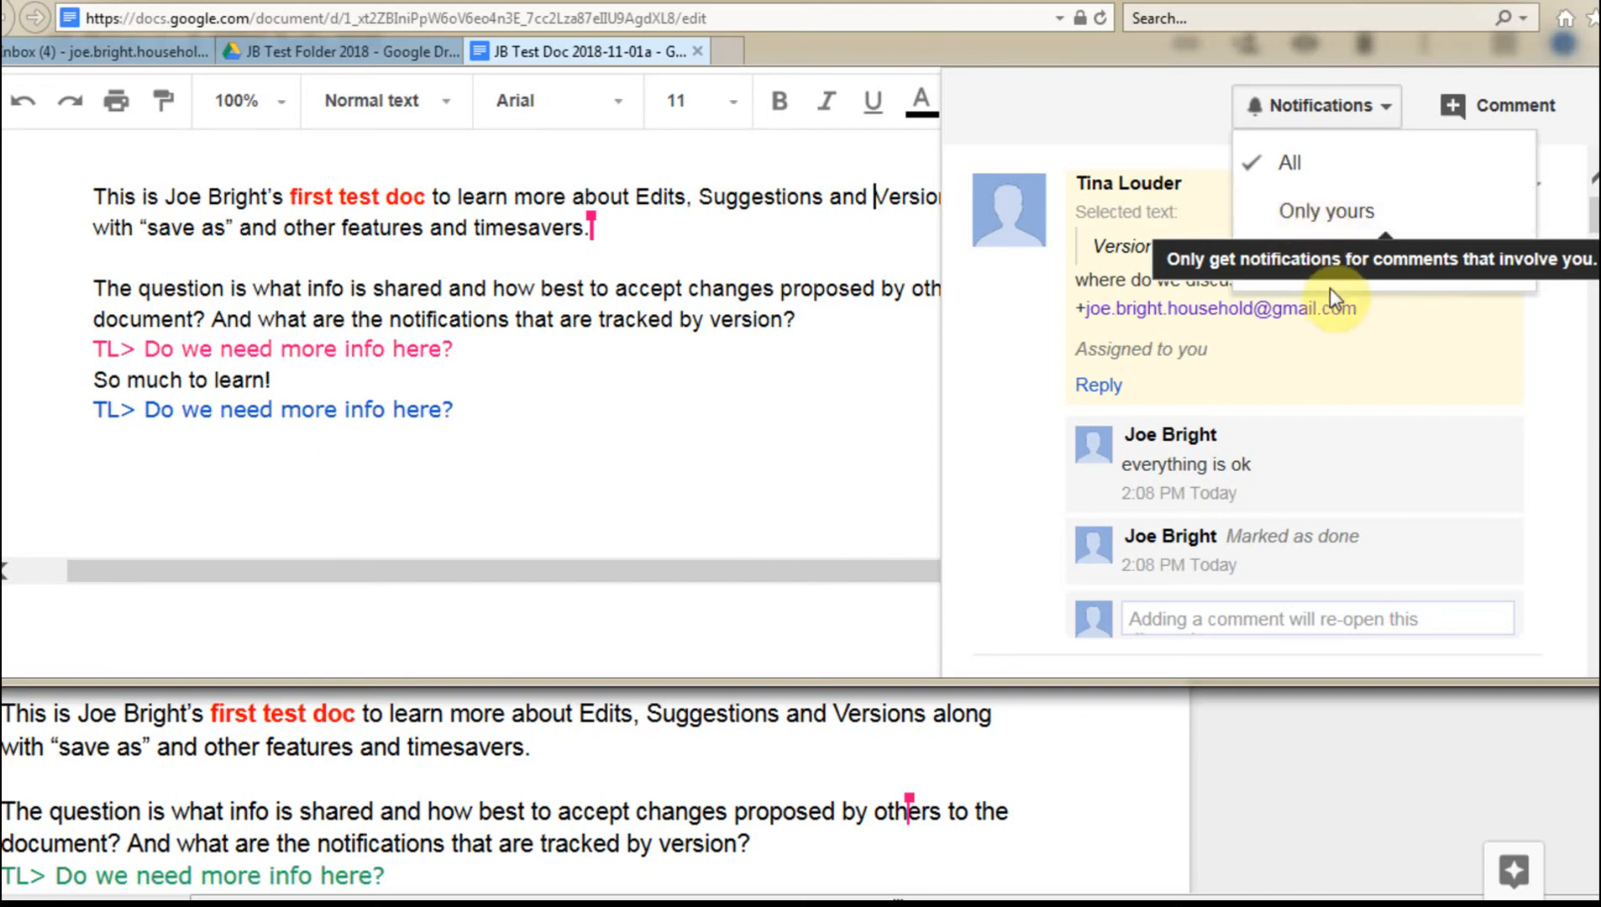
{"action": "mouse_move", "coordinate": [1314, 259]}
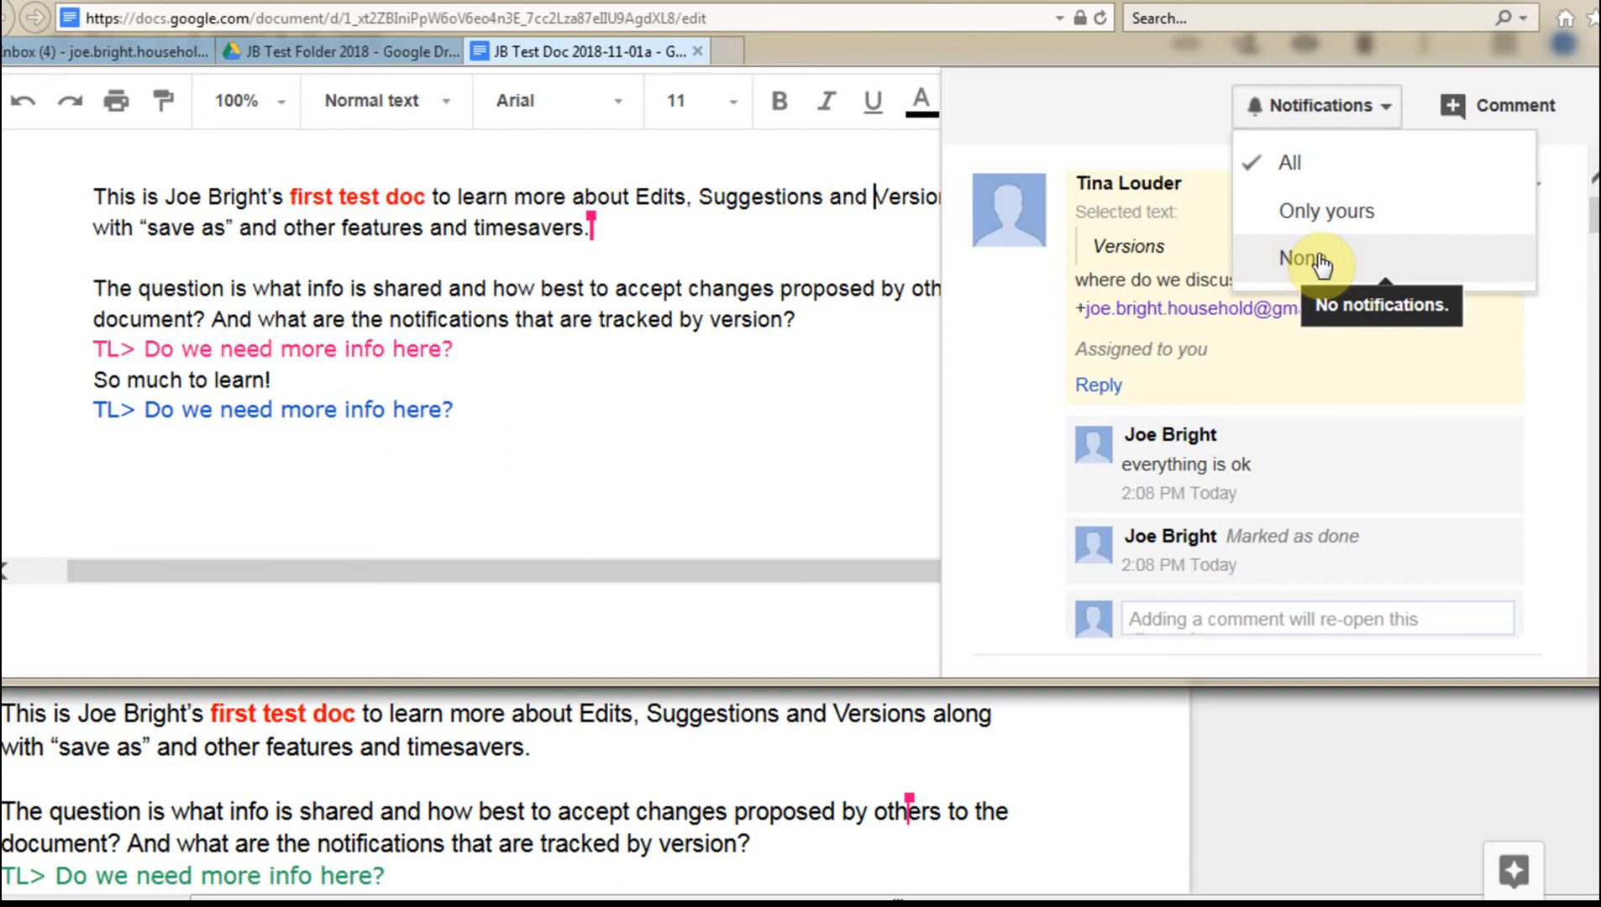
{"action": "mouse_move", "coordinate": [1170, 126]}
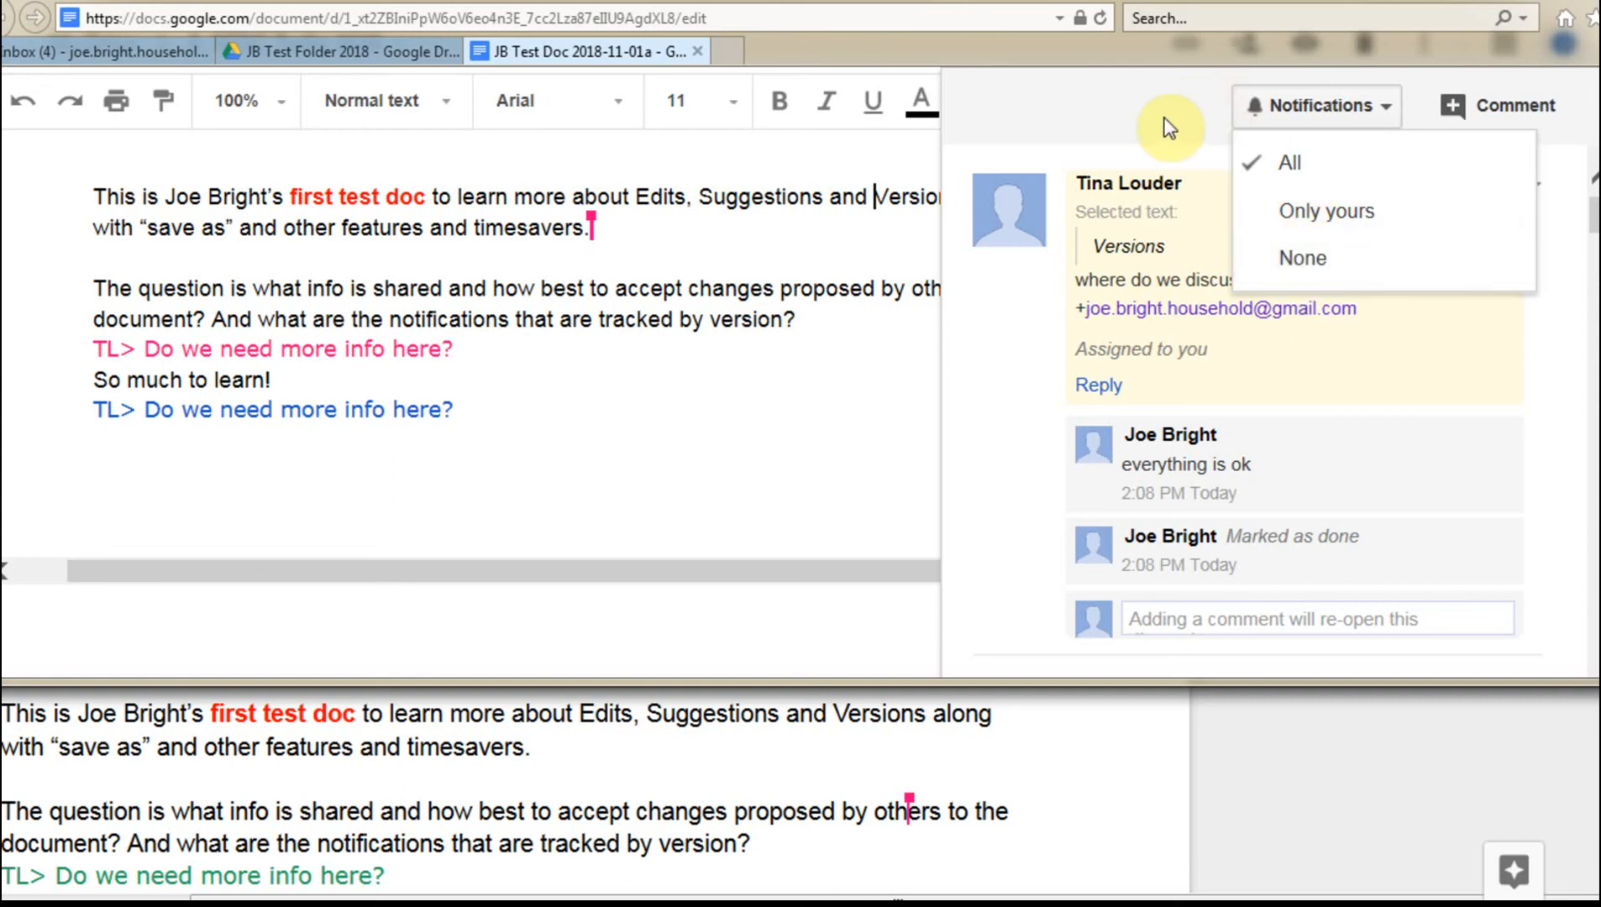